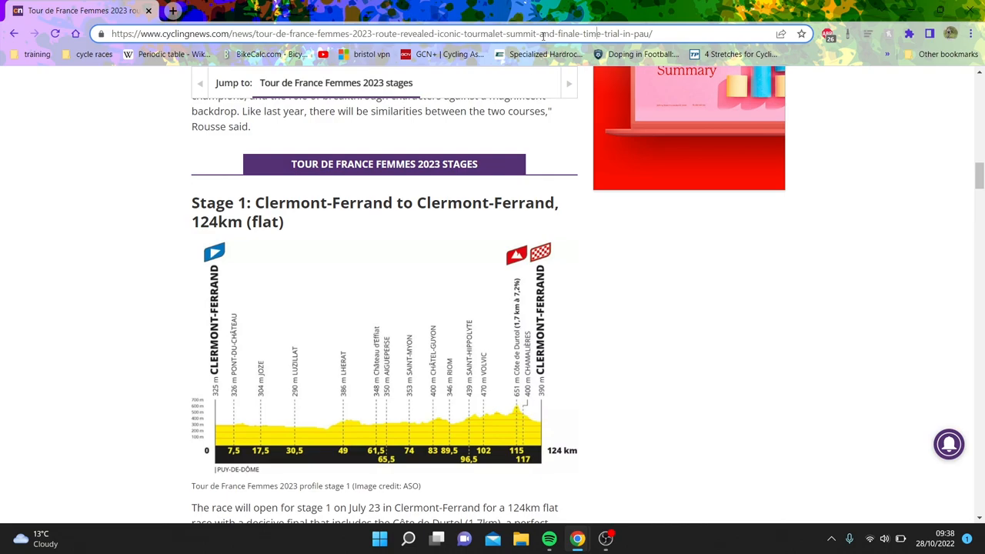
mouse_move(240, 217)
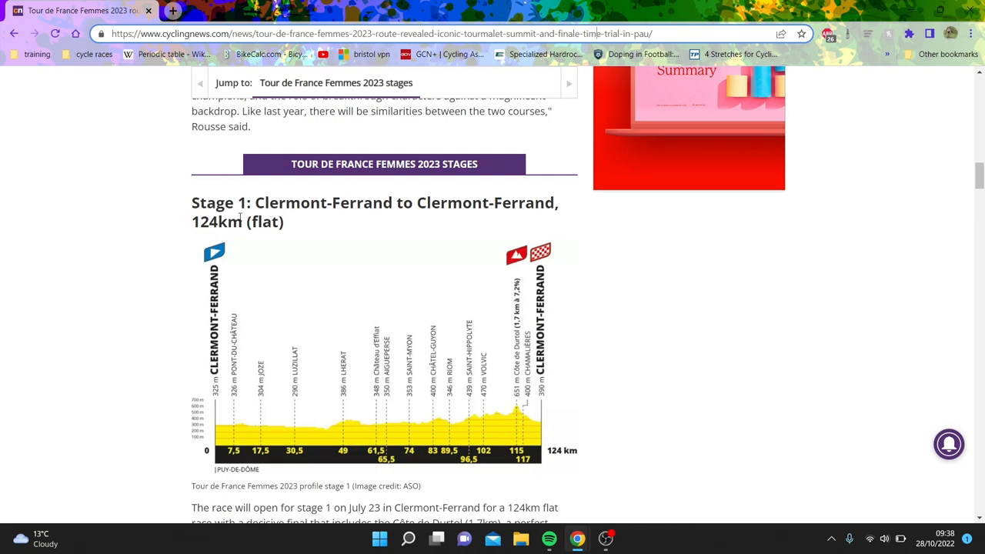
Step: Scroll down the route article past the Stage 1 and Stage 2 profiles to the Stage 3 Collonges-La-Rouge profile
scroll("down", 3)
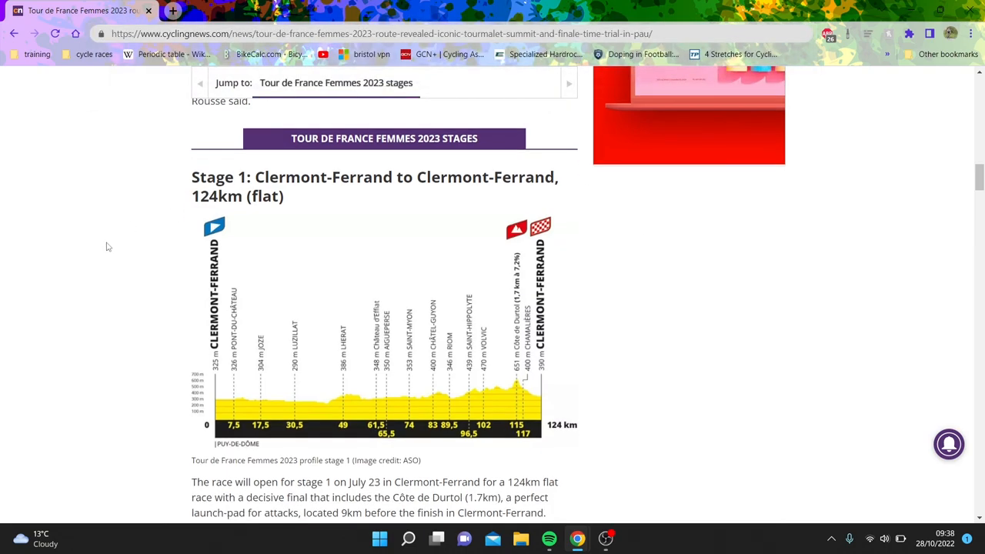
scroll("down", 3)
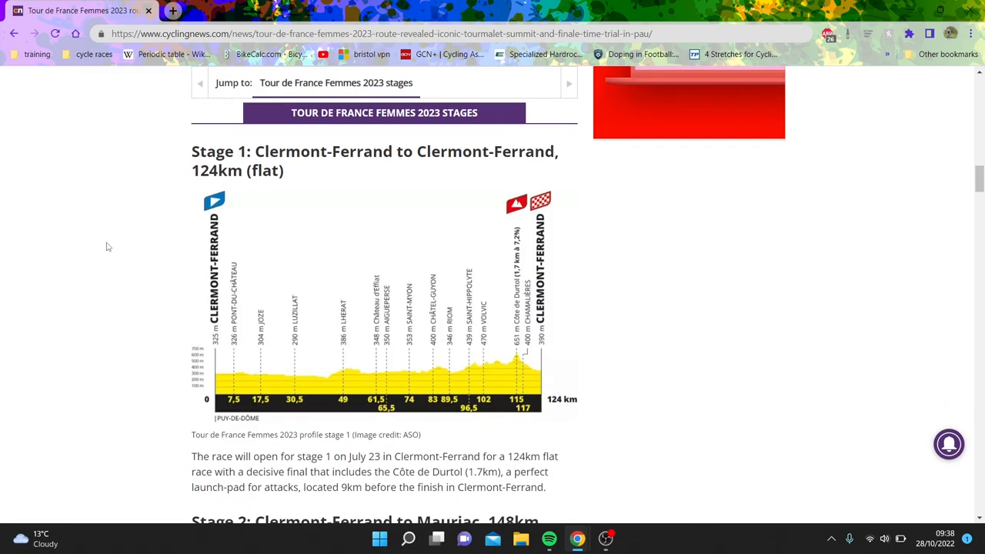
scroll("down", 3)
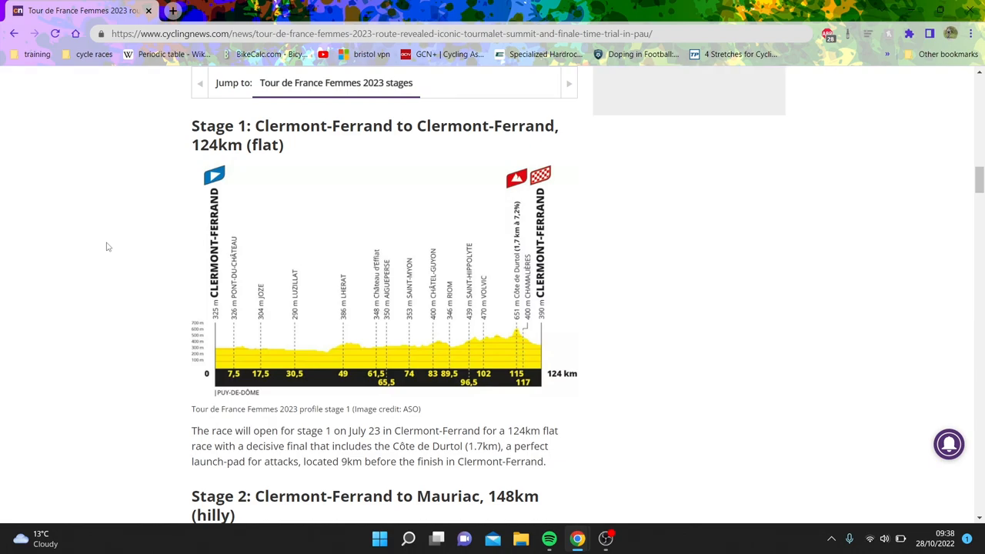
scroll("down", 3)
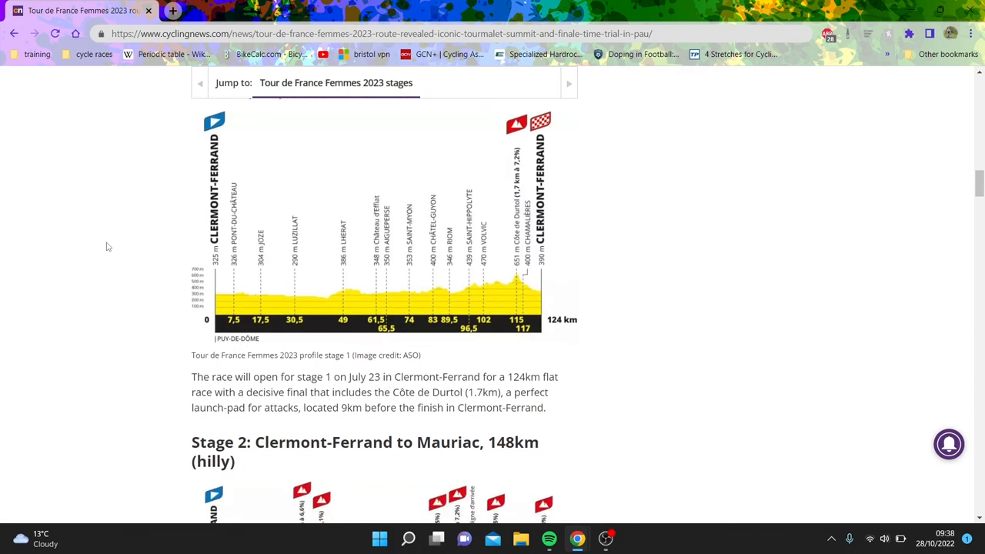
scroll("down", 3)
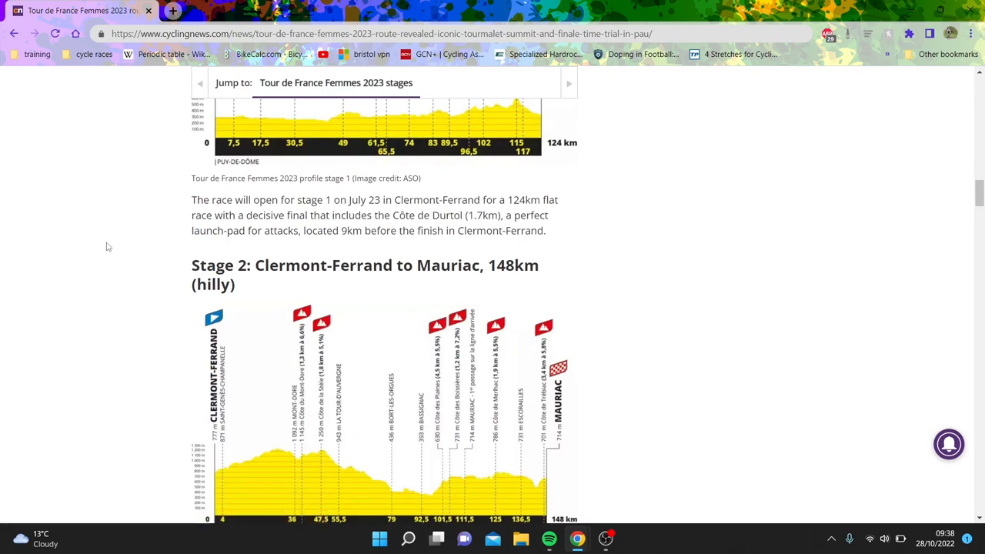
scroll("down", 3)
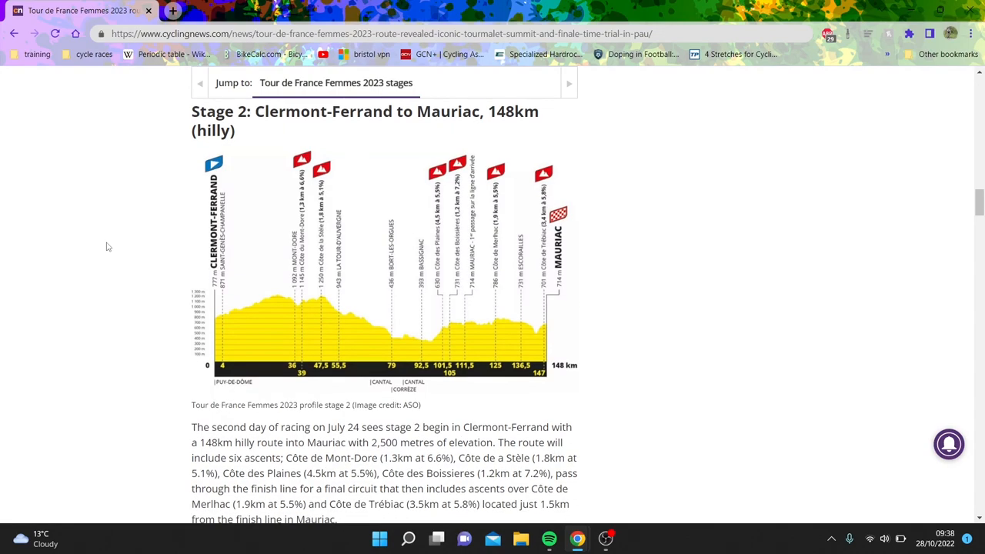
scroll("down", 3)
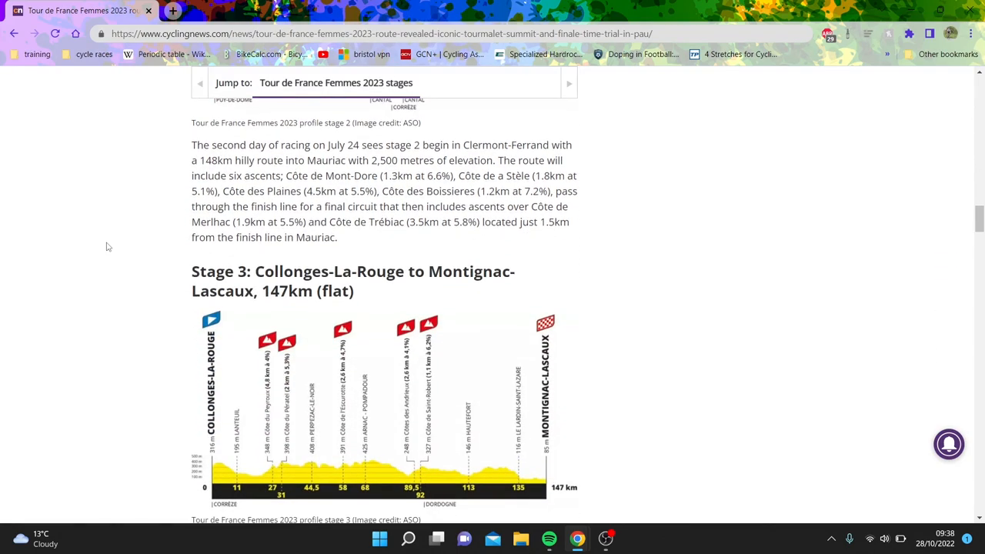
Step: Scroll down through the Stage 3–6 profiles until the Stage 7 Lannemezan to Tourmalet heading appears
scroll("down", 3)
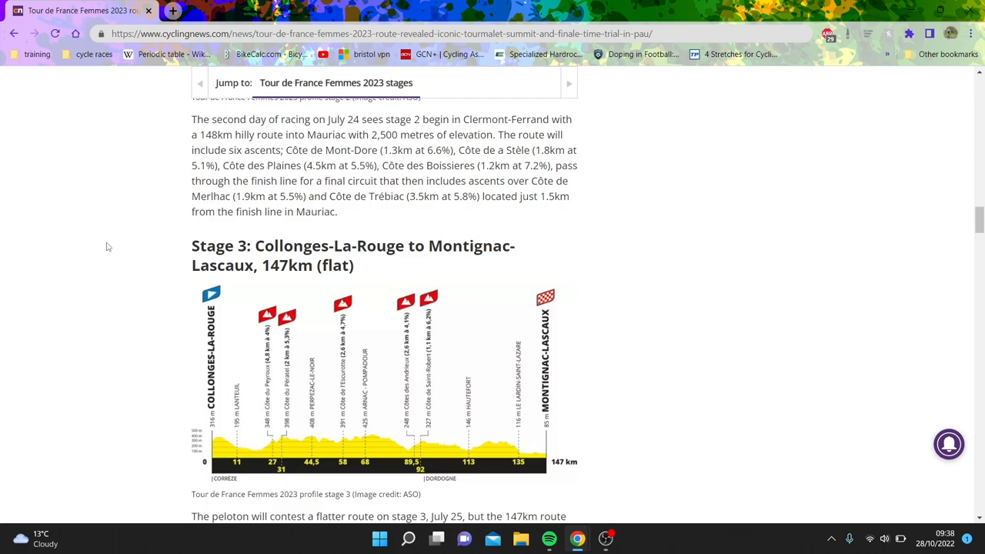
scroll("down", 3)
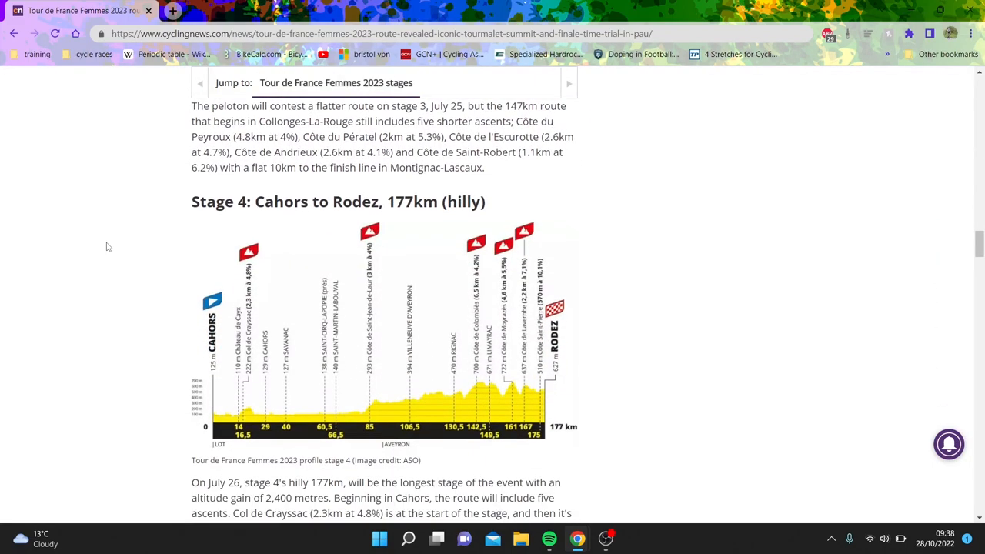
scroll("down", 3)
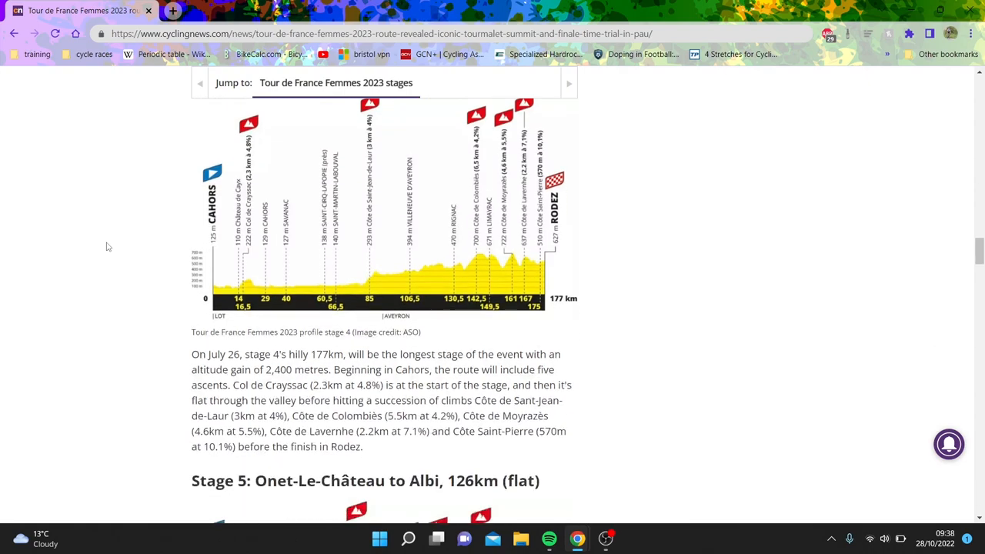
scroll("down", 3)
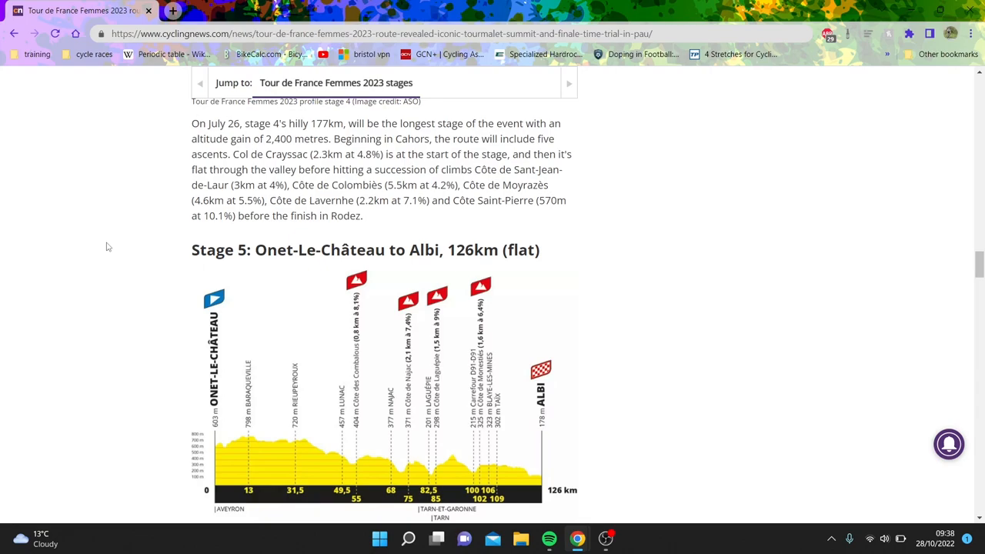
scroll("down", 3)
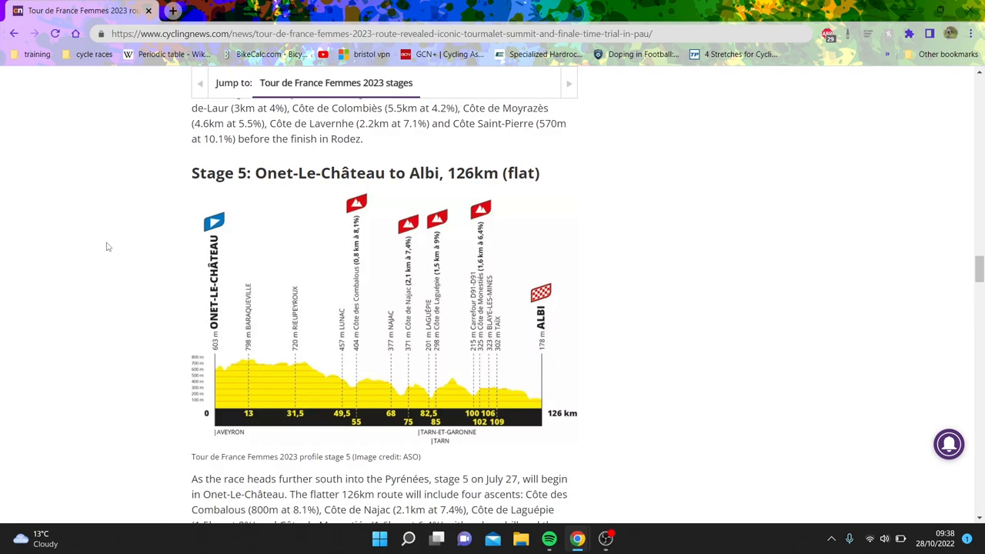
scroll("down", 3)
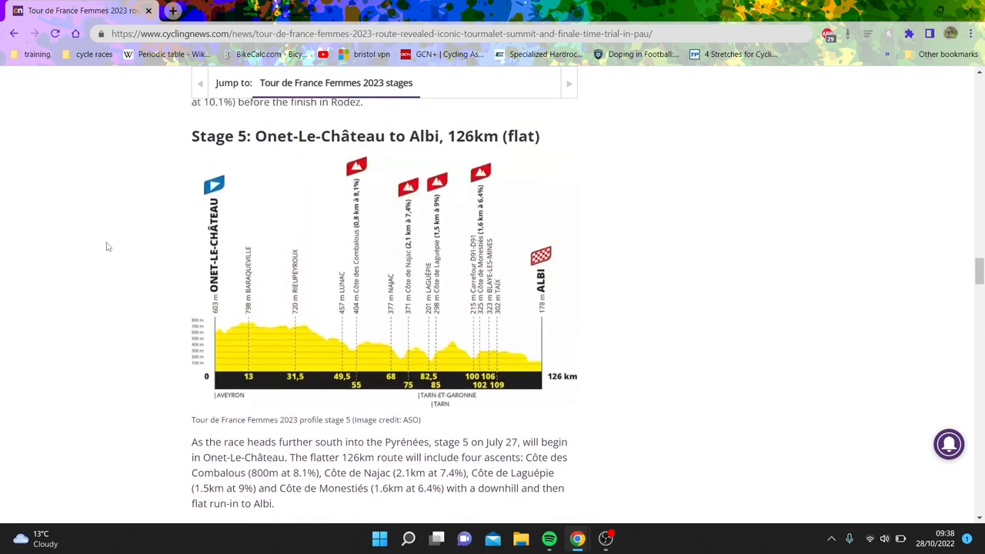
scroll("down", 3)
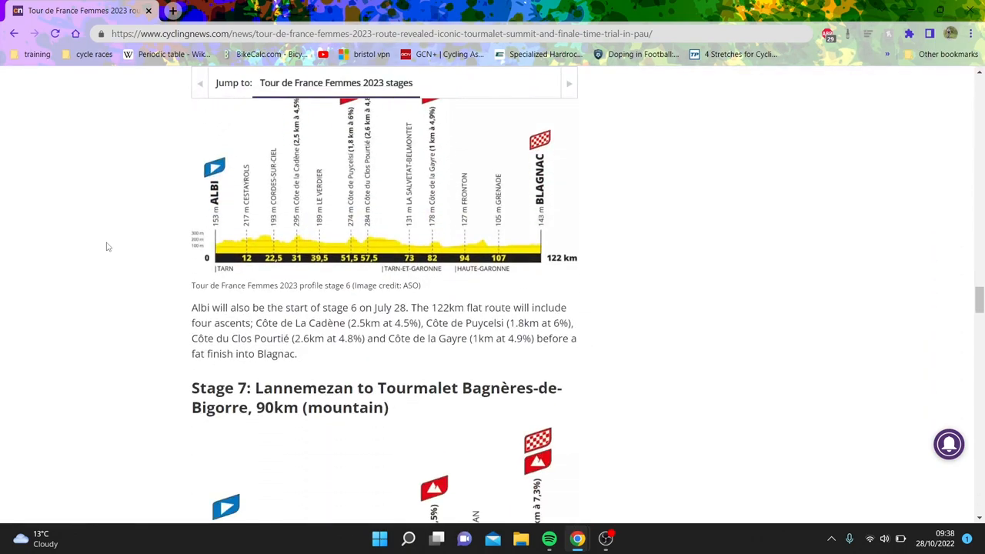
scroll("down", 3)
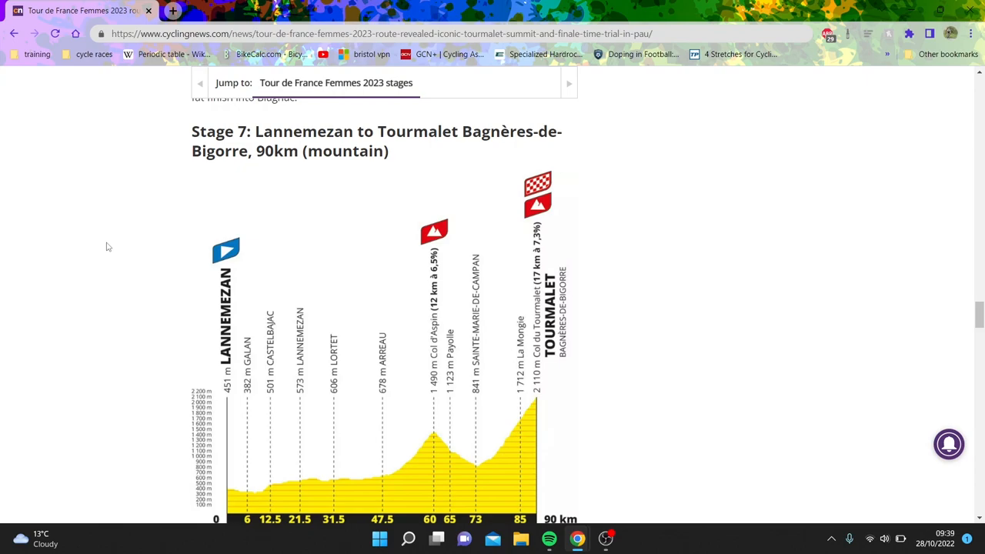
Step: Scroll down so the whole Stage 7 Tourmalet profile is on screen, reaching the Stage 8 Pau time trial
scroll("down", 3)
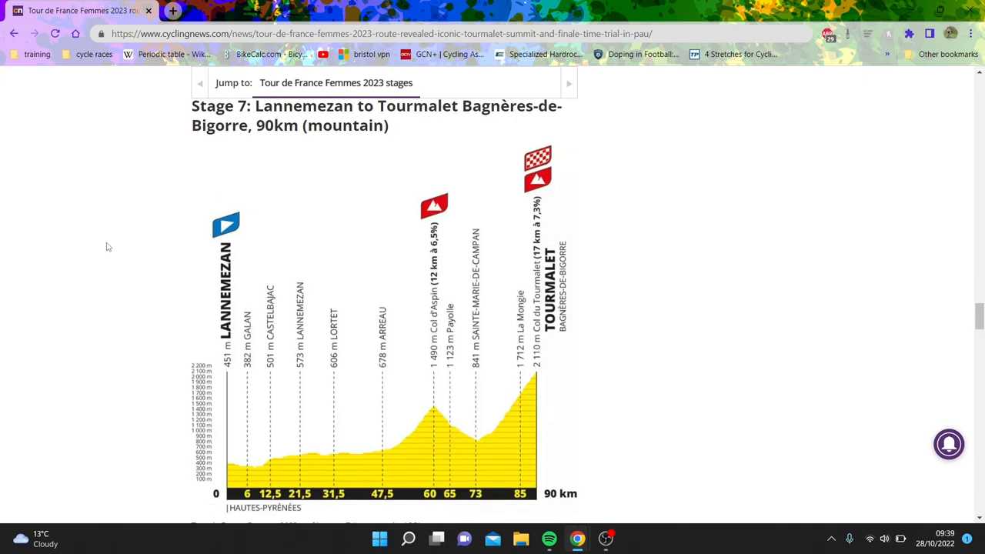
scroll("down", 3)
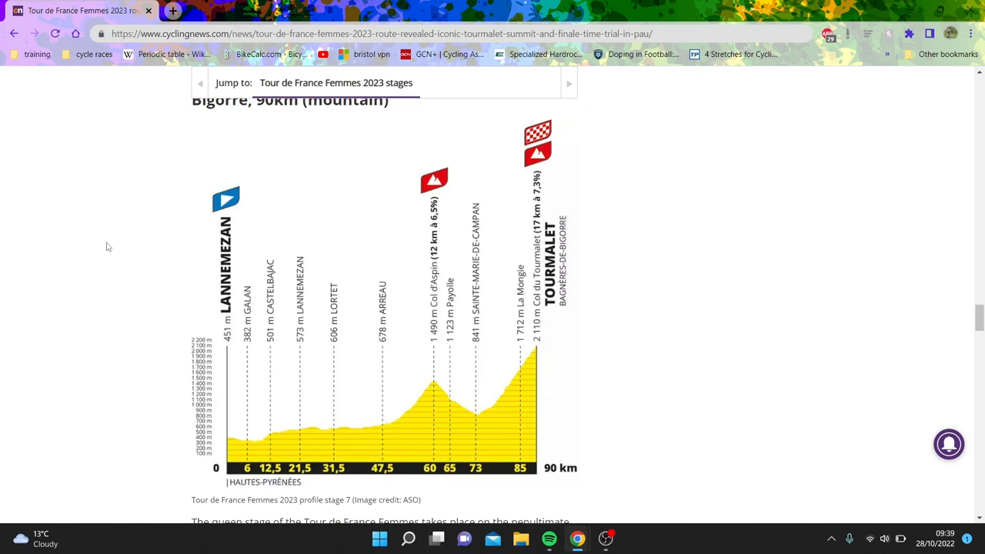
scroll("down", 3)
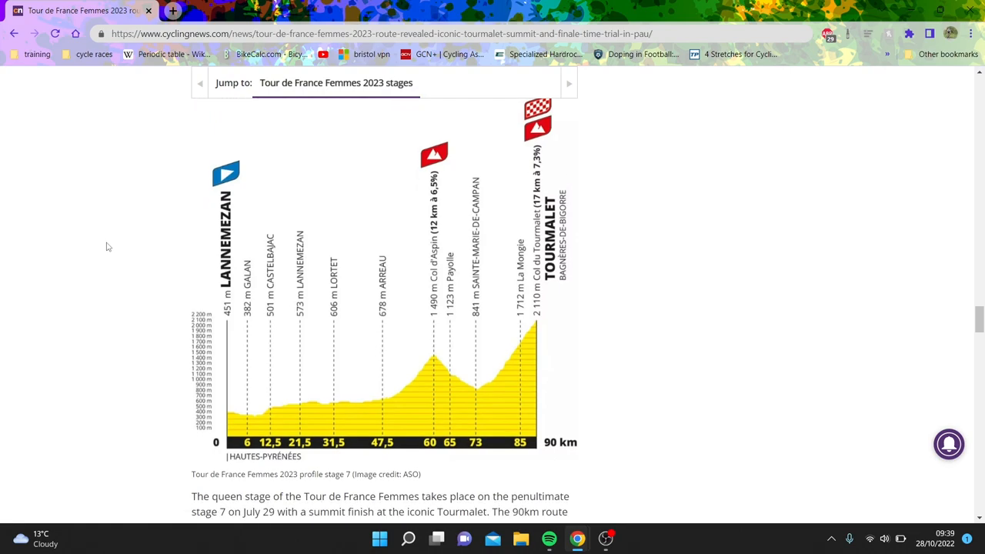
scroll("down", 3)
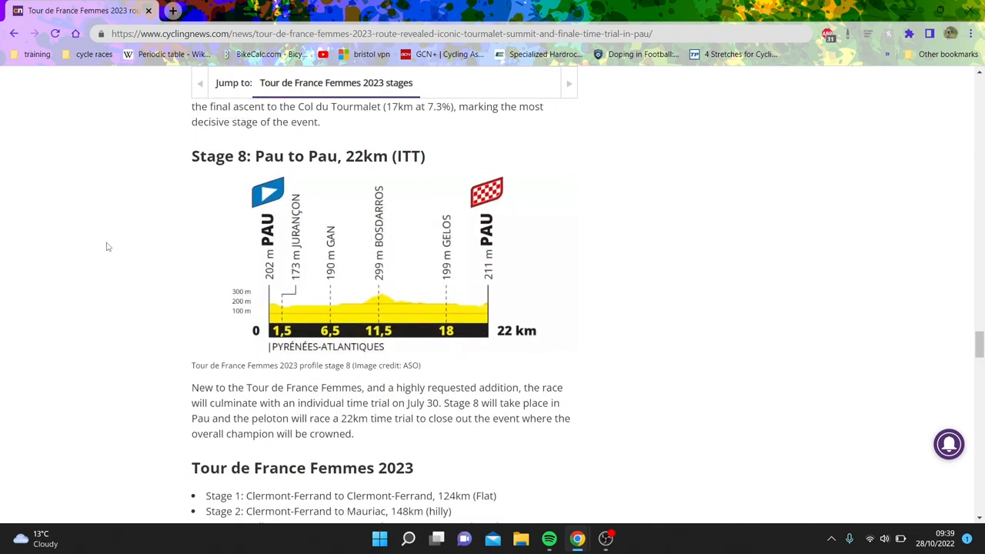
scroll("down", 3)
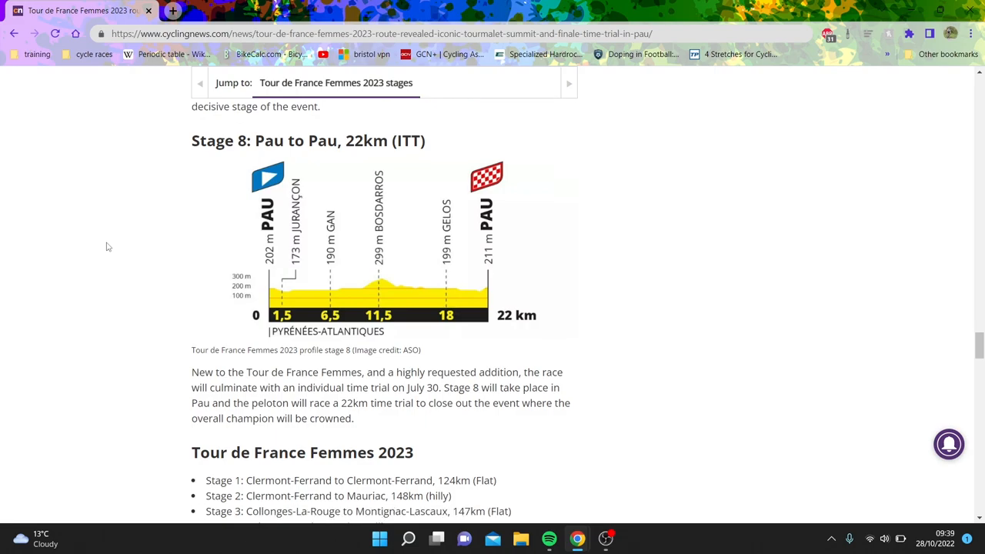
scroll("down", 3)
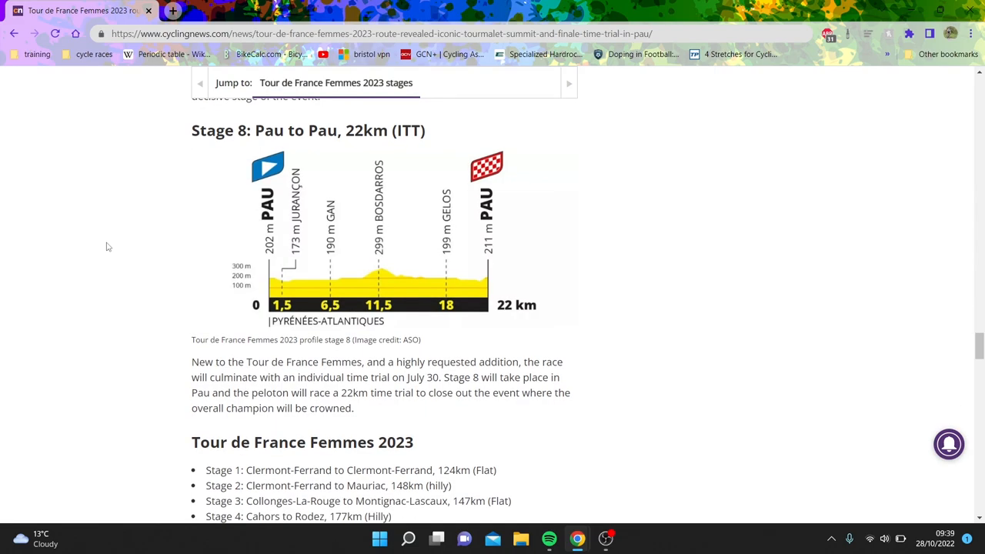
scroll("down", 3)
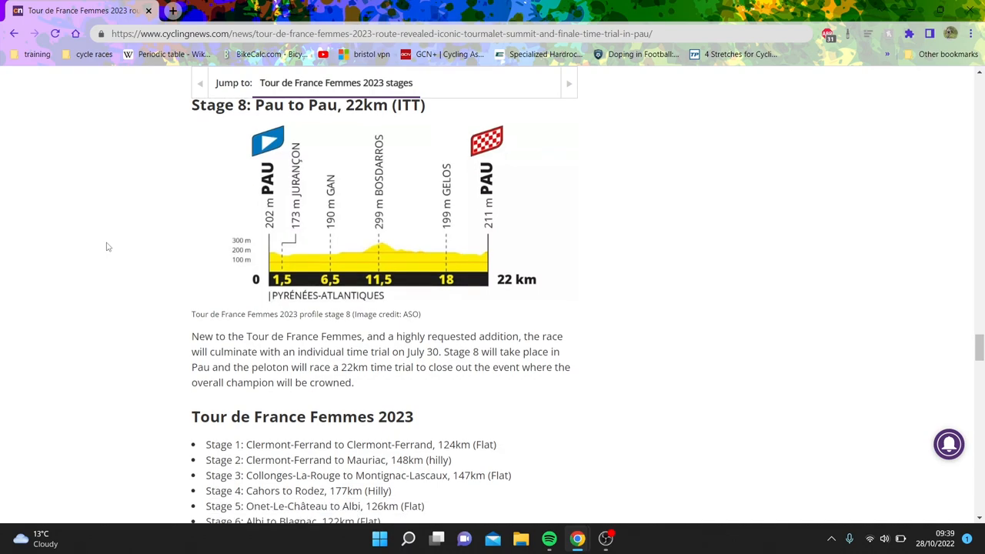
scroll("down", 3)
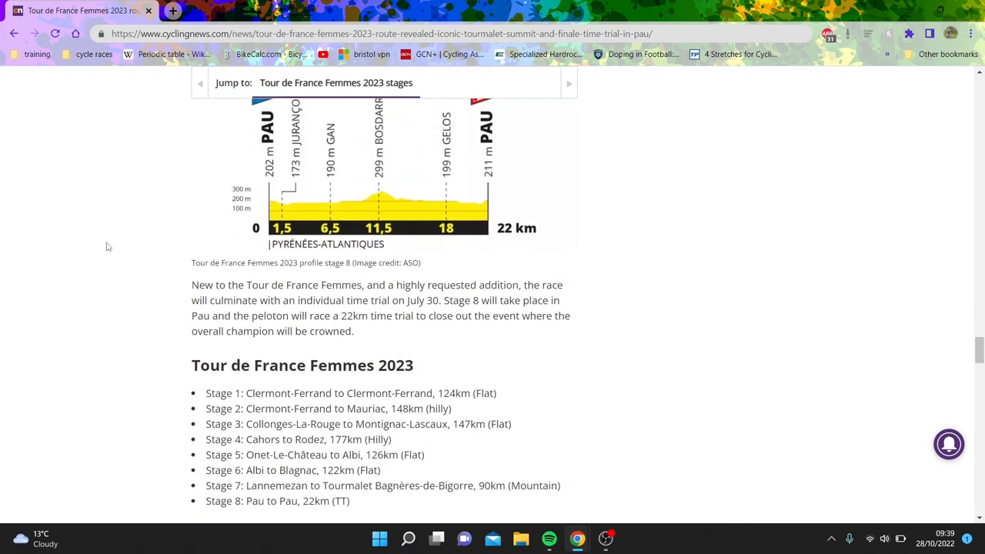
scroll("up", 3)
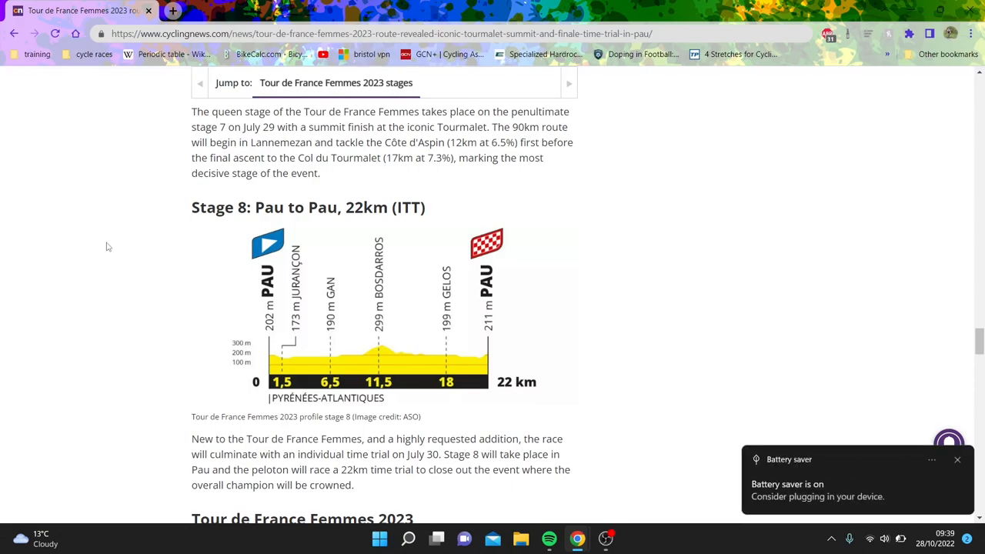
mouse_move(957, 460)
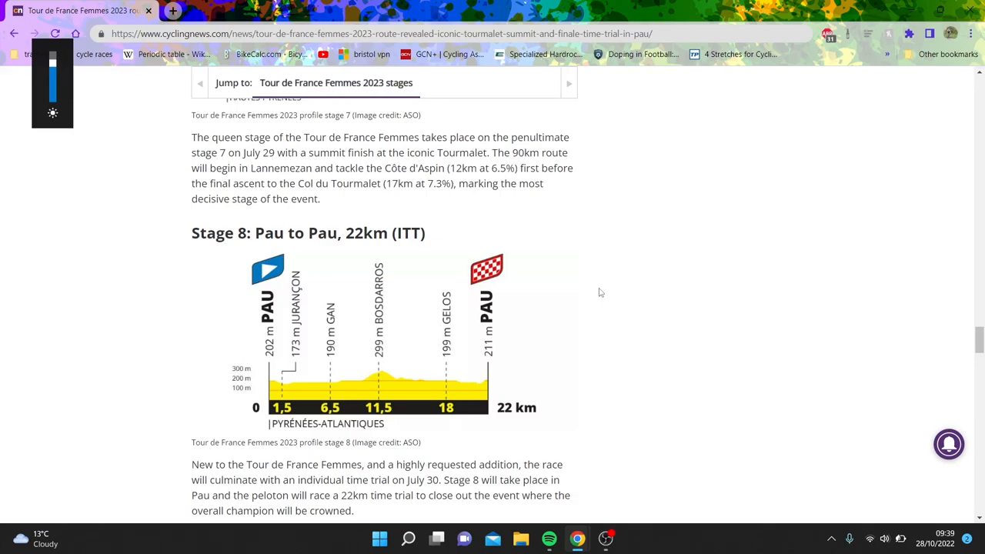
Step: Scroll back up from the Stage 7 profile to the Stage 1 Clermont-Ferrand profile under the stages heading
scroll("up", 3)
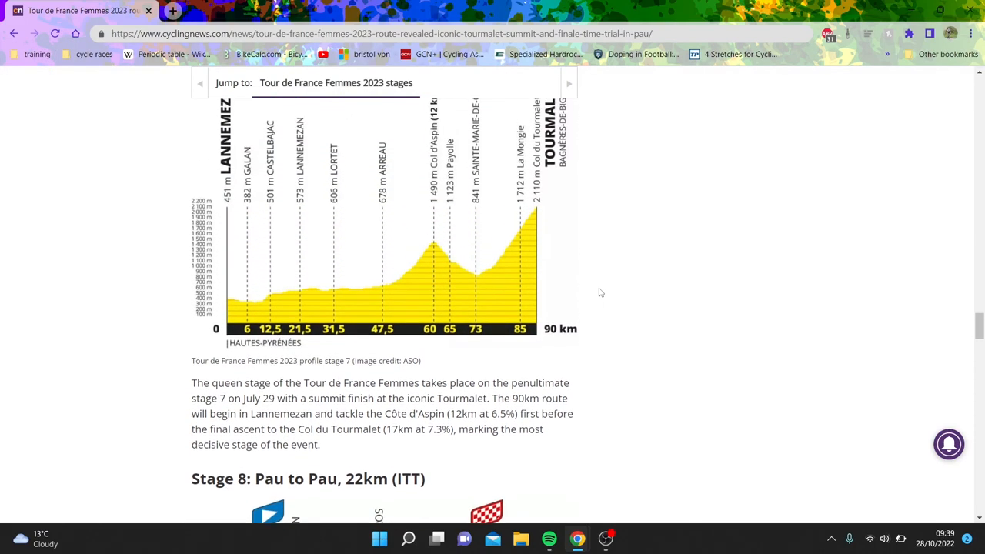
scroll("up", 3)
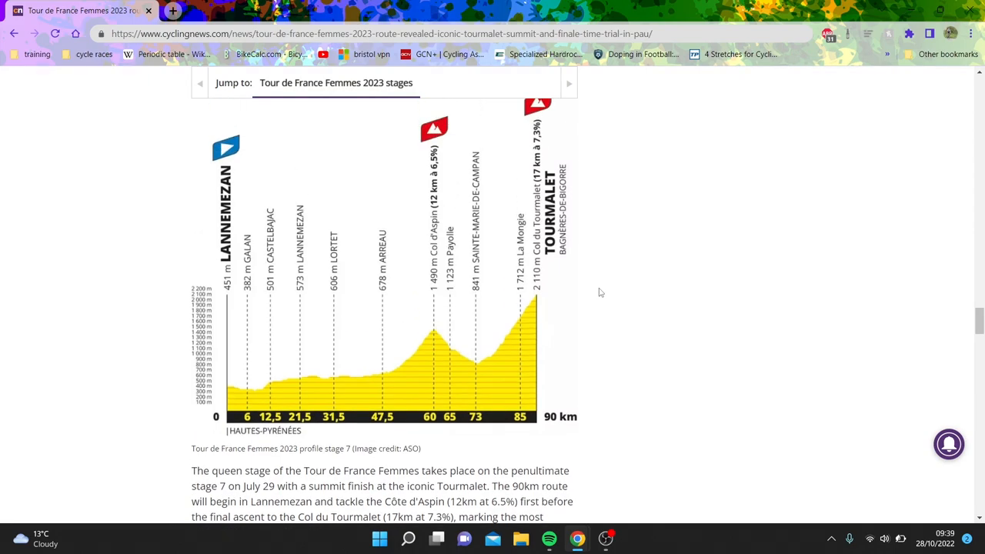
scroll("down", 3)
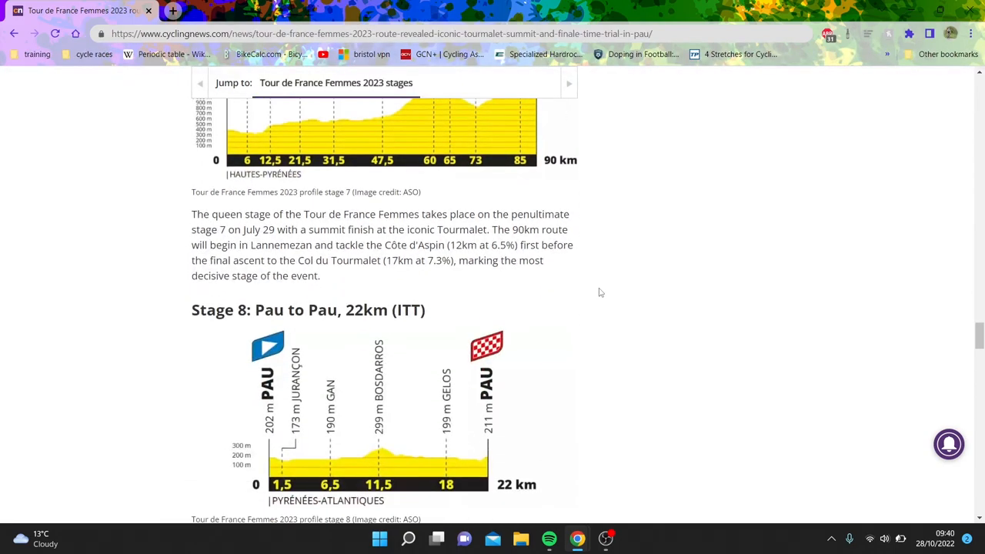
scroll("down", 3)
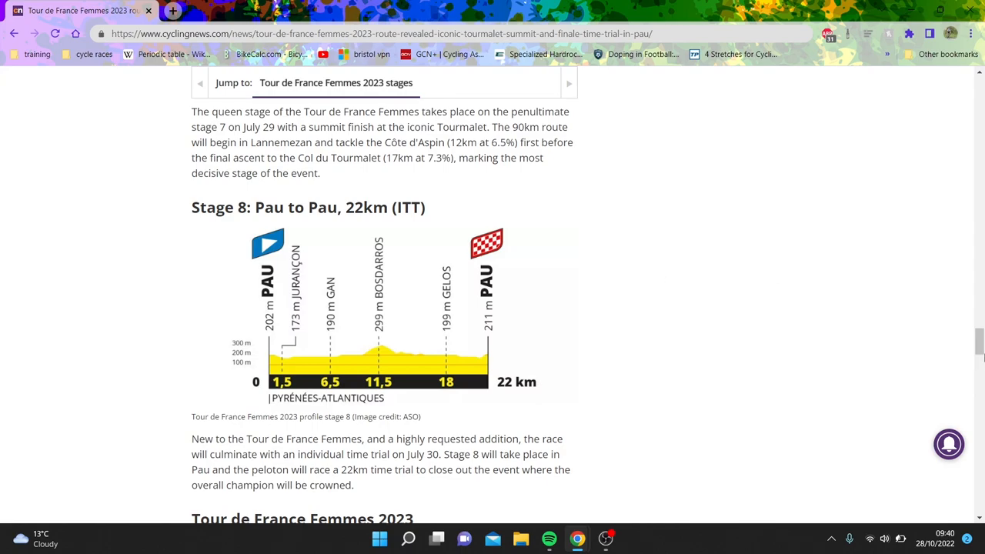
scroll("up", 3)
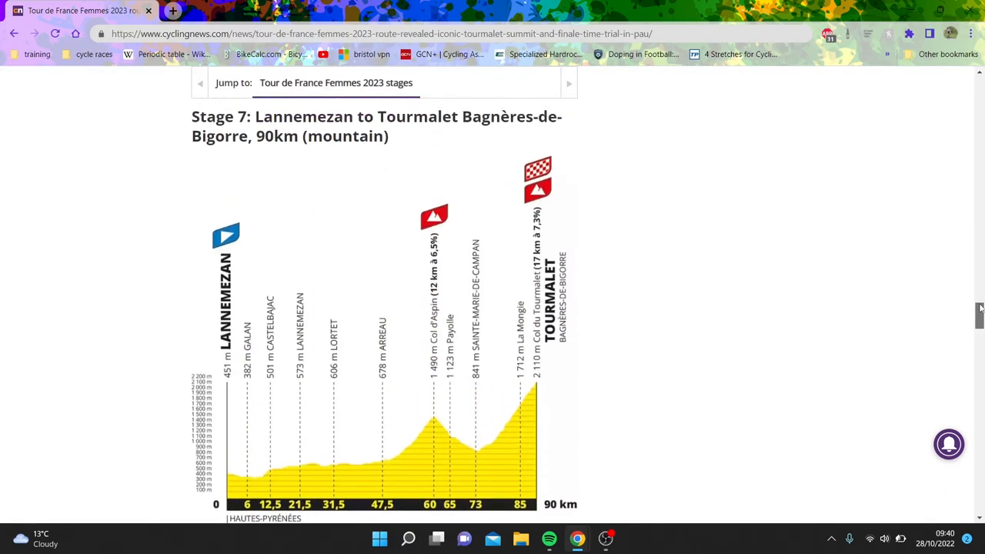
scroll("up", 3)
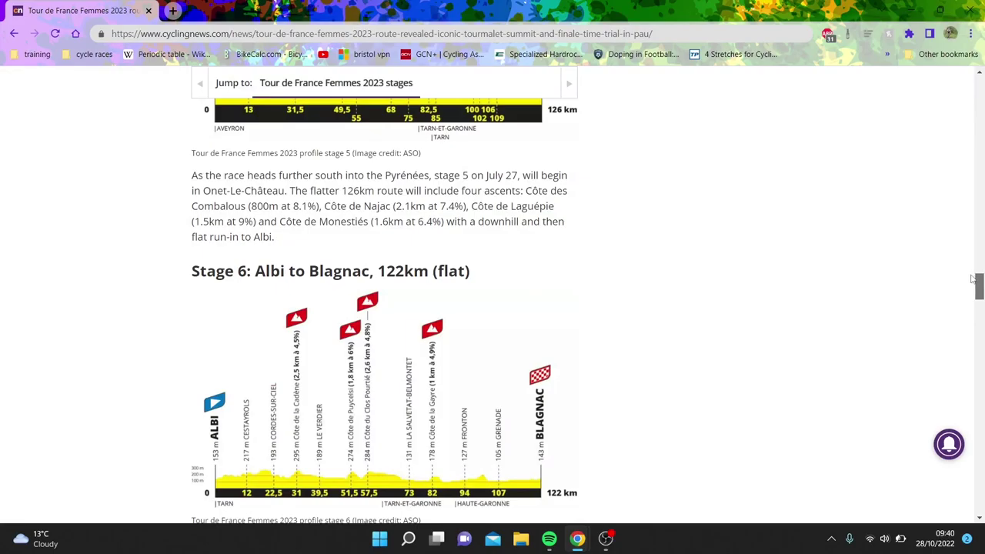
scroll("up", 3)
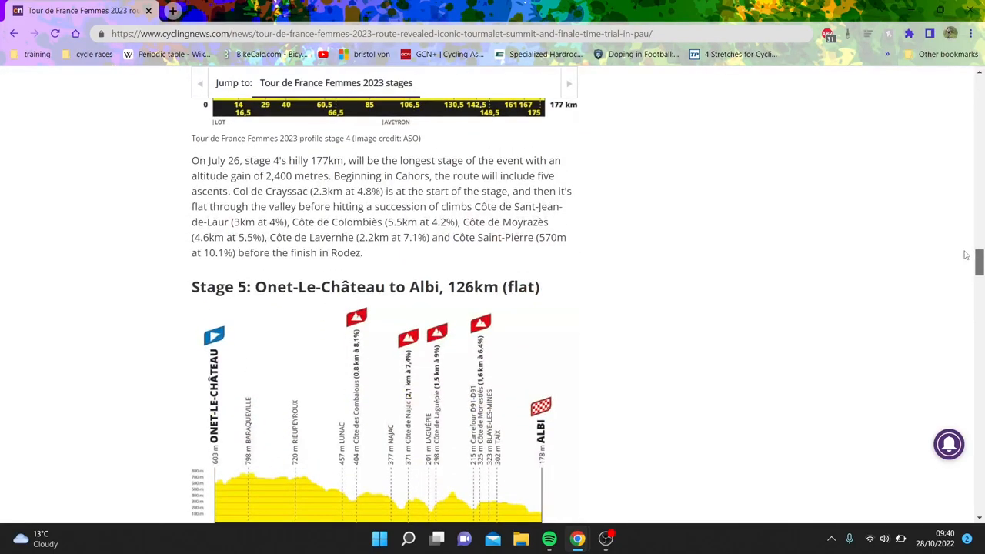
scroll("up", 3)
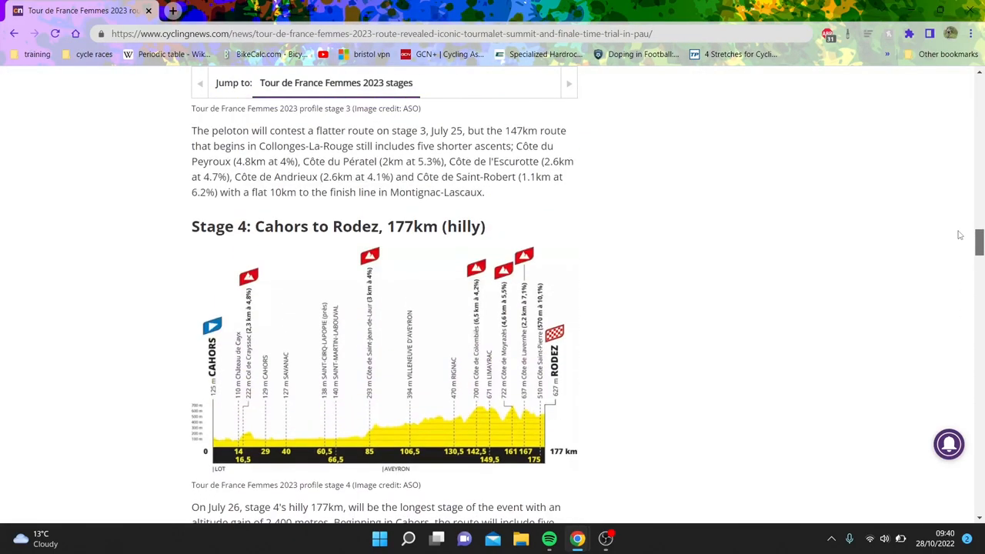
scroll("up", 3)
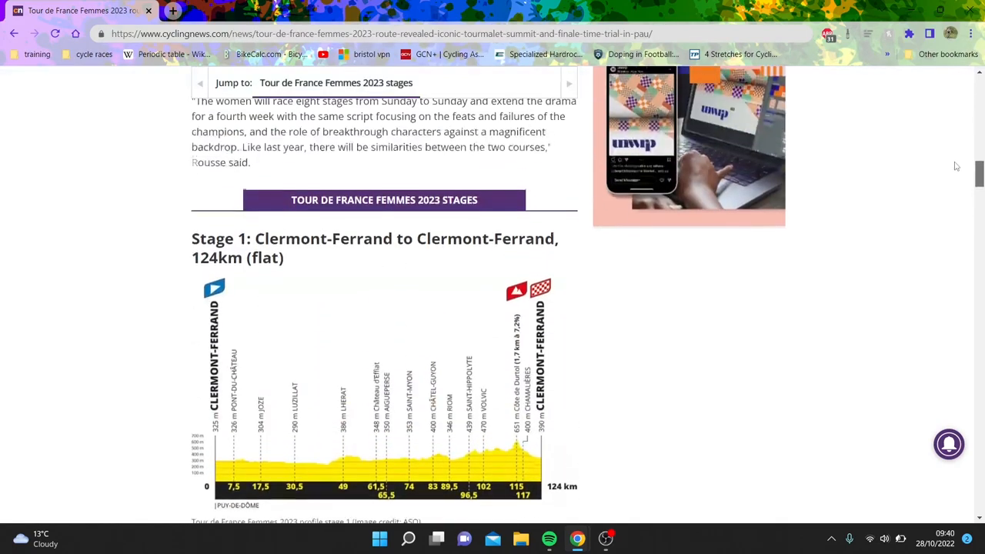
Step: Scroll down past the Stage 1 and Stage 2 profiles toward the middle stages of the article
scroll("down", 3)
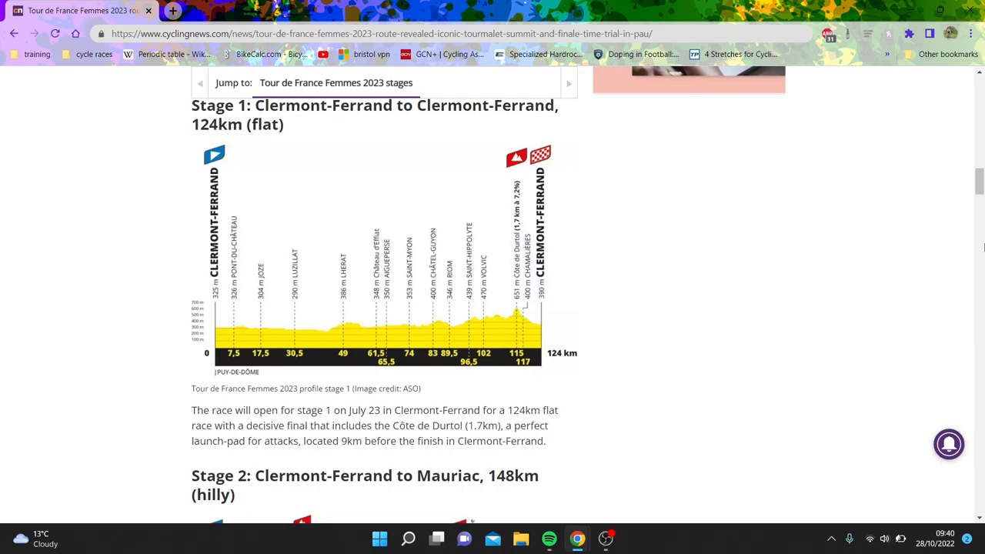
scroll("down", 3)
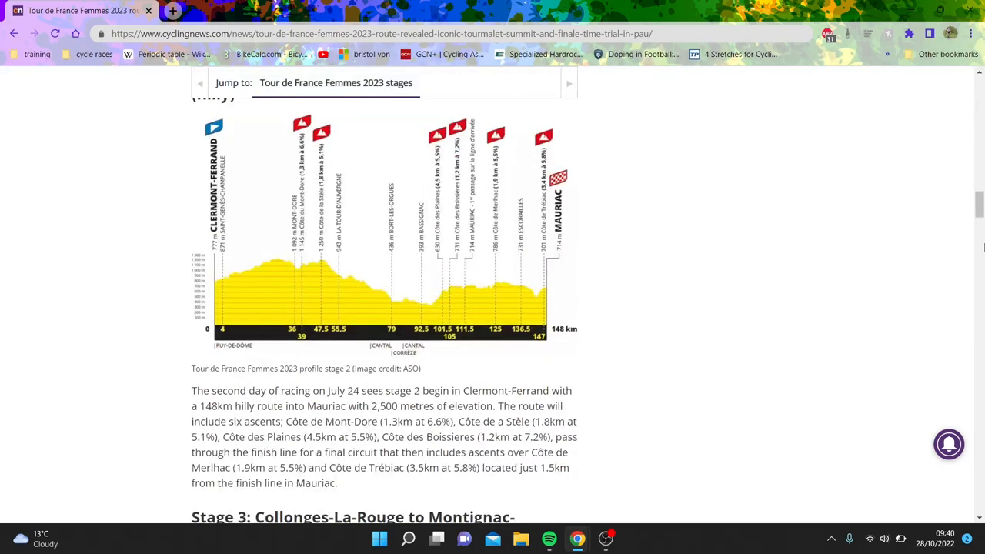
scroll("down", 3)
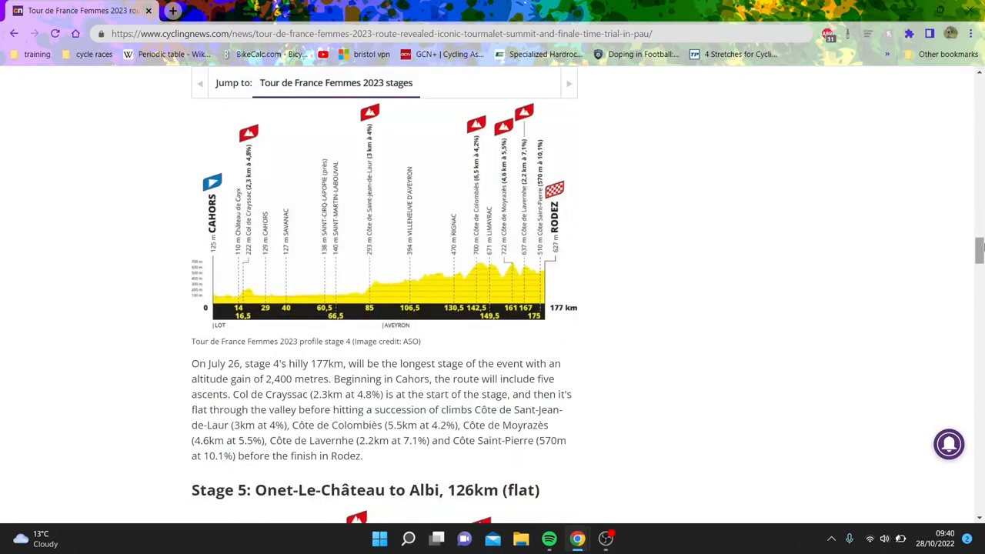
scroll("up", 3)
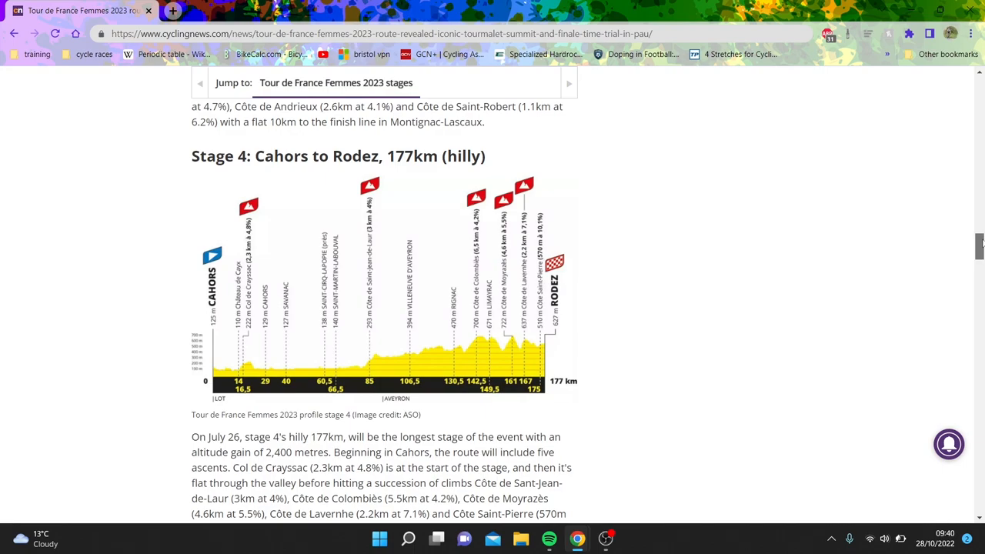
scroll("down", 3)
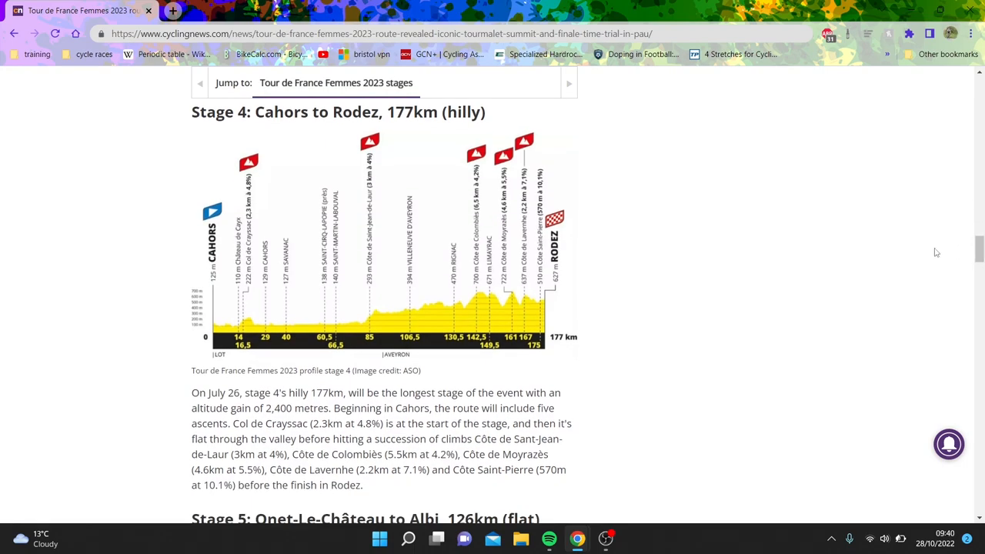
mouse_move(853, 250)
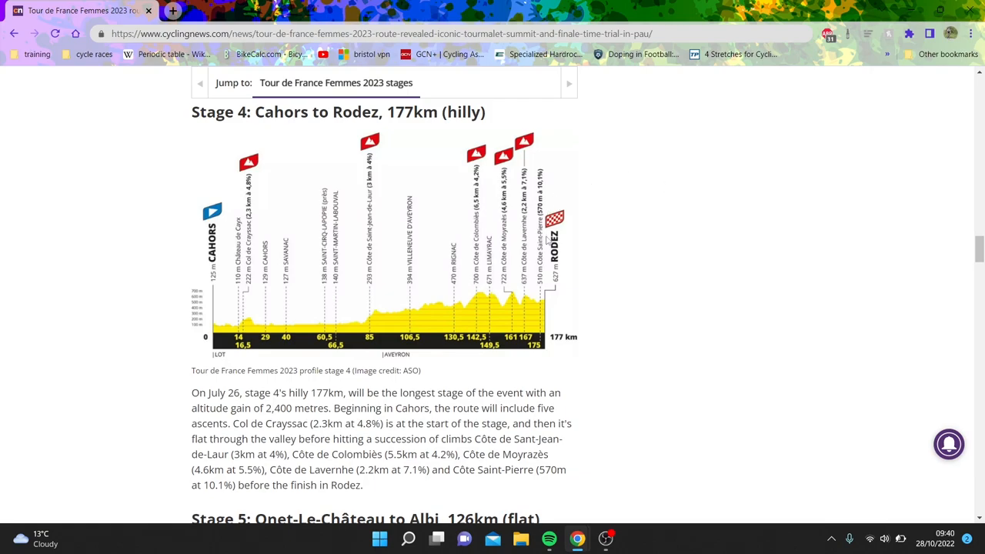
mouse_move(671, 280)
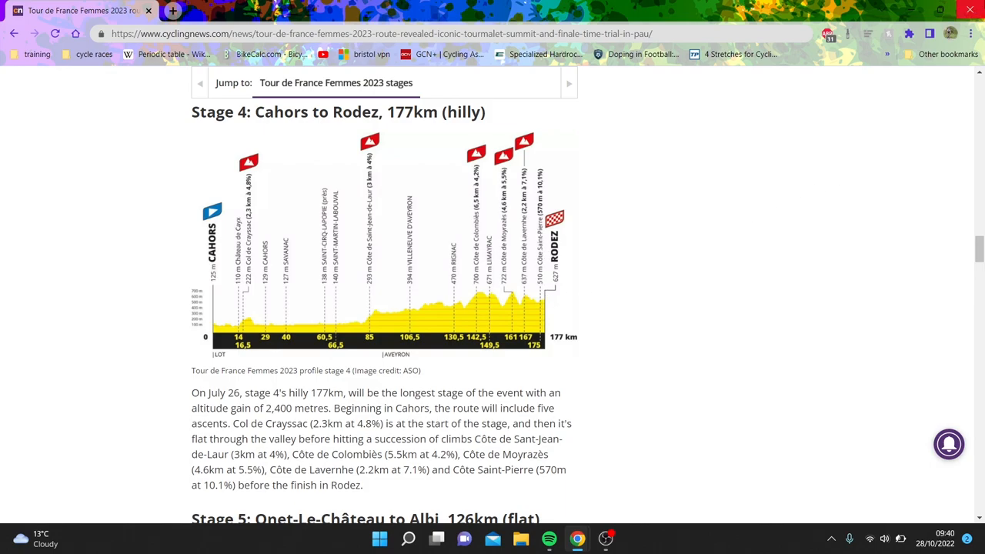
Step: Glance further down at Stages 5 and 7, then settle on the Stage 4 Cahors to Rodez hilly profile
scroll("down", 3)
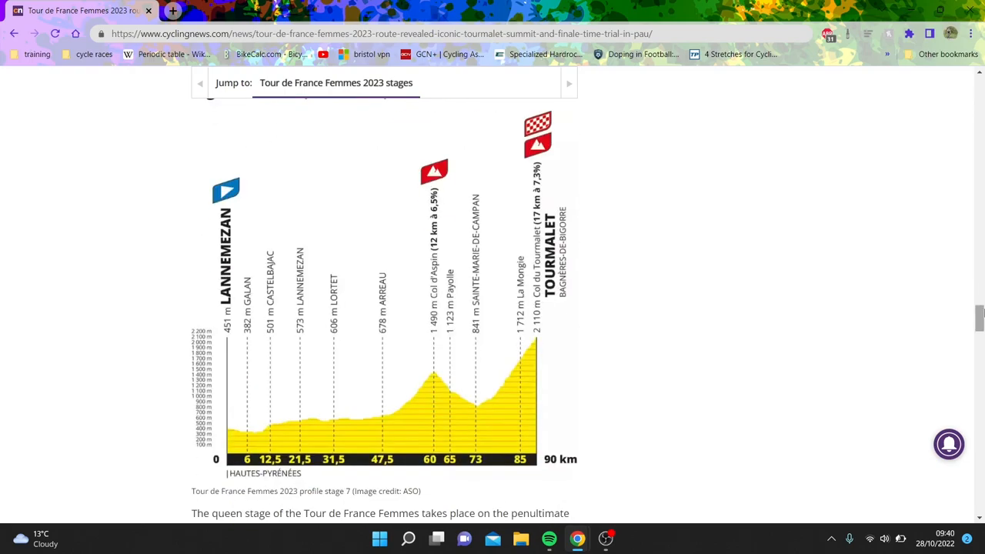
scroll("up", 3)
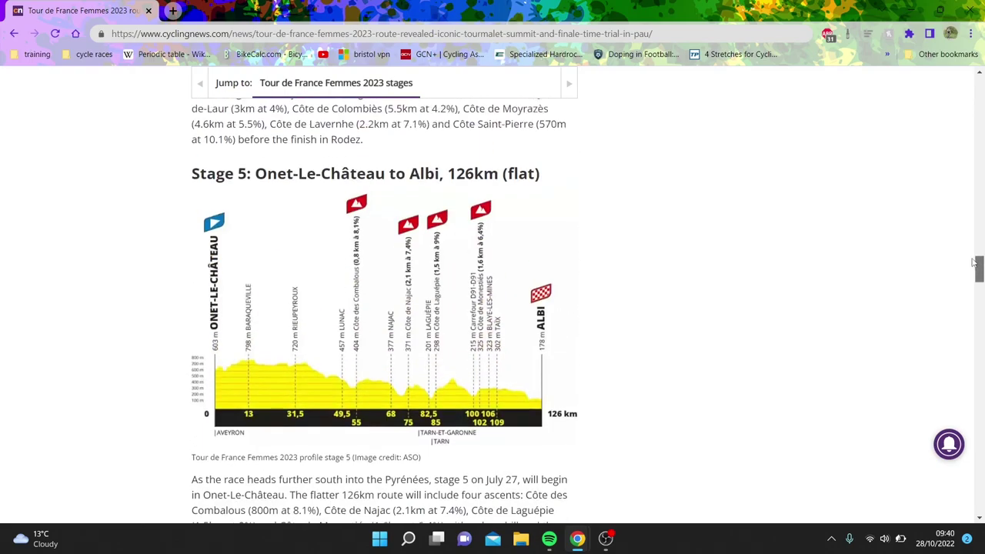
scroll("up", 3)
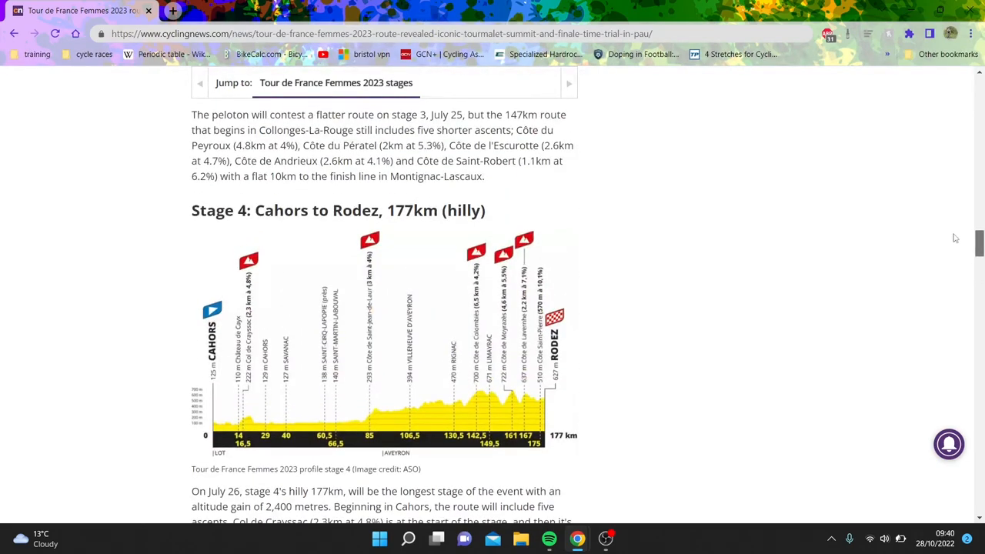
scroll("down", 3)
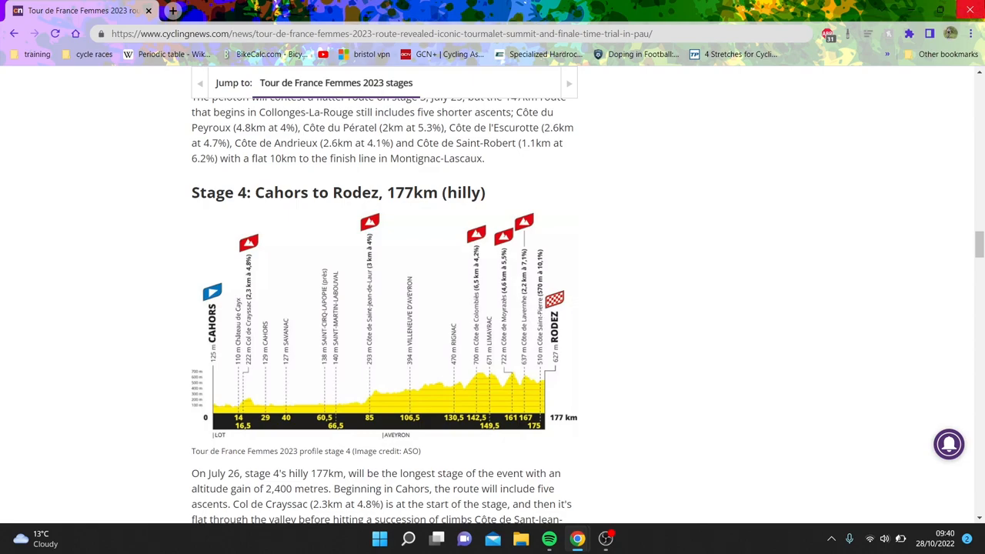
mouse_move(970, 9)
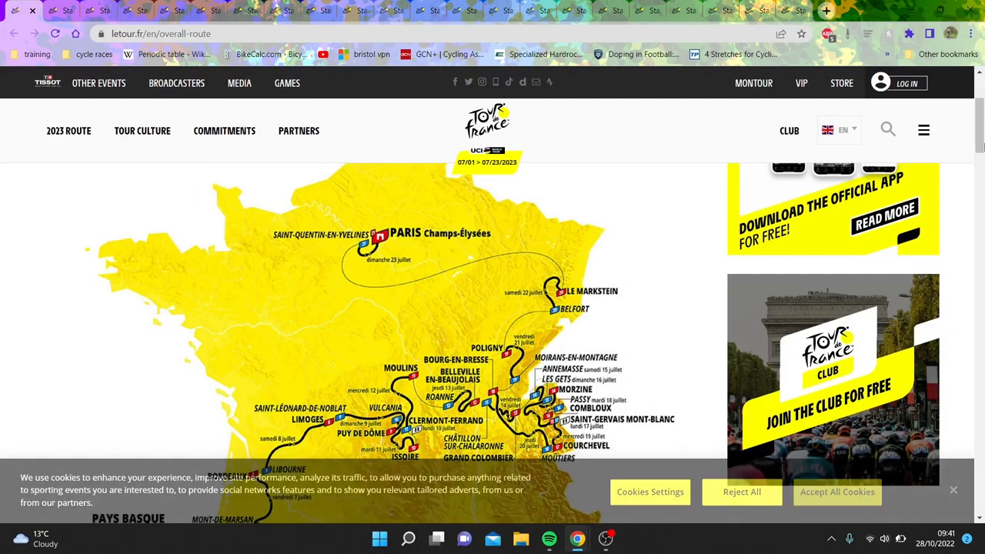
Step: Scroll the letour.fr overall route page to view the 2023 map from the Pays Basque Grand Départ to Paris and its key
scroll("down", 3)
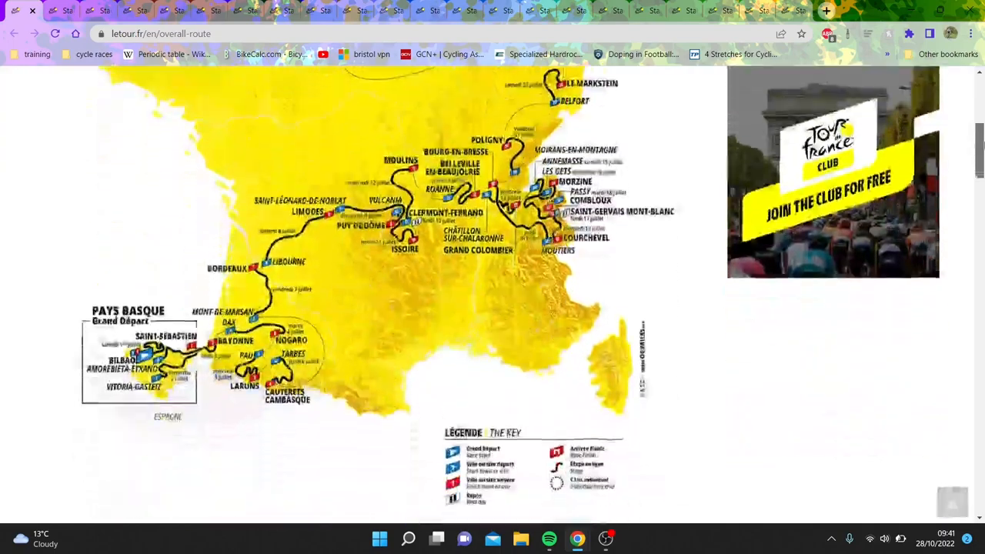
scroll("up", 3)
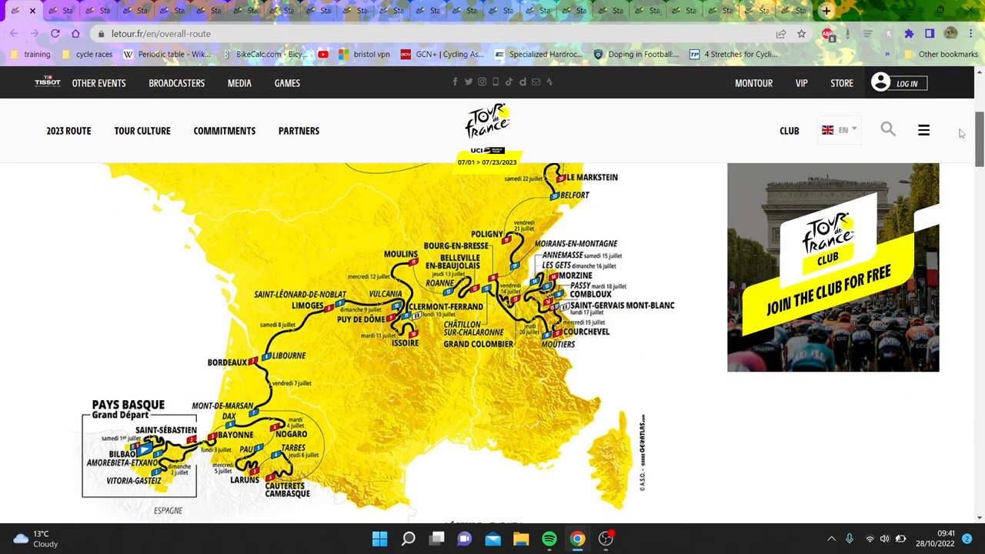
scroll("up", 3)
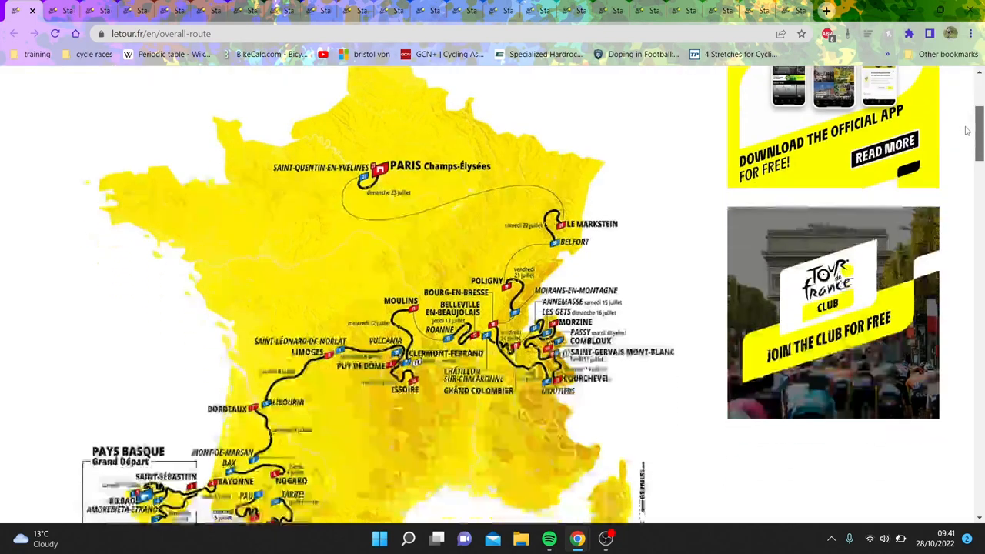
scroll("down", 3)
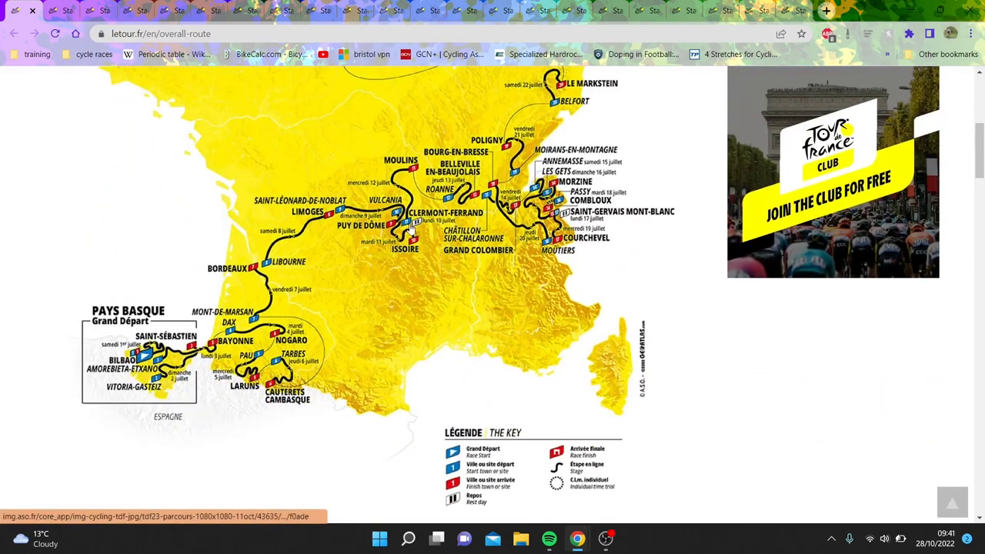
mouse_move(320, 326)
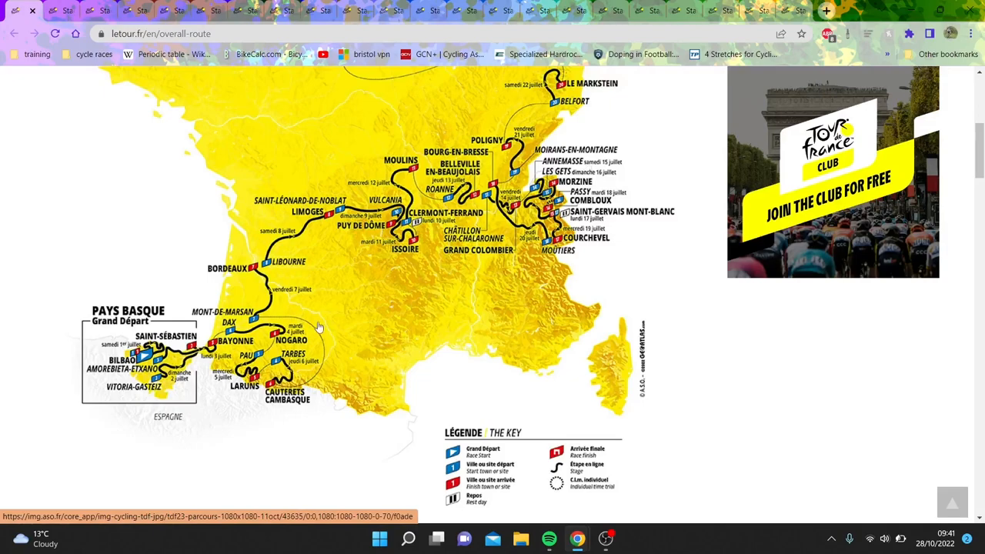
mouse_move(285, 338)
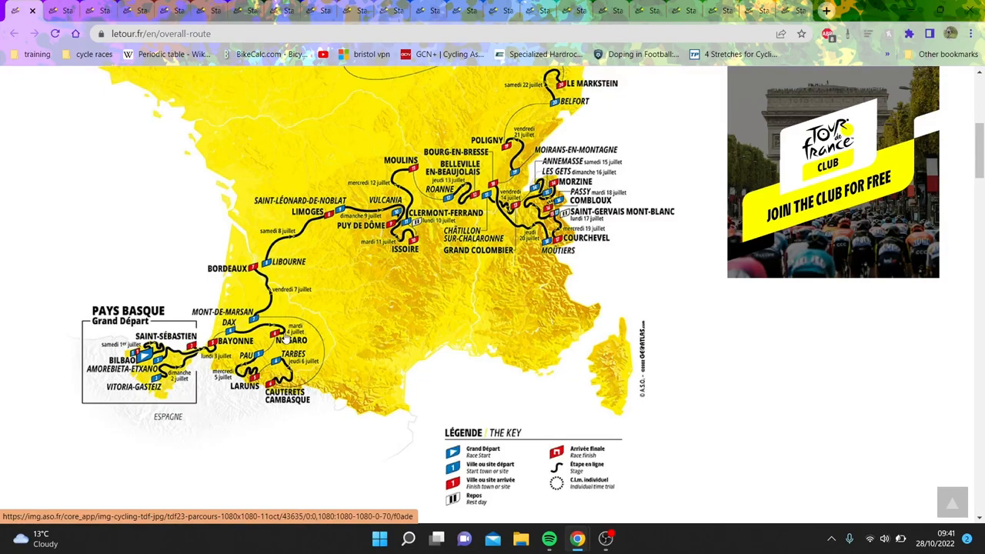
mouse_move(527, 375)
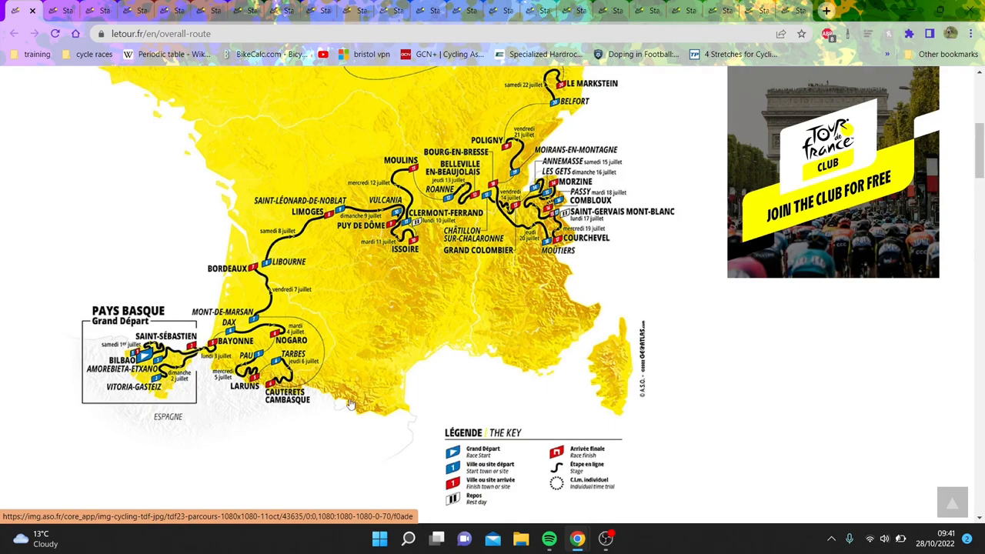
mouse_move(407, 375)
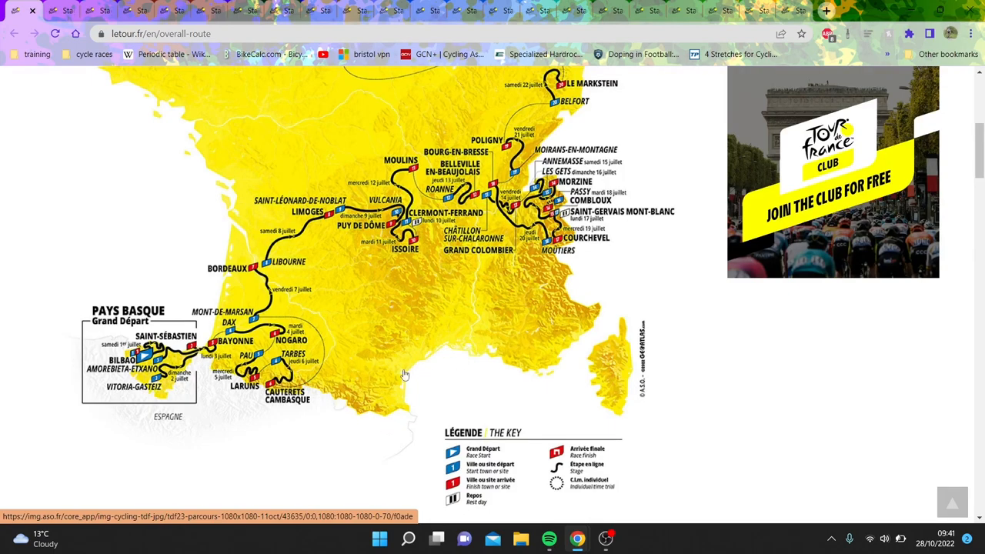
mouse_move(454, 354)
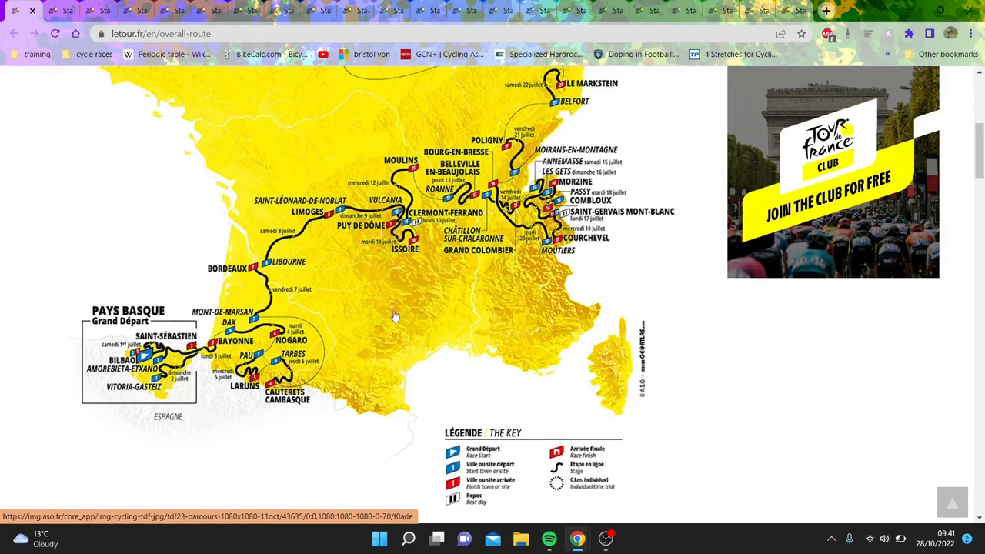
mouse_move(331, 357)
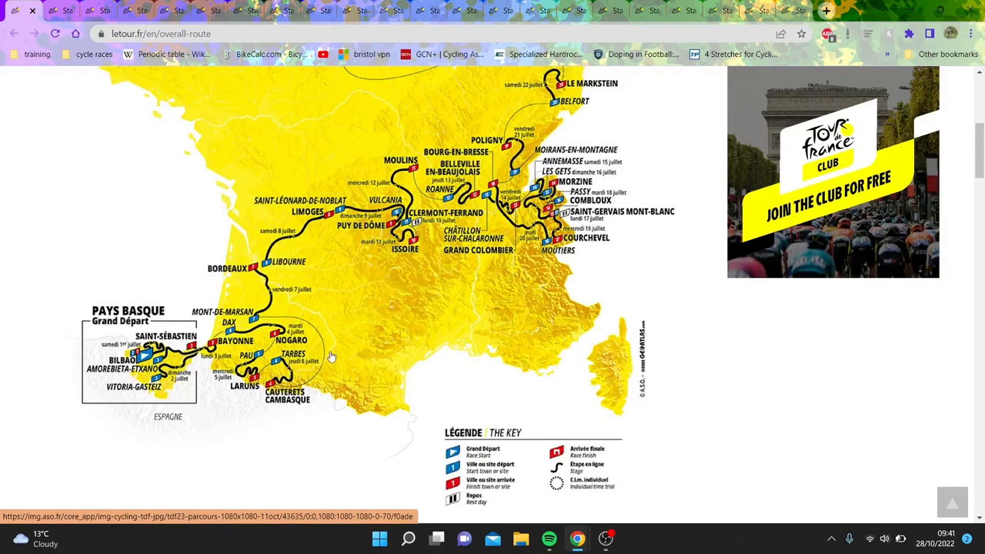
mouse_move(614, 240)
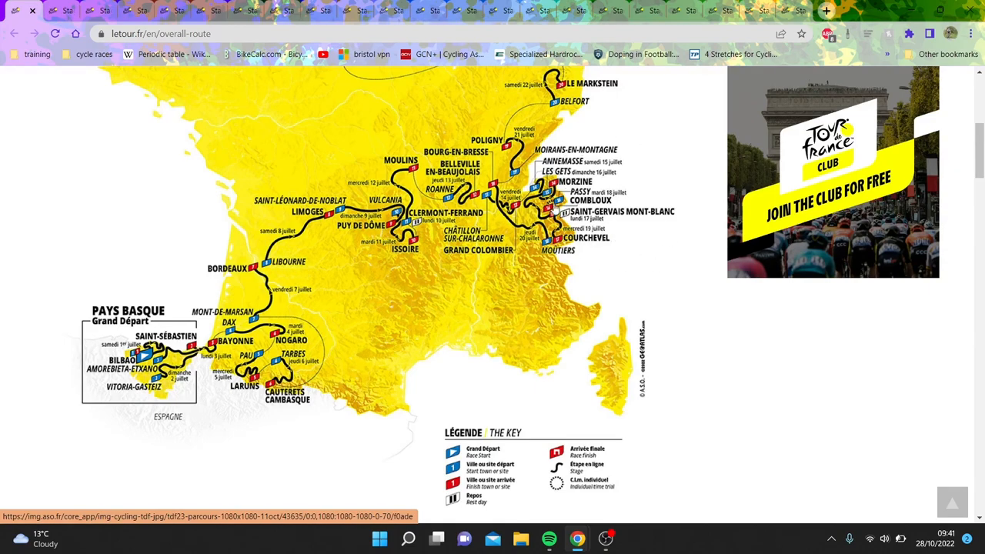
mouse_move(234, 392)
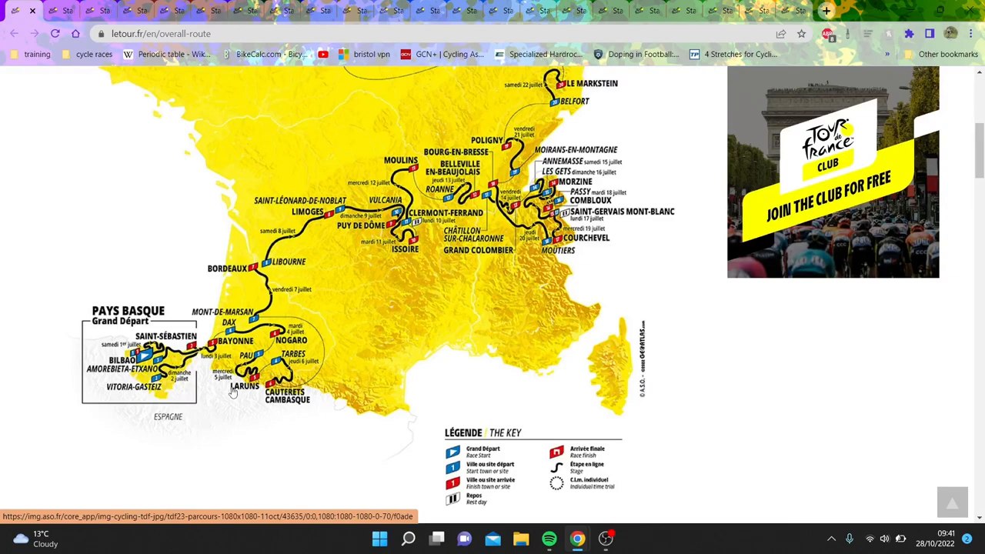
mouse_move(313, 357)
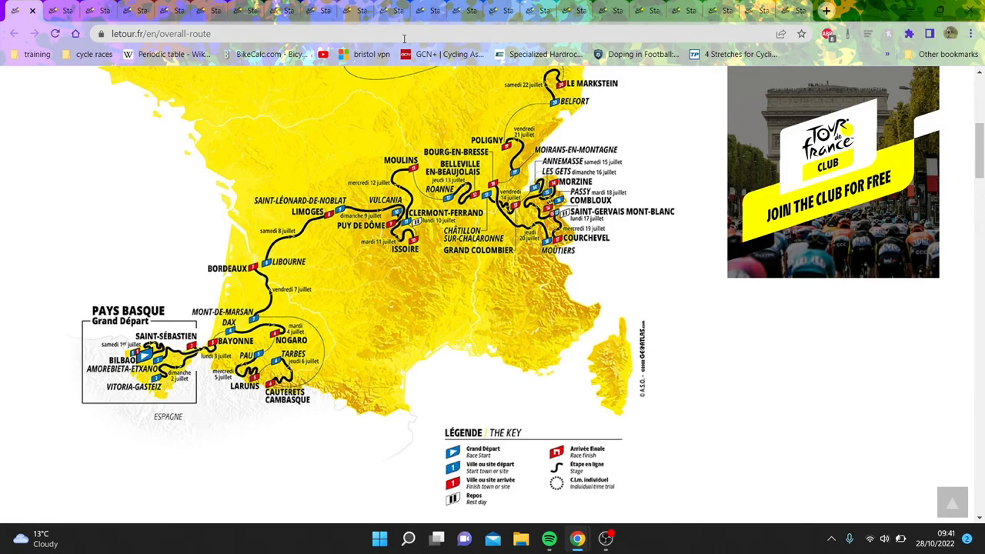
mouse_move(68, 9)
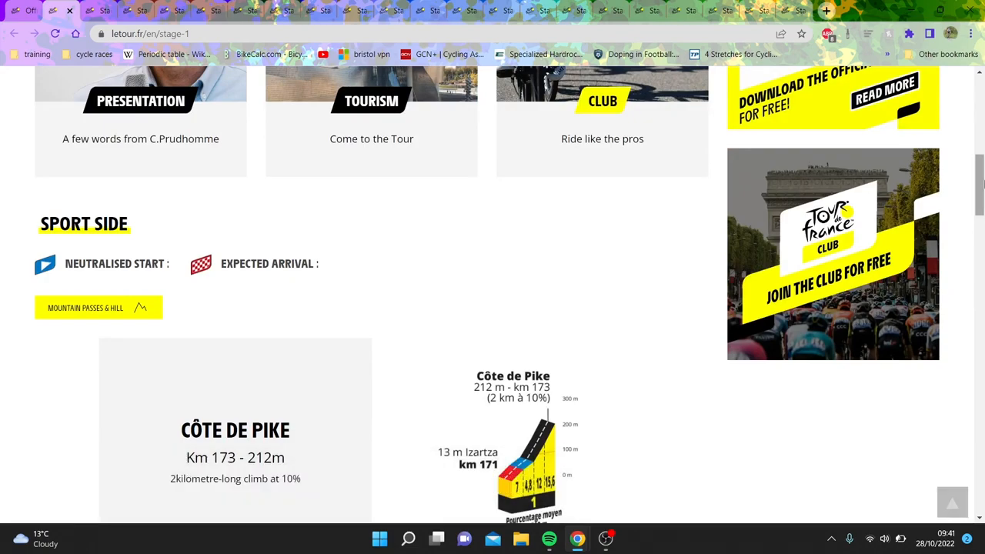
Step: Scroll the Stage 2 page down to the Mountain passes & hills section and back
scroll("down", 3)
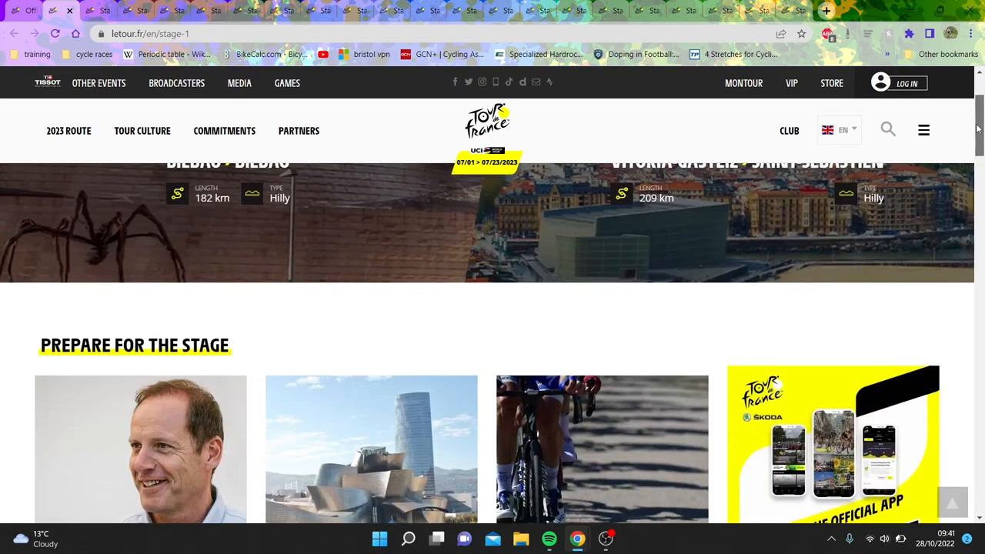
scroll("down", 3)
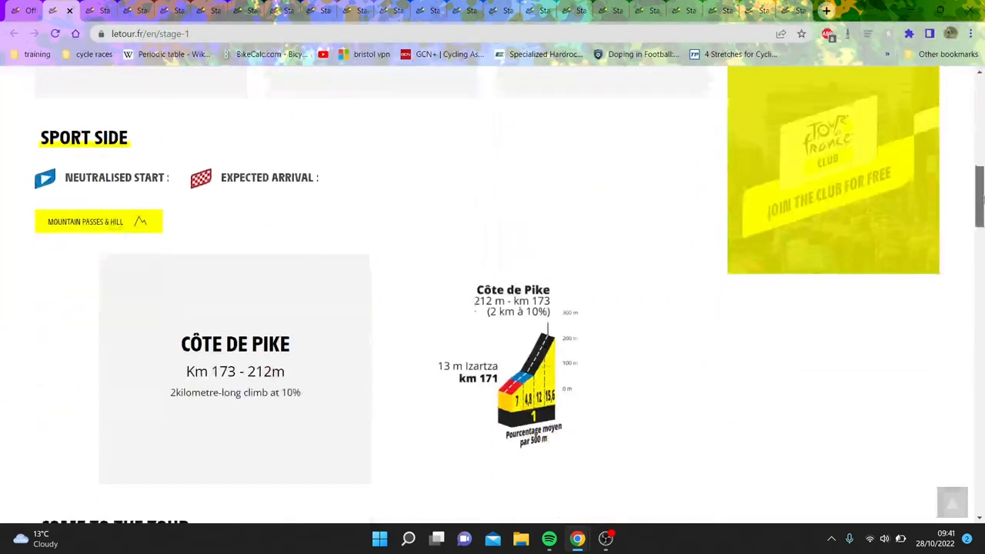
scroll("down", 3)
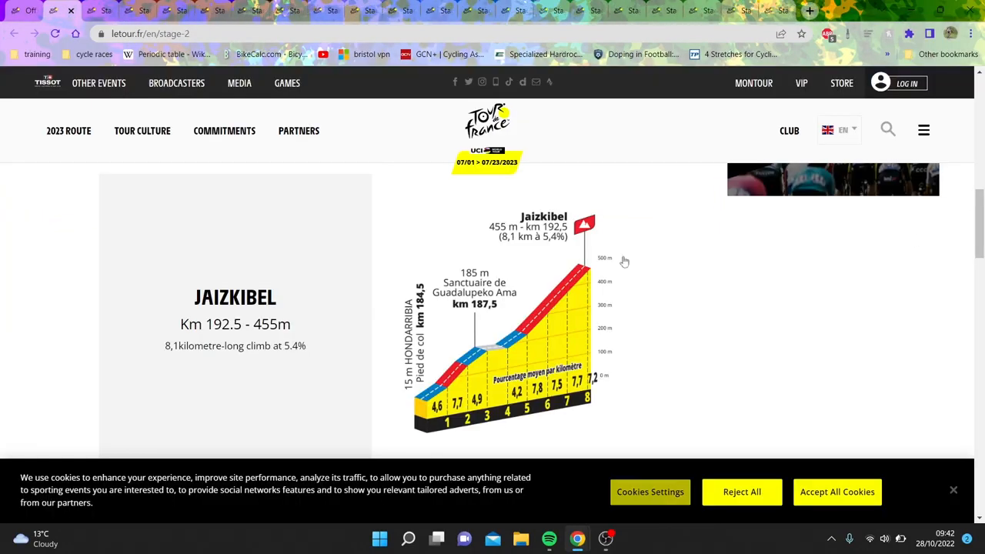
scroll("up", 3)
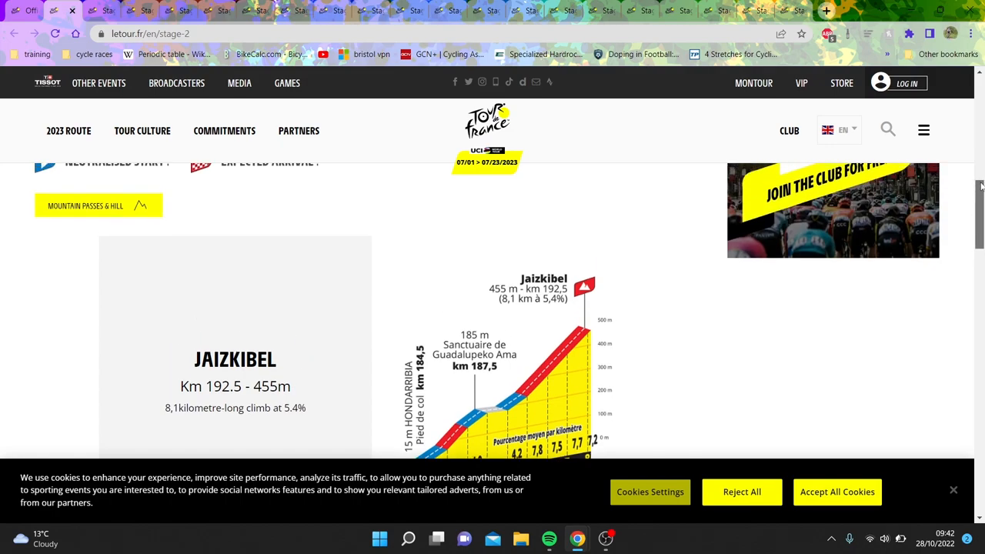
scroll("up", 3)
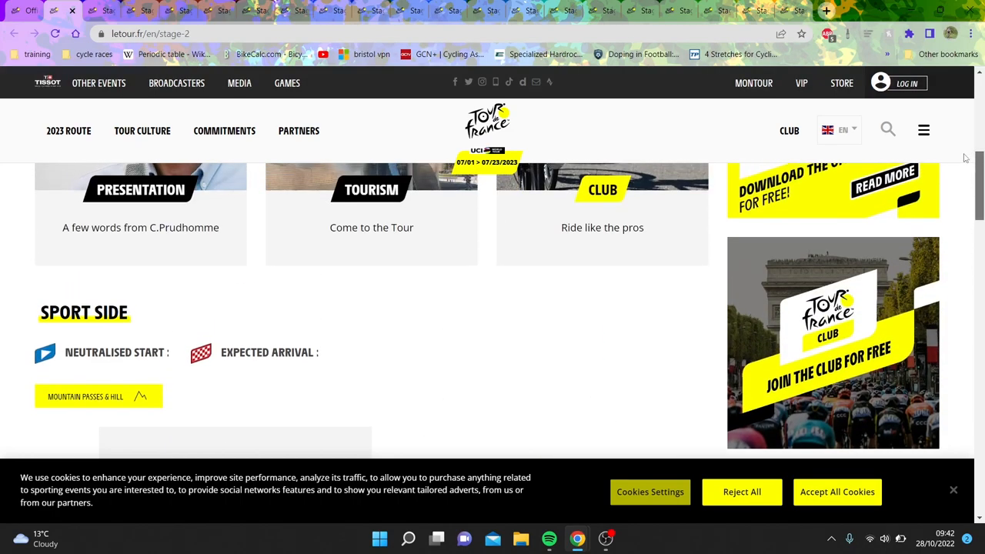
Step: Review the Jaizkibel climb: 8.1 km at 5.4% to 455 m at km 192.5
scroll("down", 3)
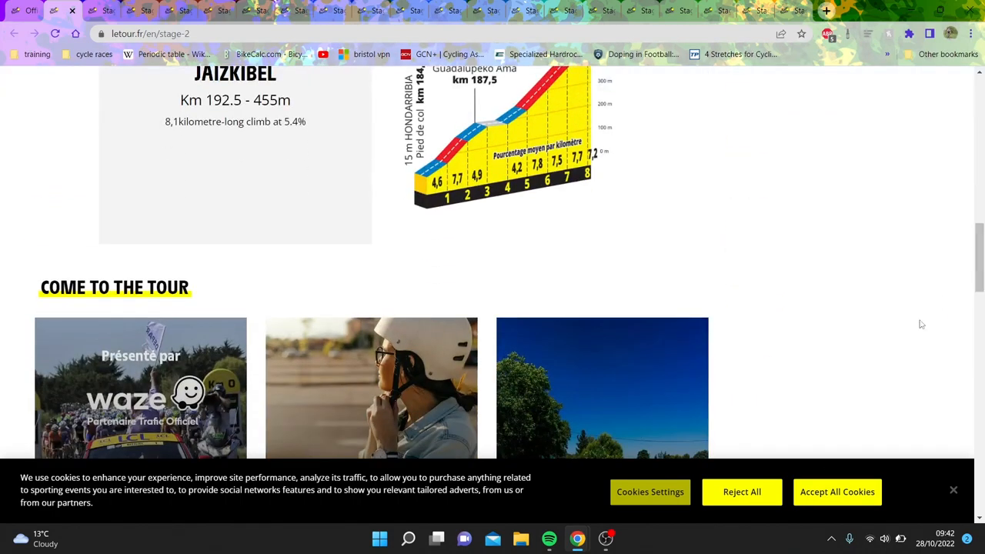
scroll("up", 3)
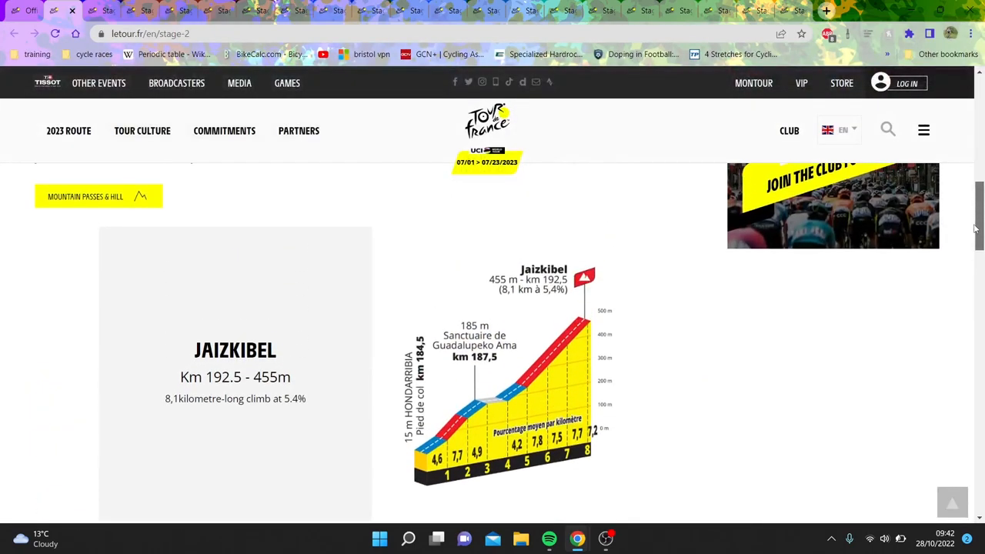
scroll("down", 3)
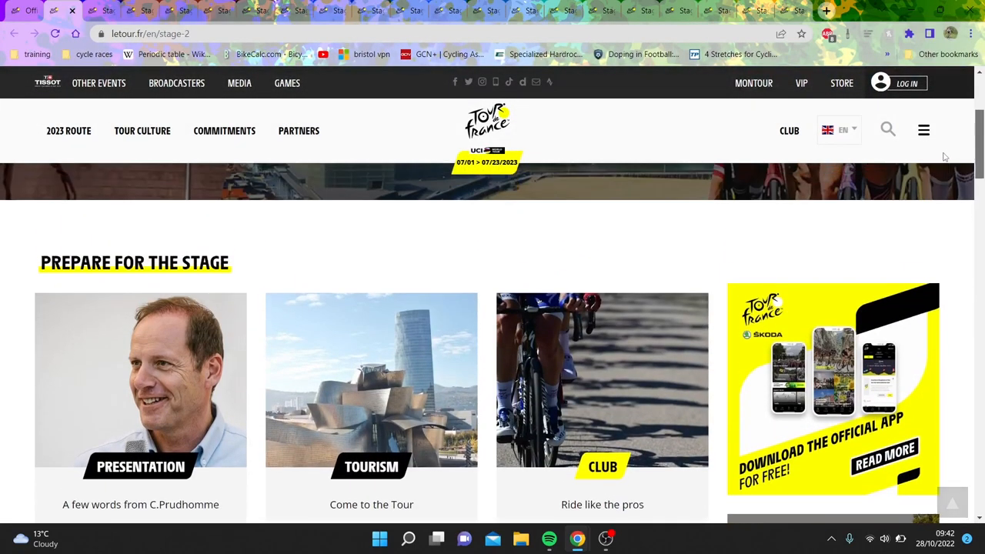
scroll("down", 3)
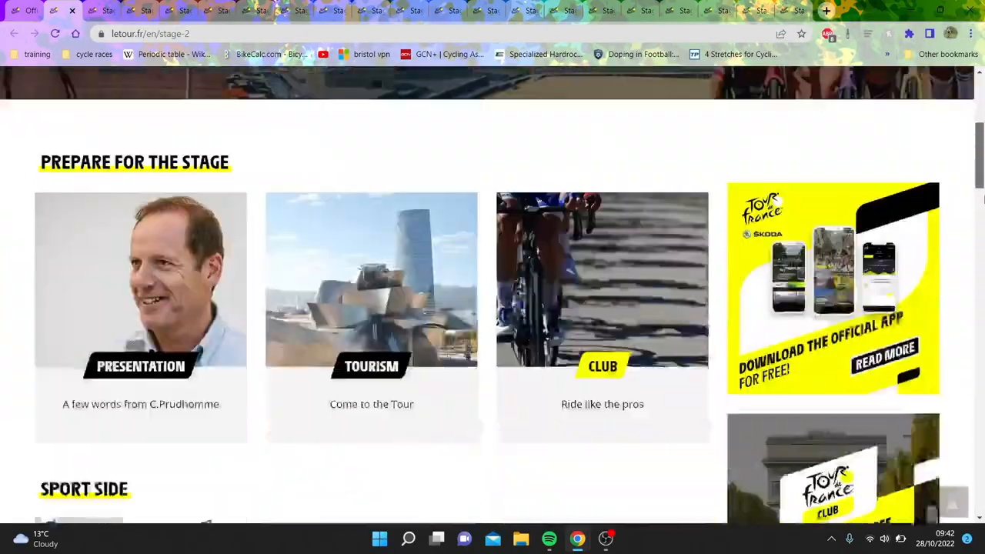
scroll("up", 3)
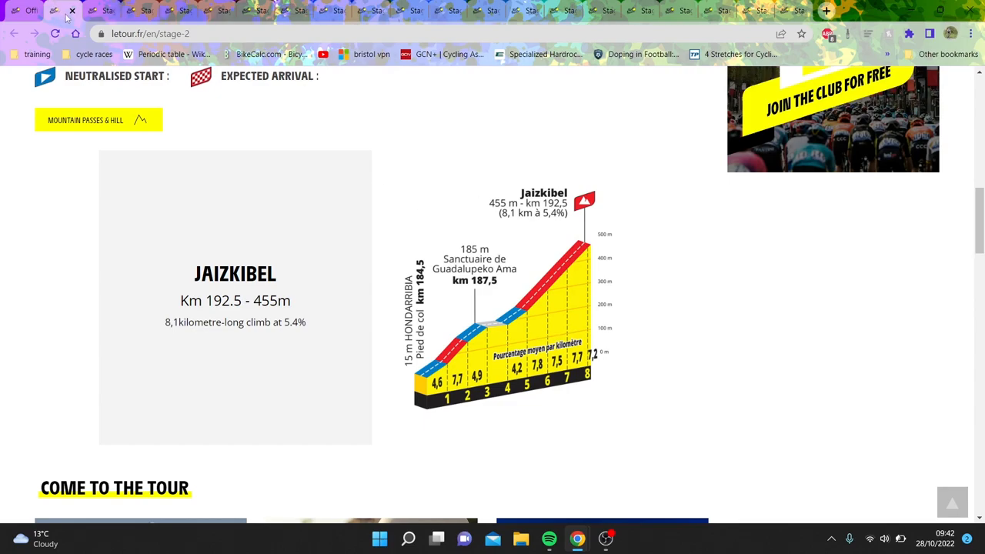
mouse_move(71, 11)
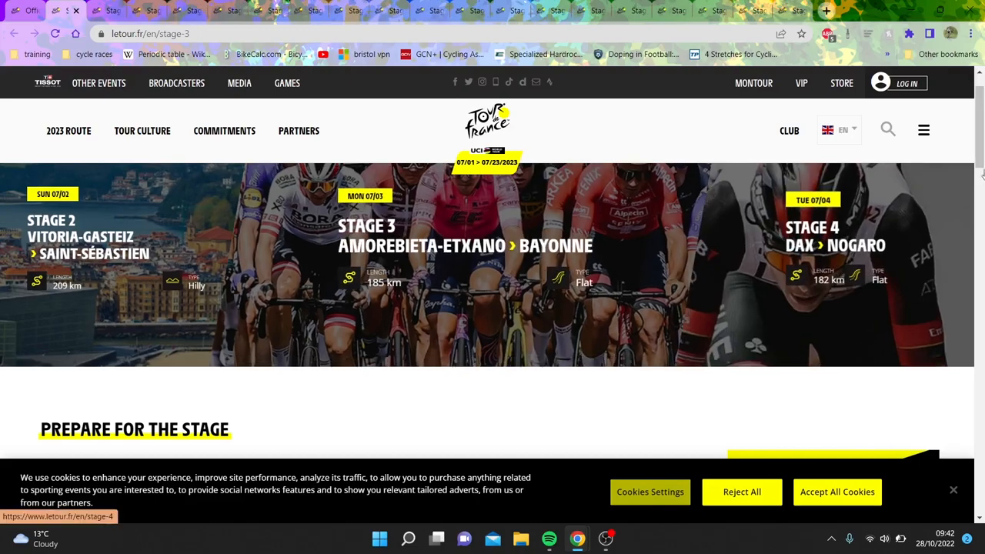
Step: Scroll through the Stage 3 page and return toward the stage carousel
scroll("down", 3)
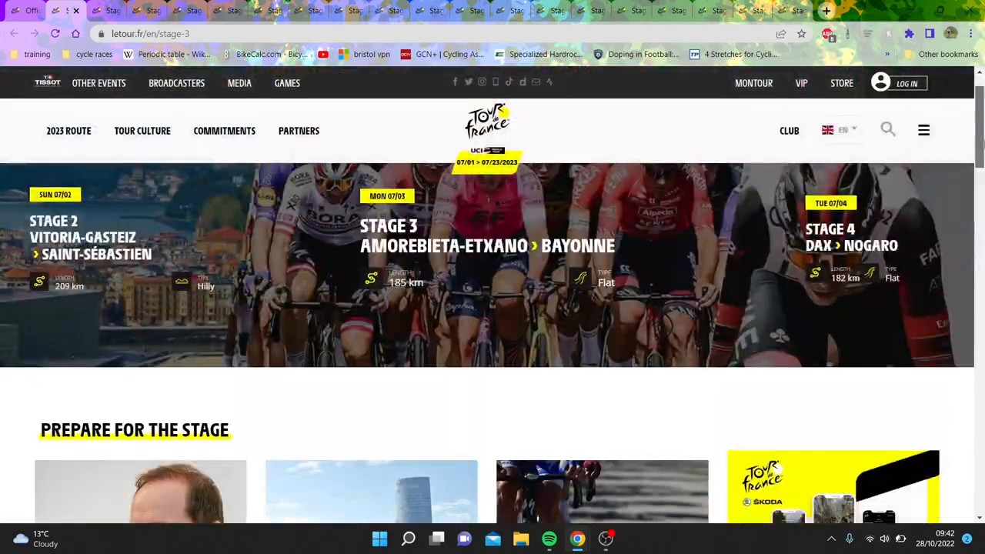
scroll("down", 3)
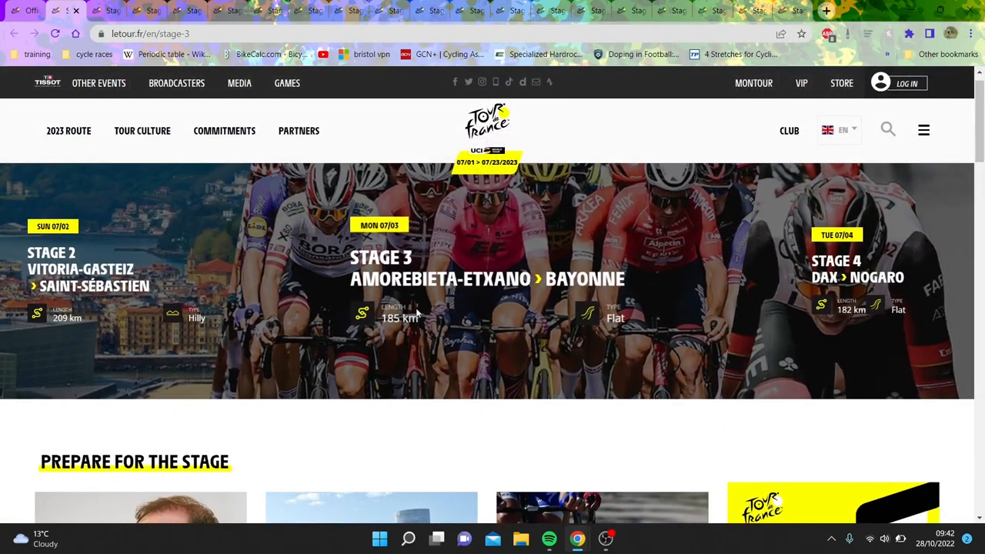
scroll("down", 3)
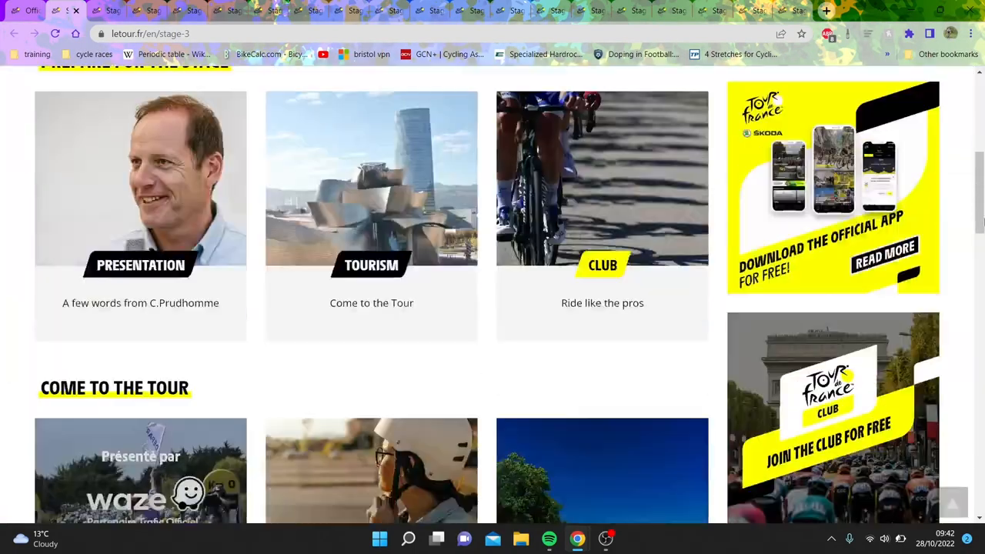
scroll("up", 3)
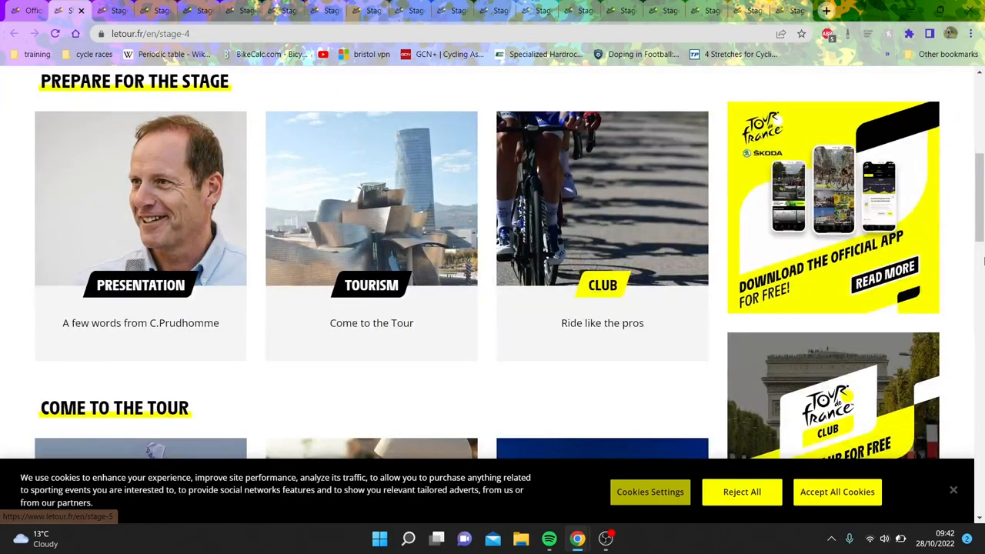
Step: Scroll the Stage 4 Dax to Nogaro page, a 182 km flat stage, and back to its top banner
scroll("down", 3)
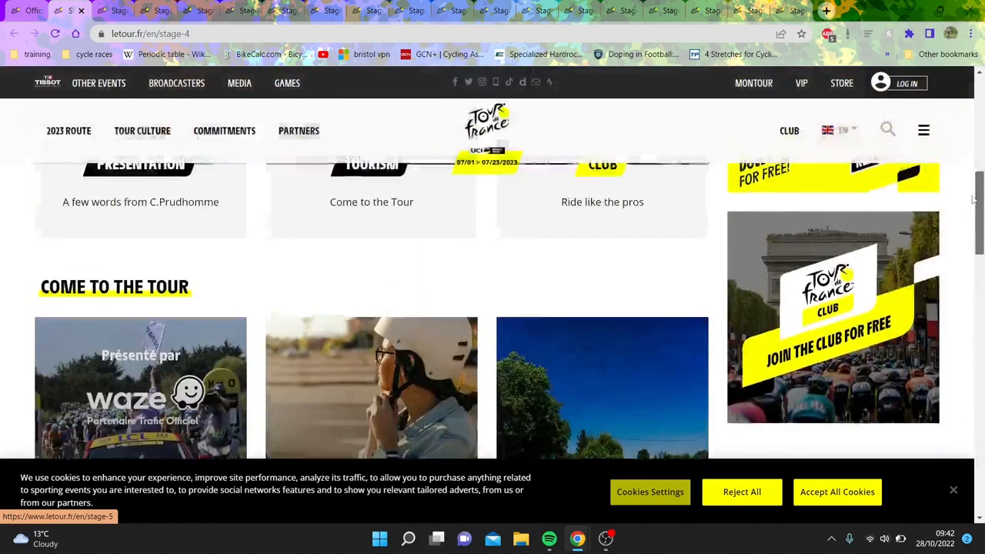
scroll("down", 3)
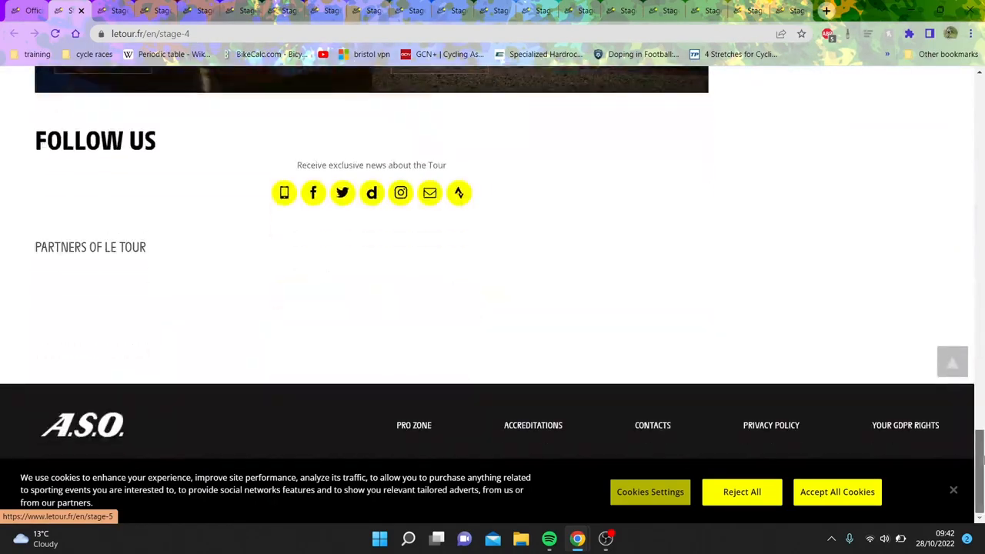
scroll("up", 3)
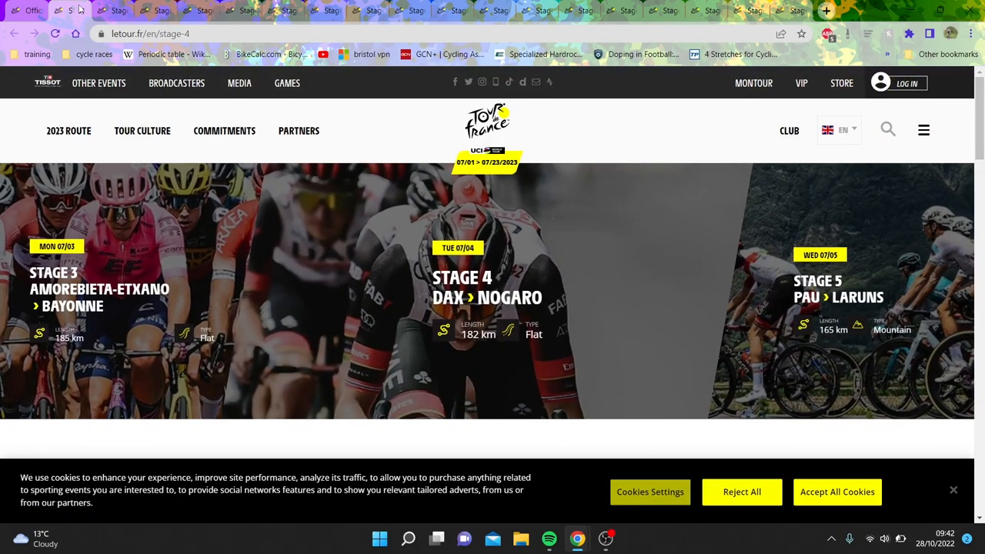
Step: Go to the Stage 5 Pau to Laruns page and scroll to its 165 km profile chart with two categorised climbs
left_click(818, 292)
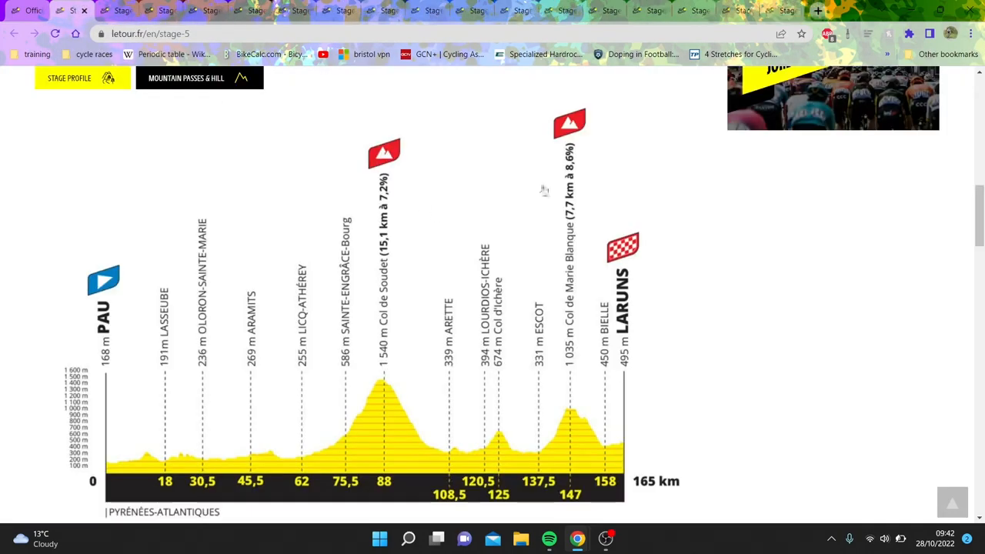
scroll("up", 3)
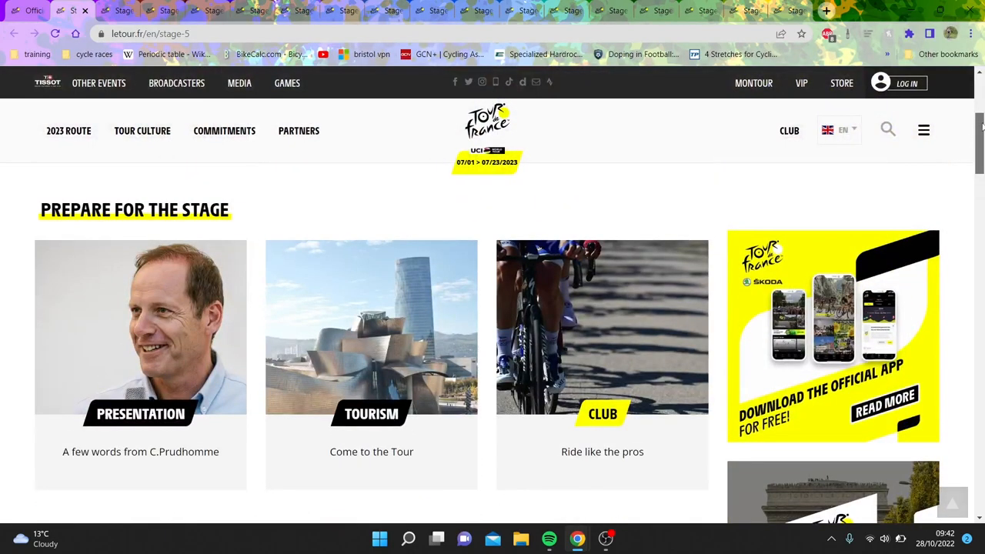
scroll("up", 3)
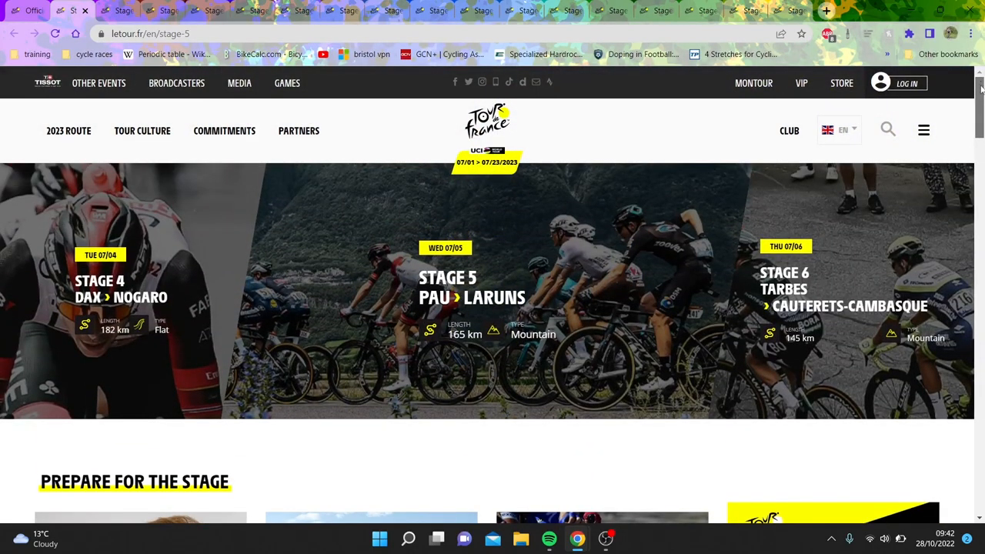
scroll("down", 3)
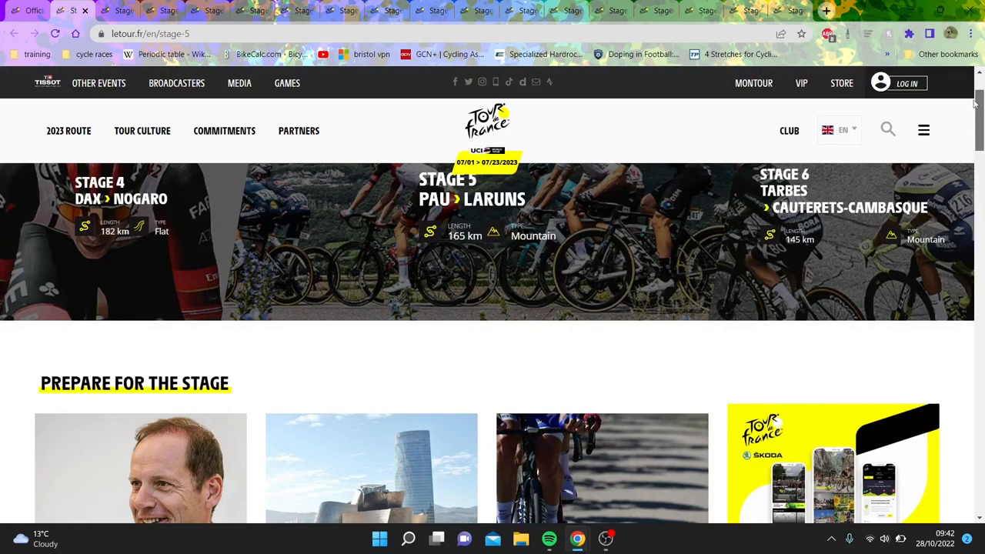
scroll("down", 3)
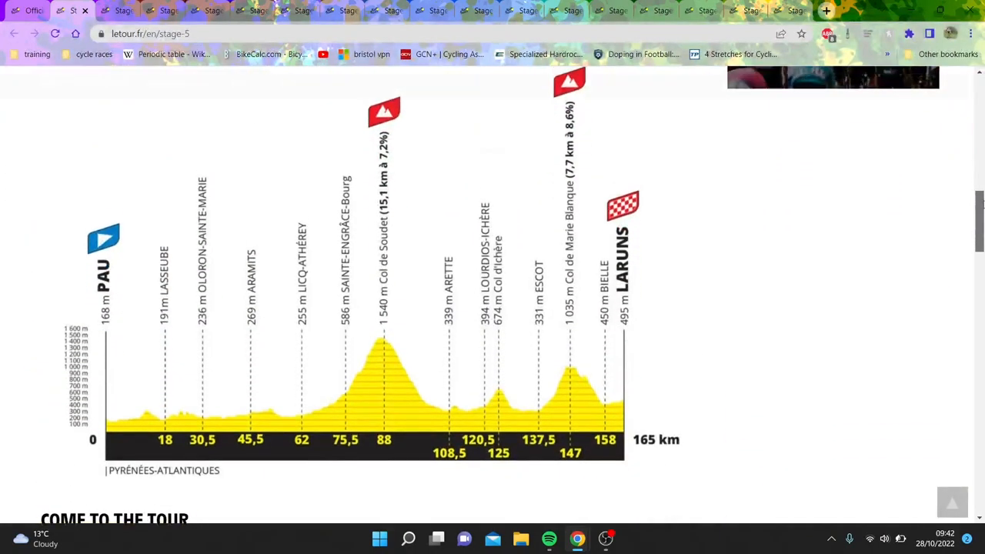
scroll("down", 3)
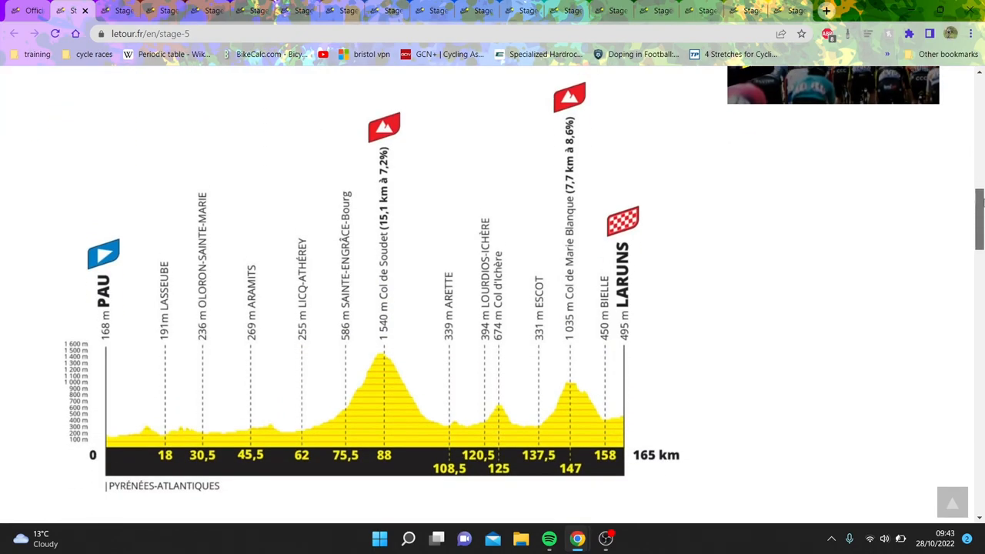
scroll("down", 3)
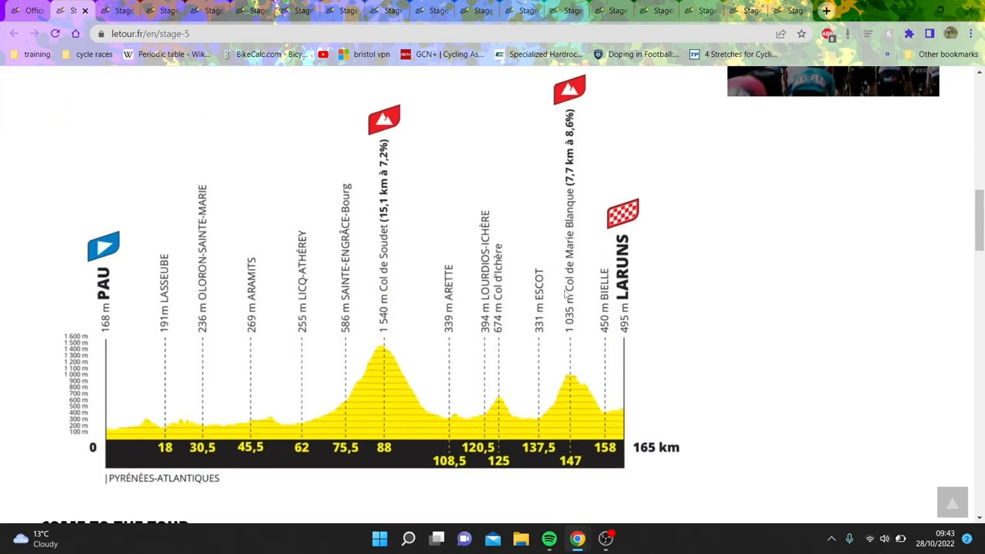
mouse_move(437, 329)
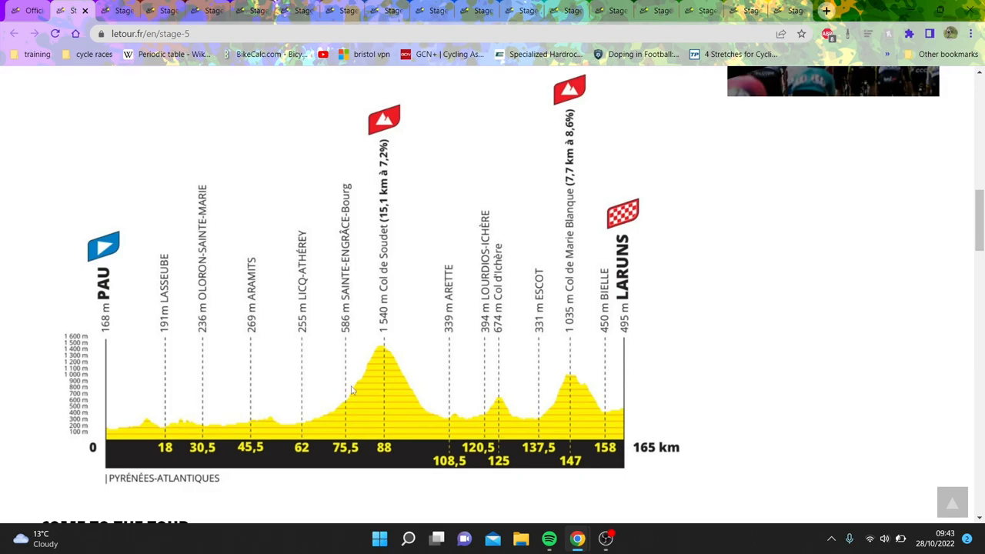
mouse_move(575, 382)
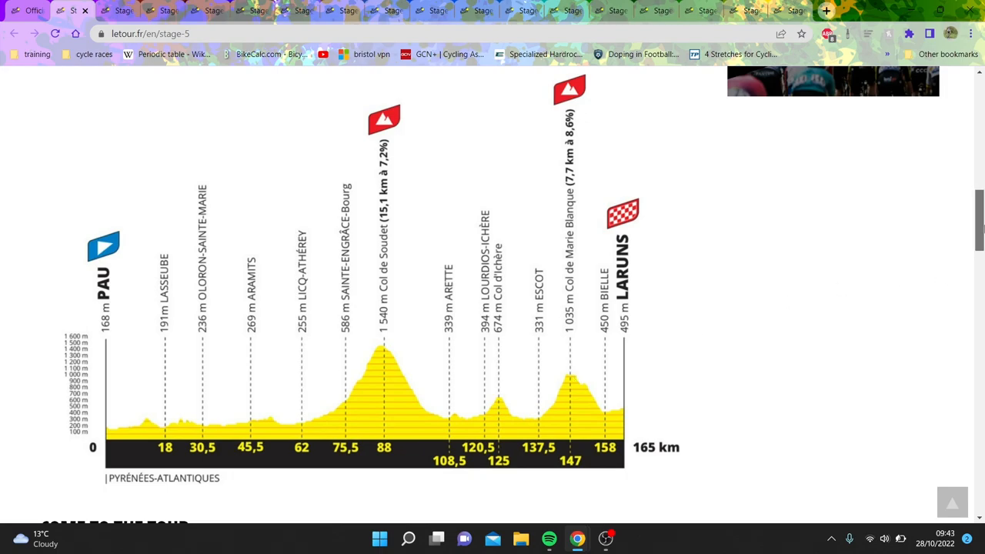
scroll("up", 3)
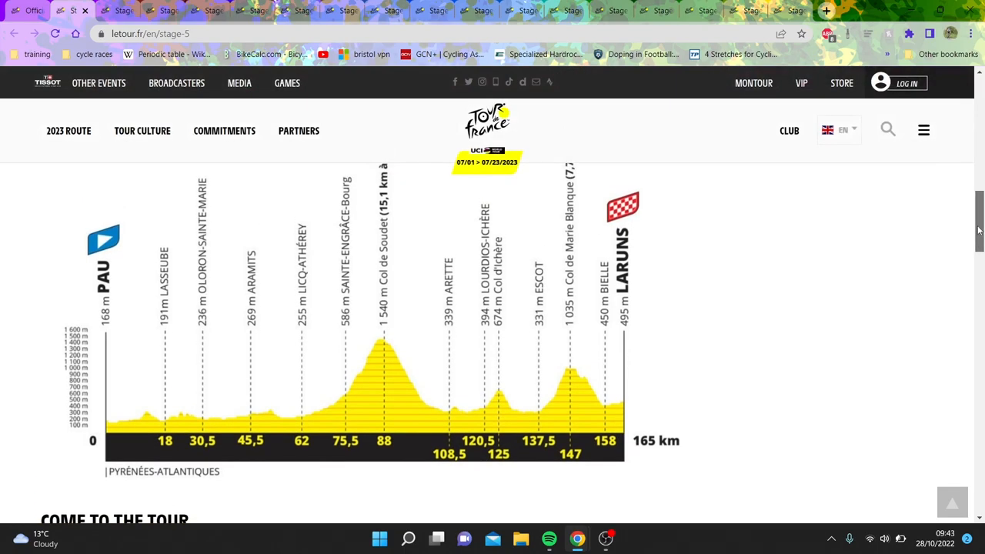
scroll("down", 3)
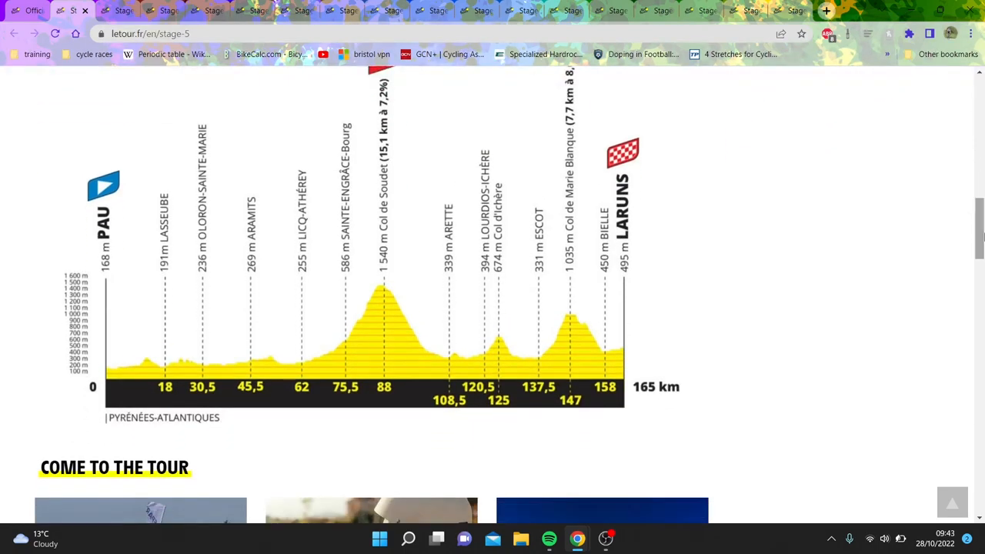
mouse_move(74, 11)
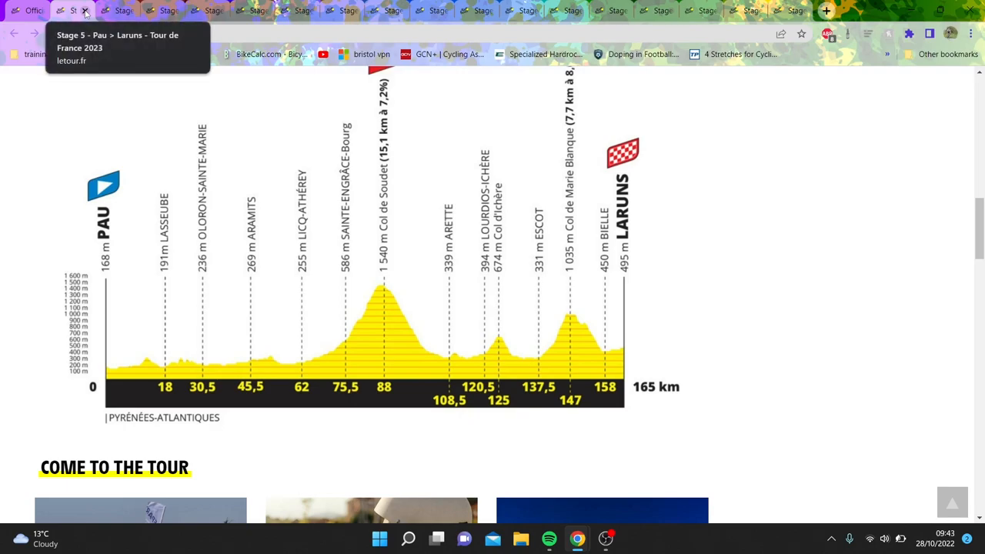
Step: Go to the Stage 6 Tarbes to Cauterets-Cambasque page and show its full 145 km profile over the Aspin and Tourmalet
left_click(85, 11)
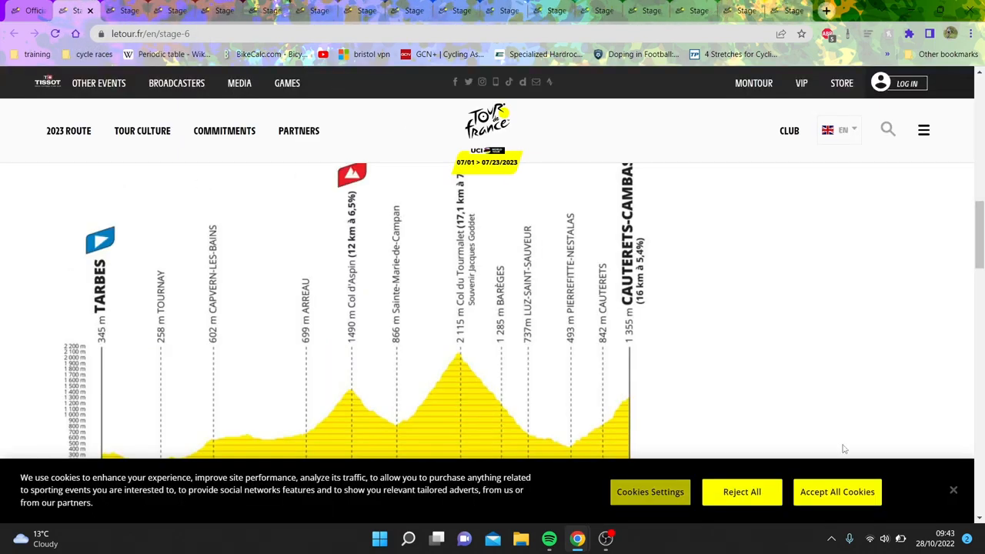
scroll("down", 3)
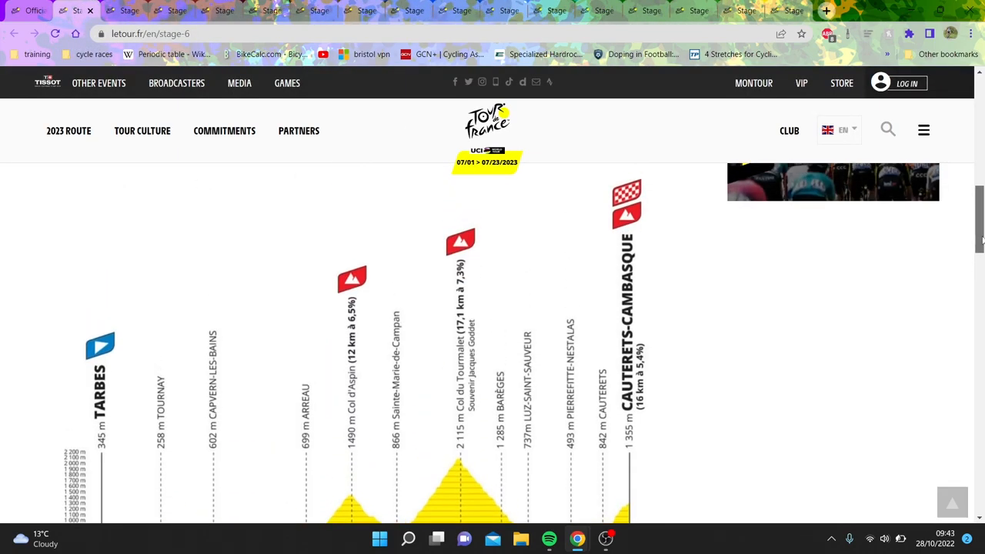
scroll("down", 3)
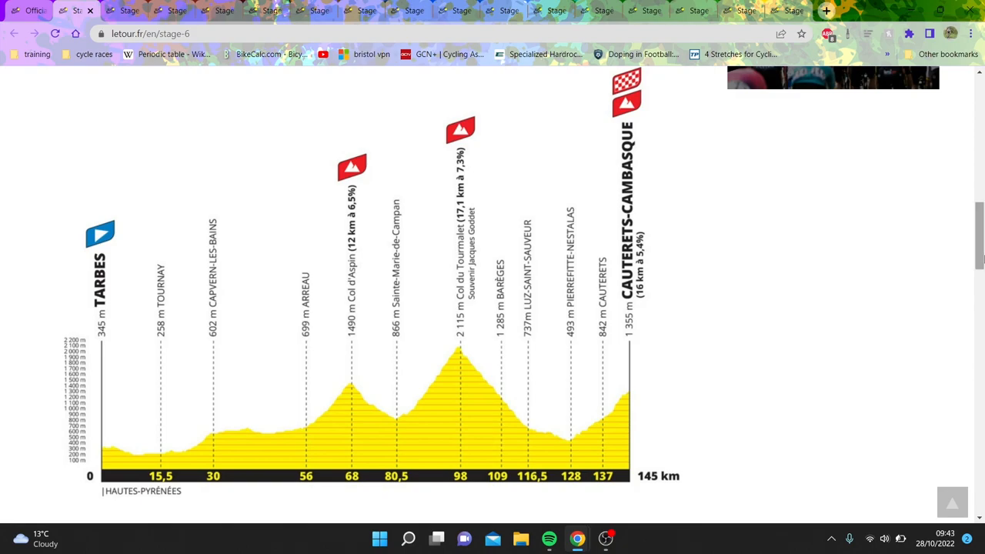
mouse_move(317, 317)
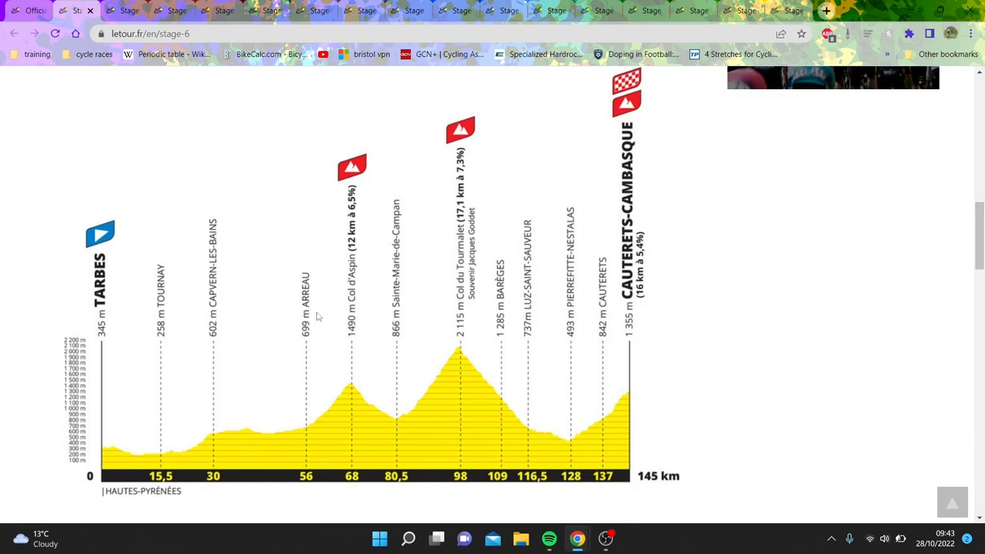
mouse_move(555, 411)
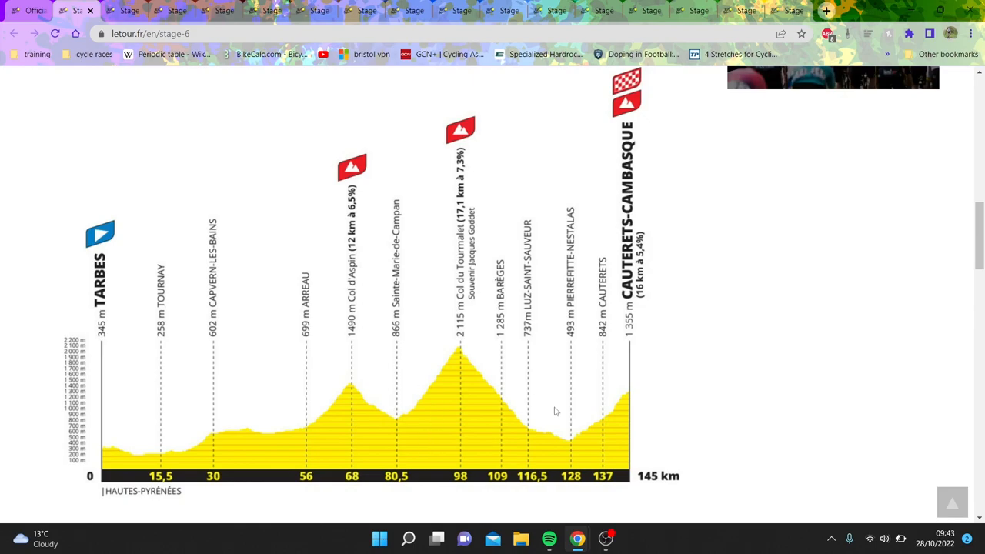
mouse_move(471, 311)
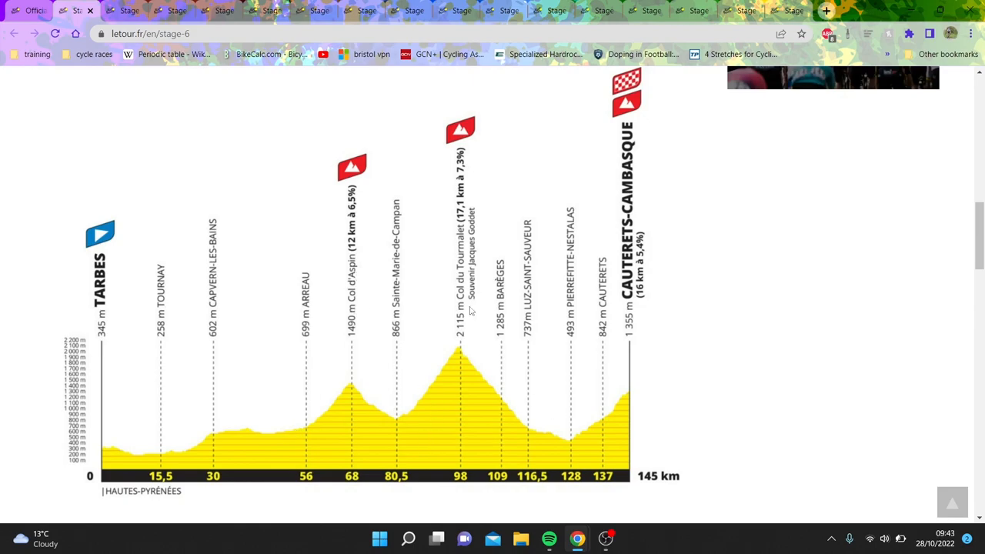
mouse_move(482, 277)
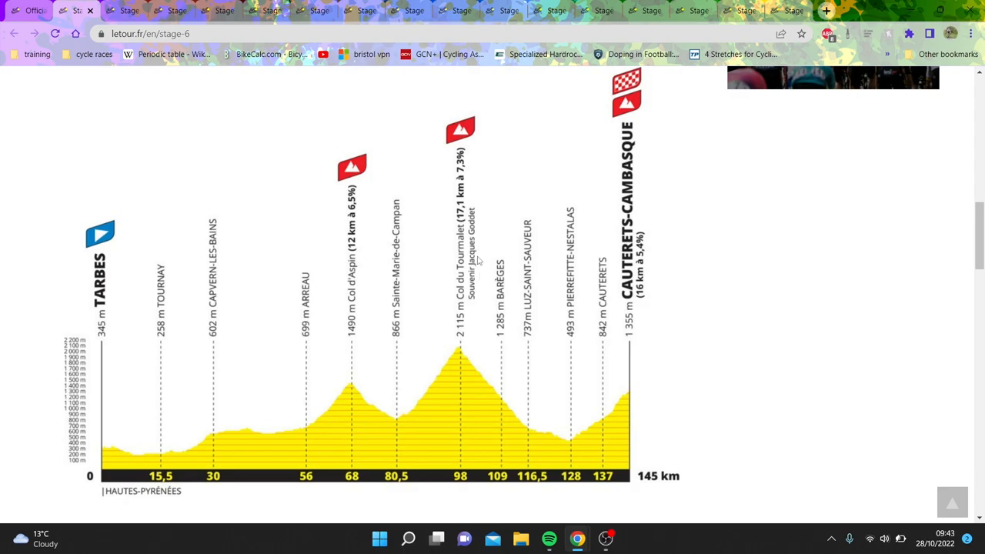
mouse_move(477, 291)
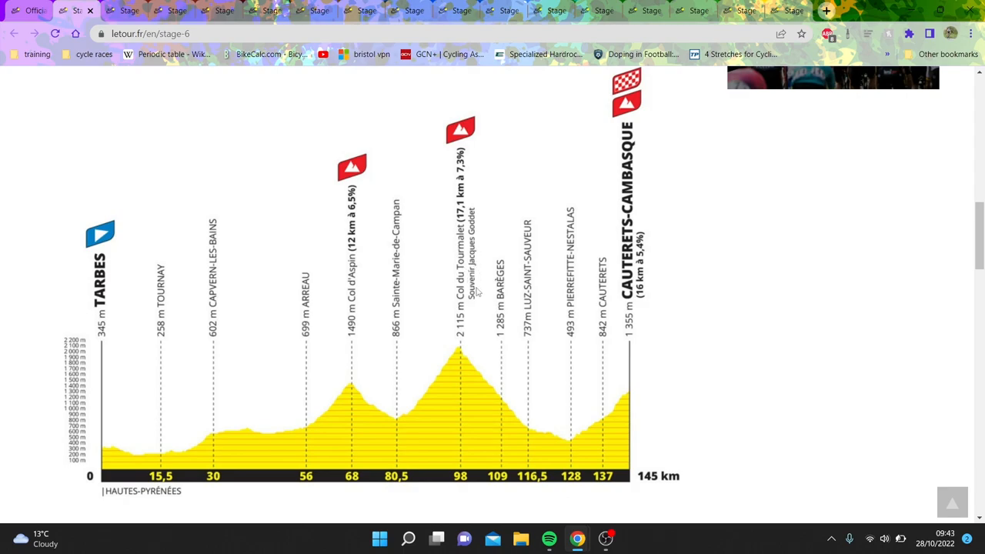
mouse_move(476, 292)
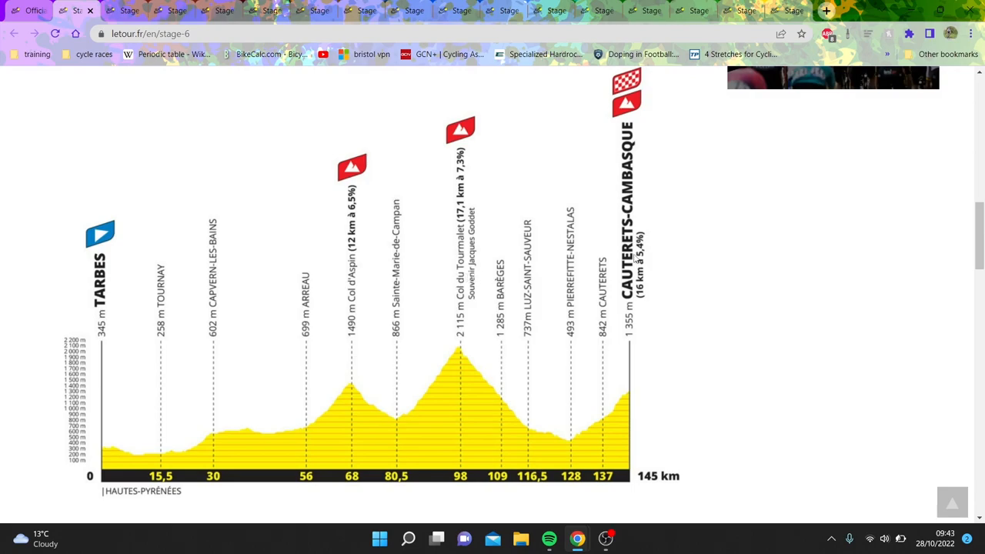
scroll("up", 3)
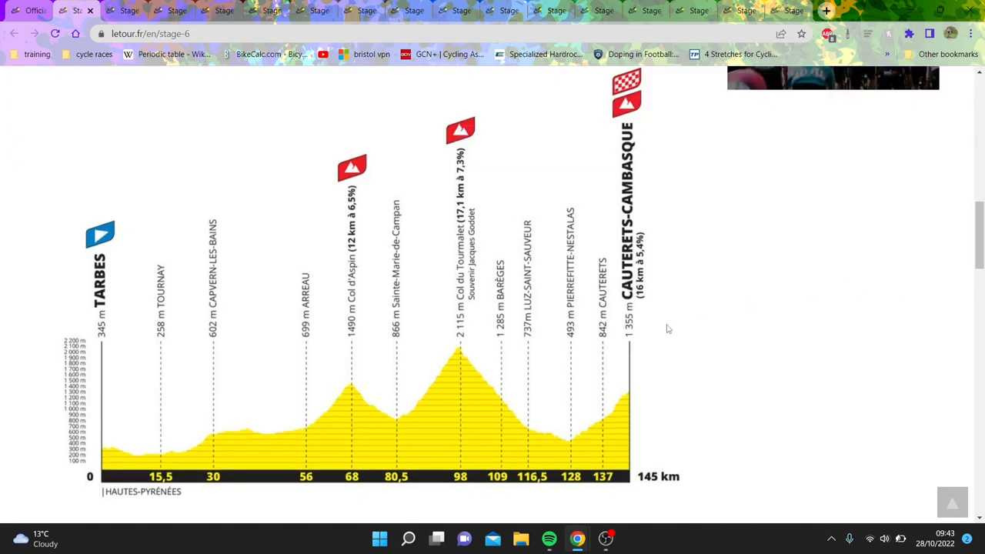
mouse_move(638, 183)
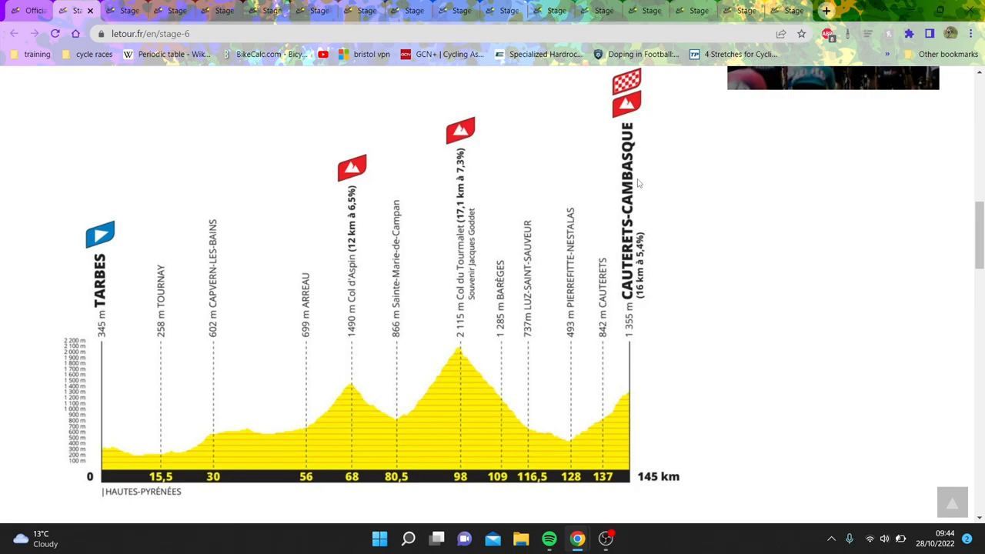
mouse_move(603, 412)
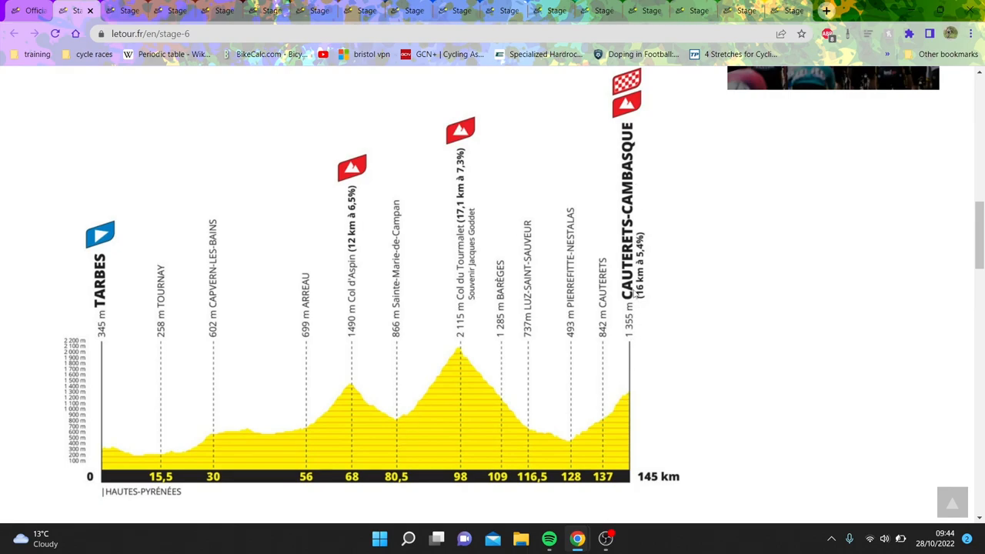
Step: Flip the Stage 6 climb carousel between Col du Tourmalet and Cauterets-Cambasque, a 16 km climb at 5.4%
scroll("down", 3)
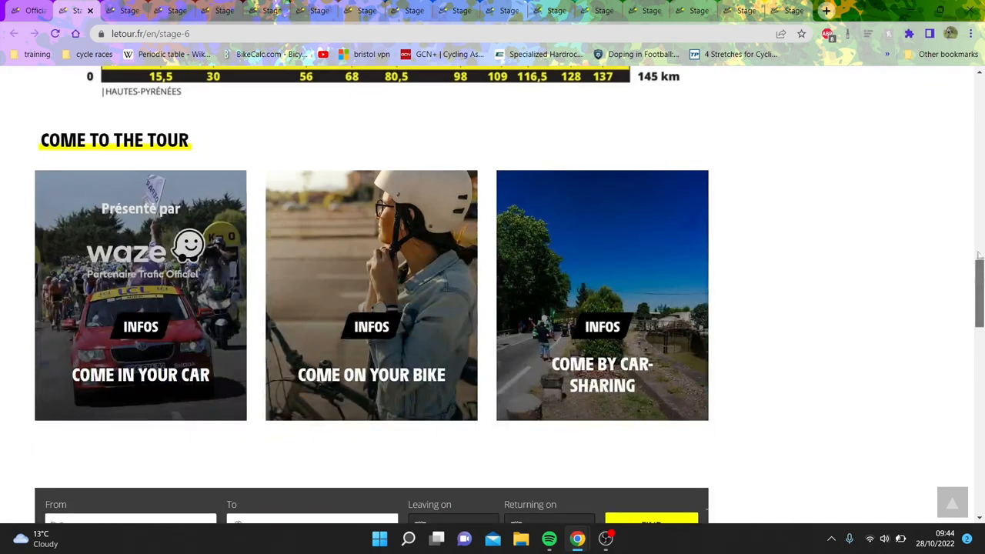
scroll("up", 3)
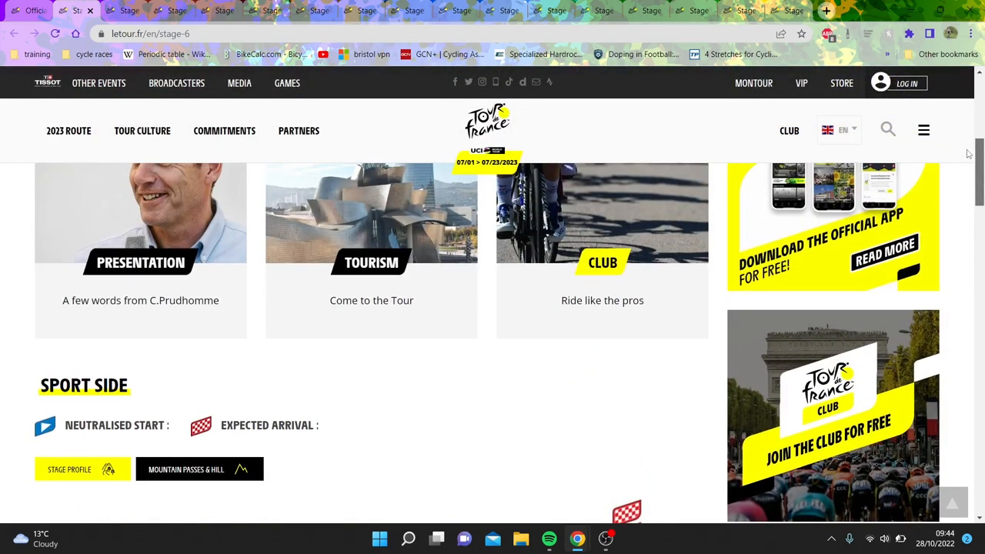
scroll("down", 3)
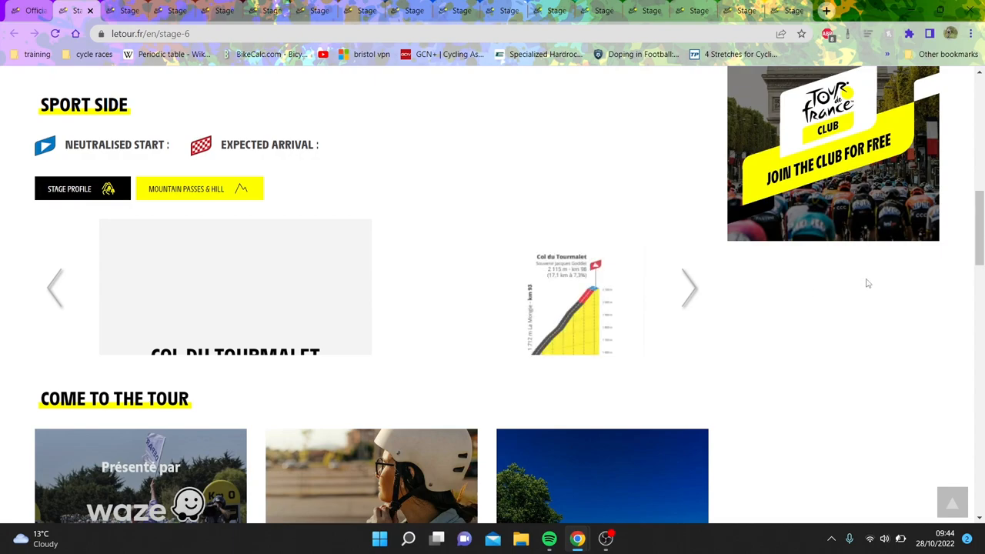
left_click(690, 288)
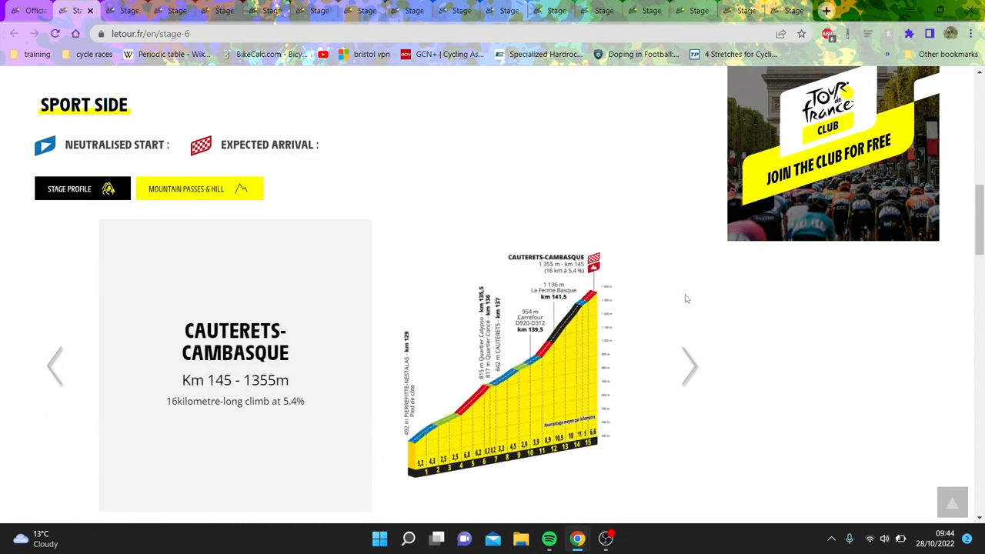
left_click(690, 366)
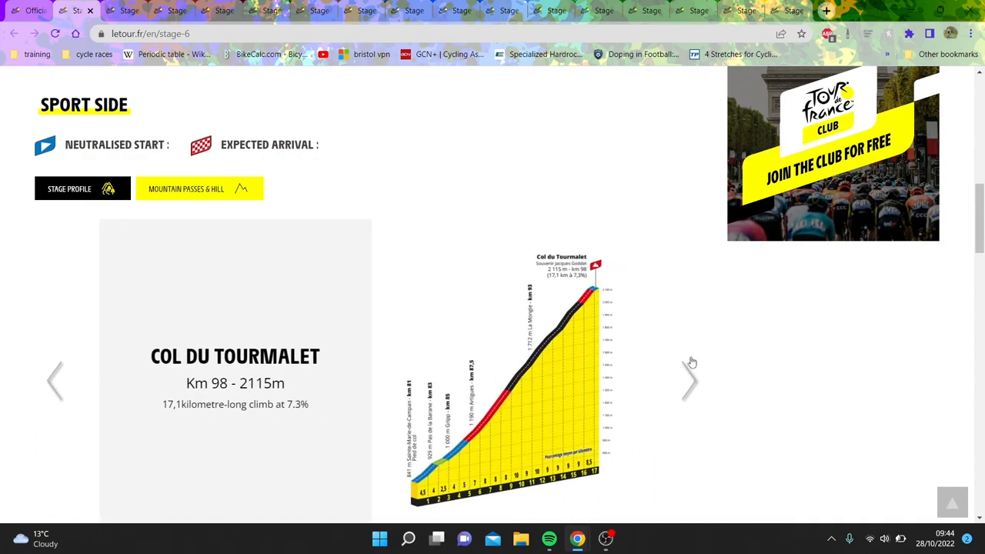
left_click(690, 366)
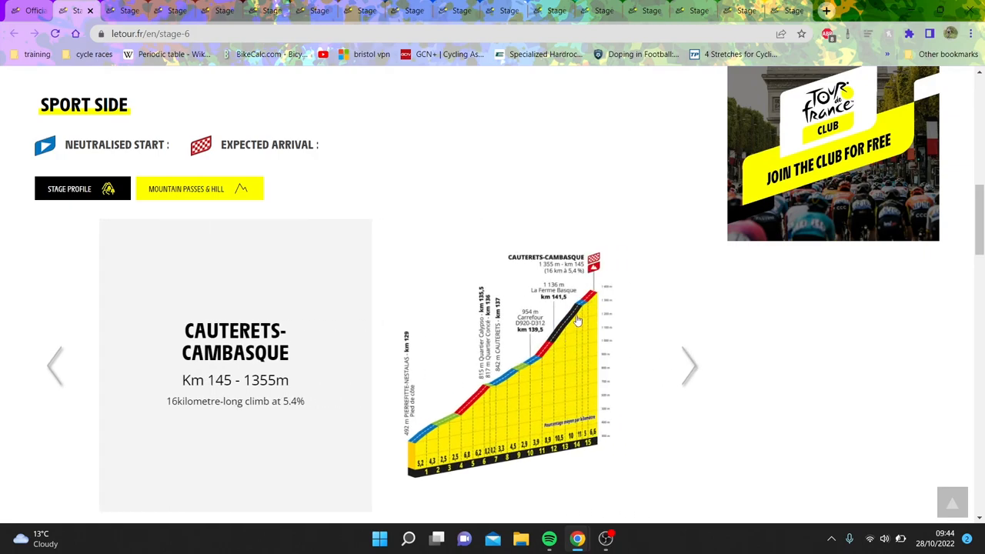
mouse_move(572, 317)
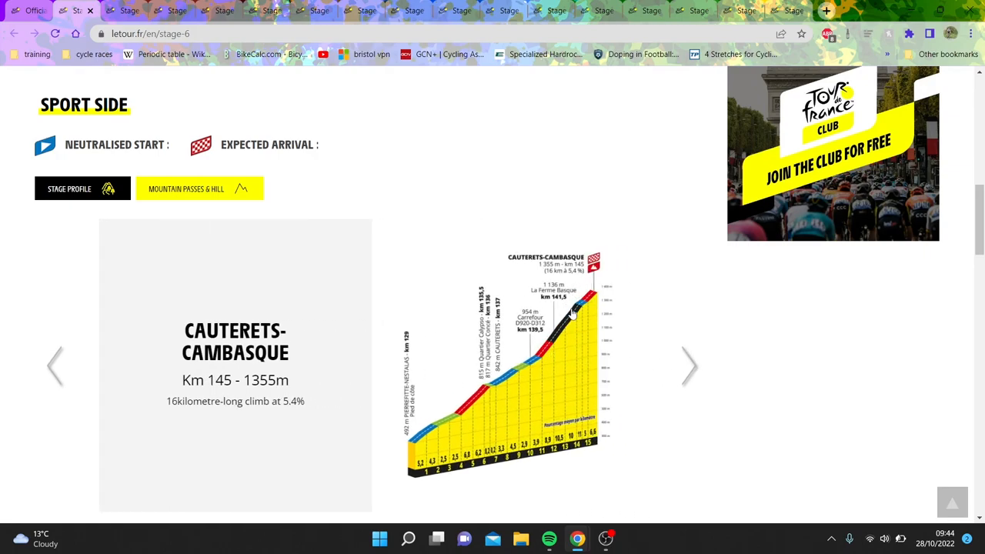
mouse_move(554, 339)
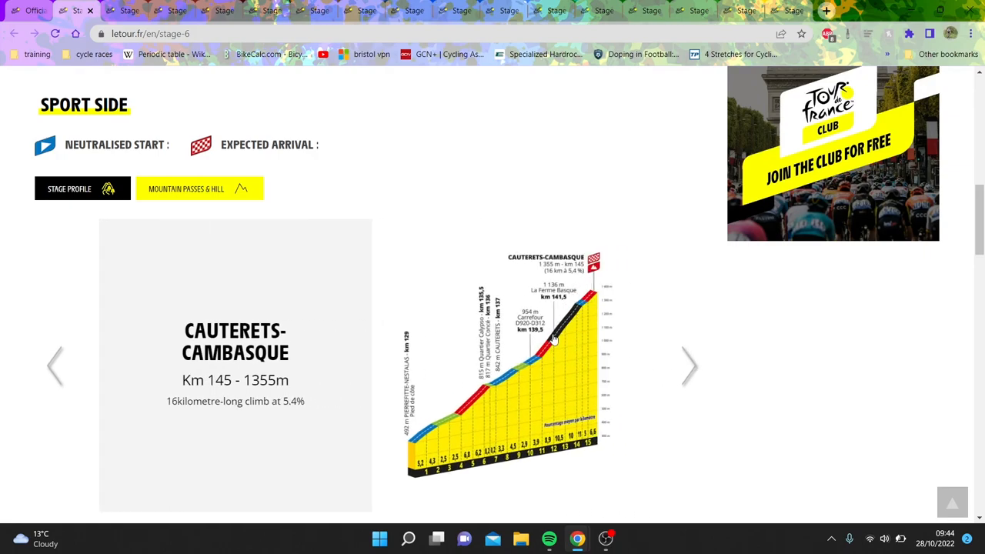
mouse_move(577, 308)
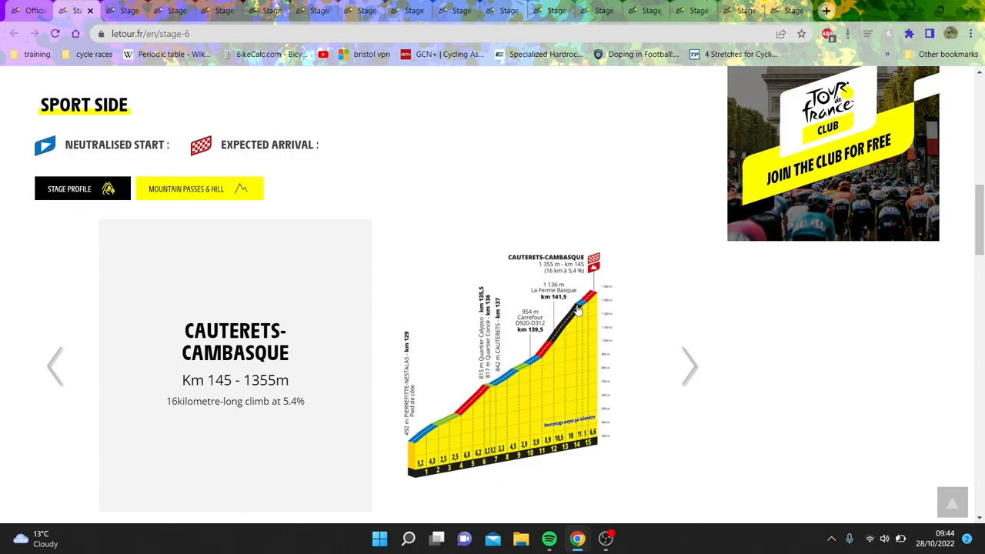
scroll("up", 3)
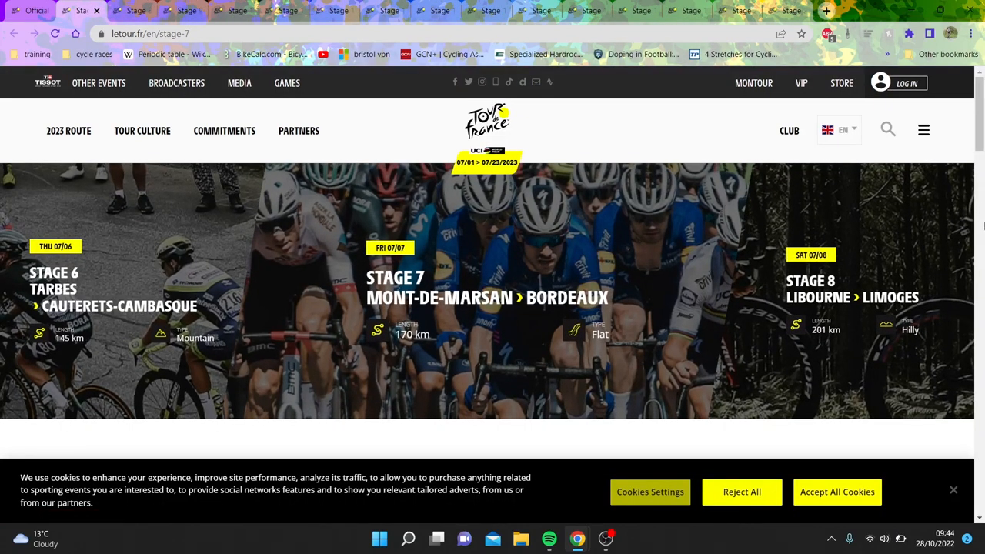
Step: Scroll down through the stage pages toward Stage 9, Saint-Léonard-de-Noblat to Puy de Dôme
scroll("down", 3)
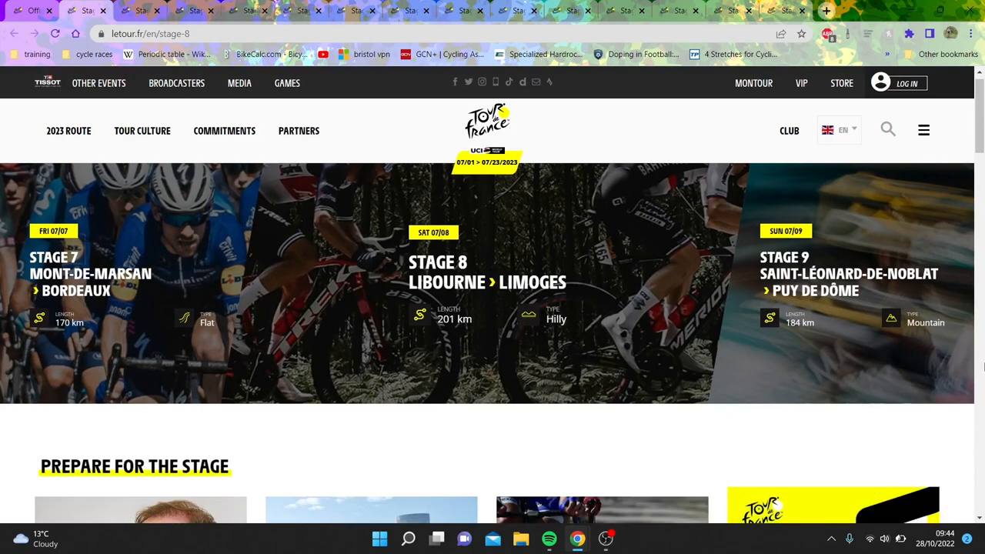
scroll("down", 3)
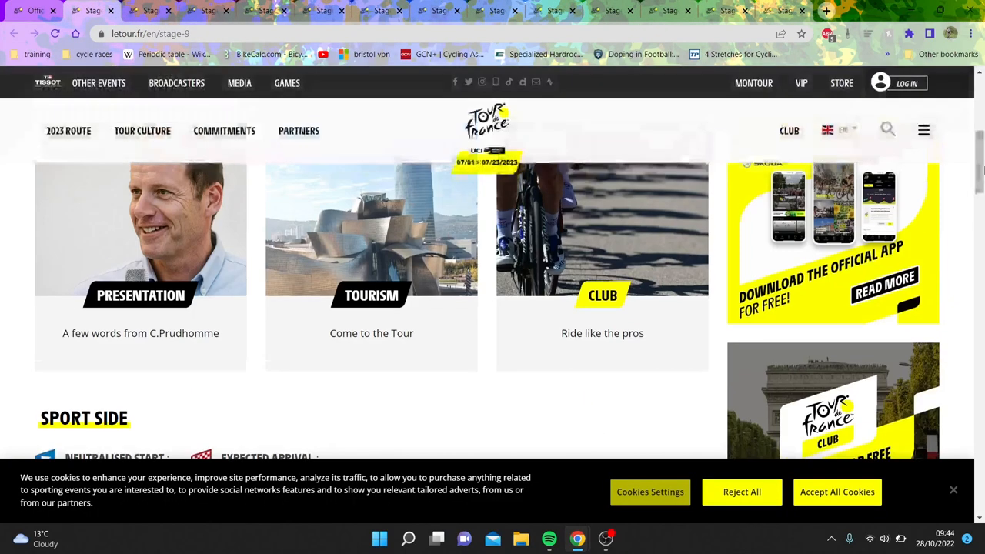
Step: Scroll through the Stage 9 Puy de Dôme climb chart before moving on to Stage 10 Vulcania–Issoire
scroll("up", 3)
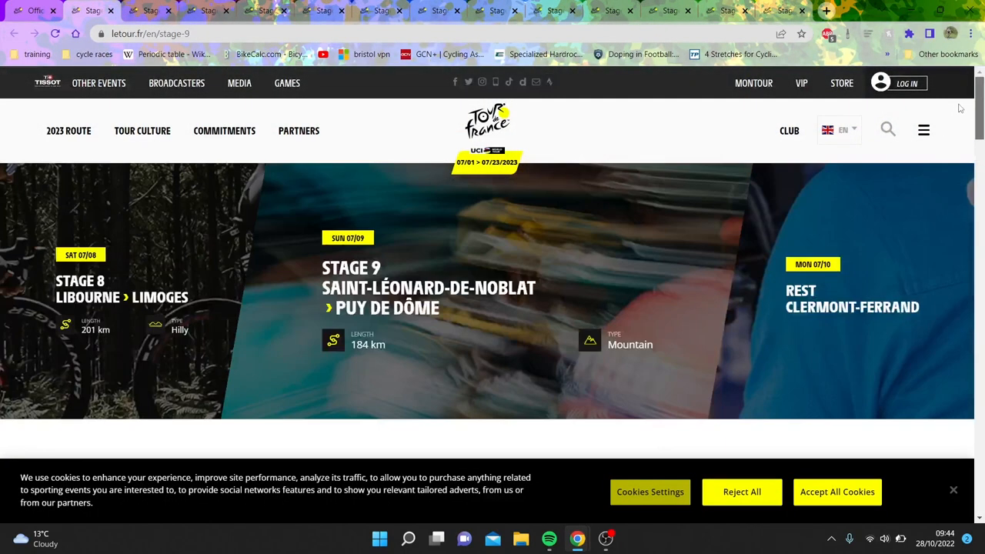
scroll("down", 3)
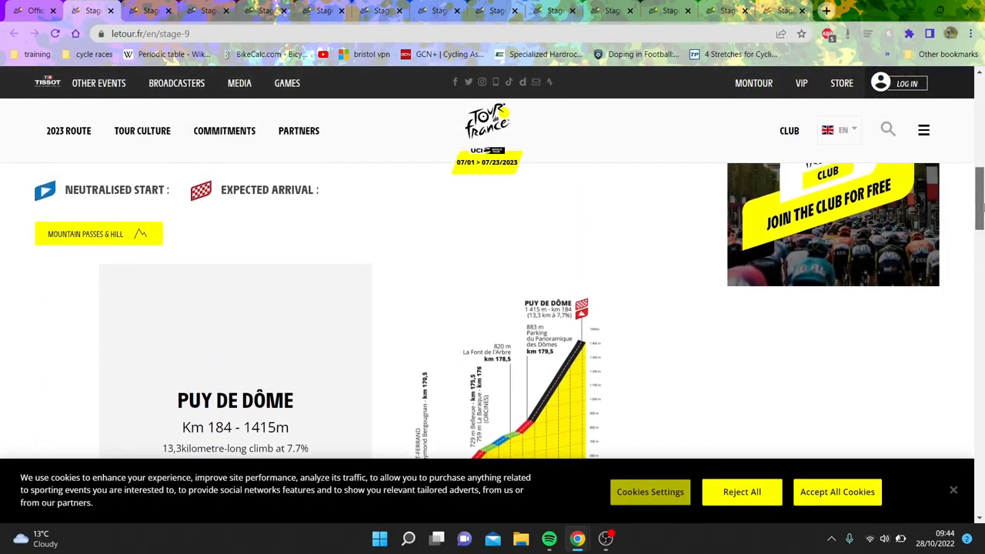
scroll("down", 3)
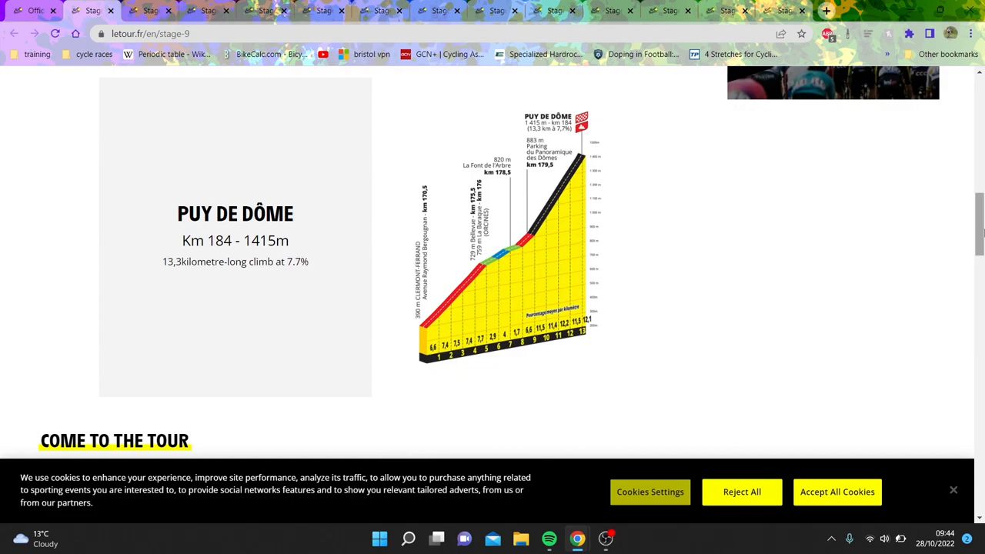
mouse_move(548, 331)
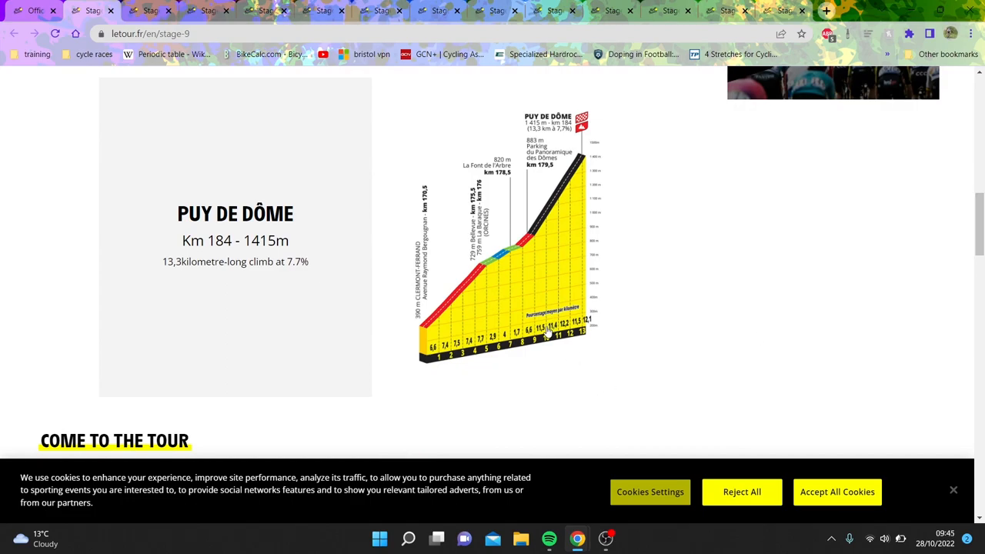
mouse_move(539, 348)
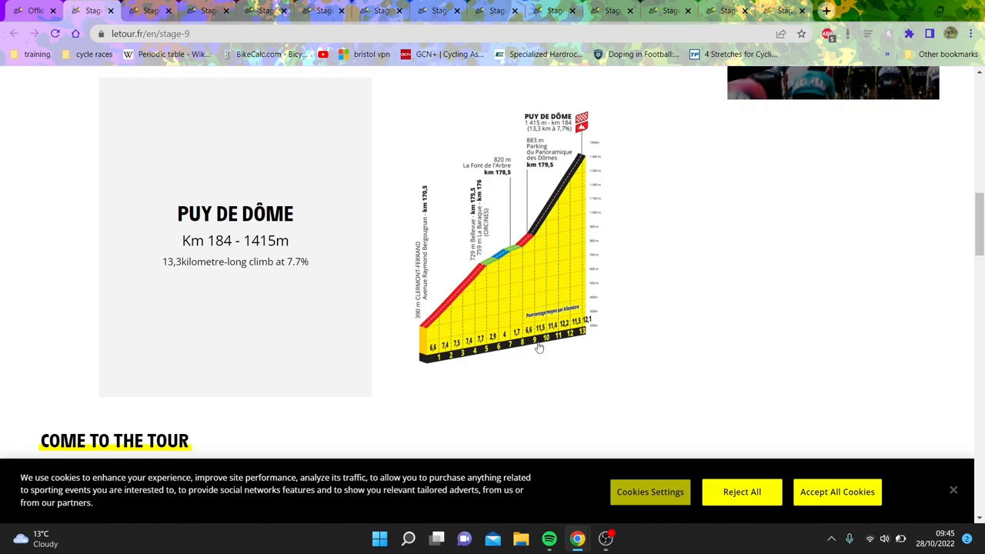
mouse_move(542, 340)
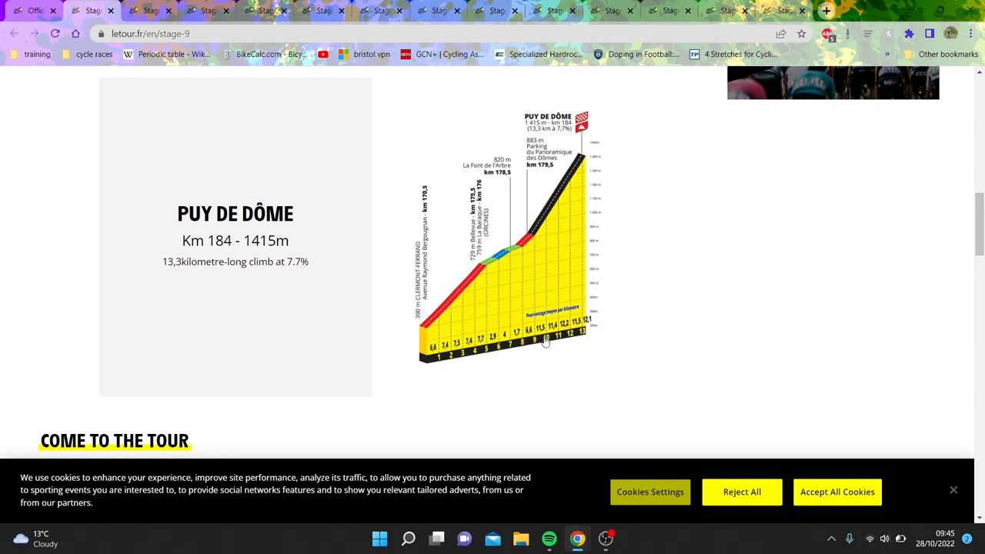
mouse_move(545, 348)
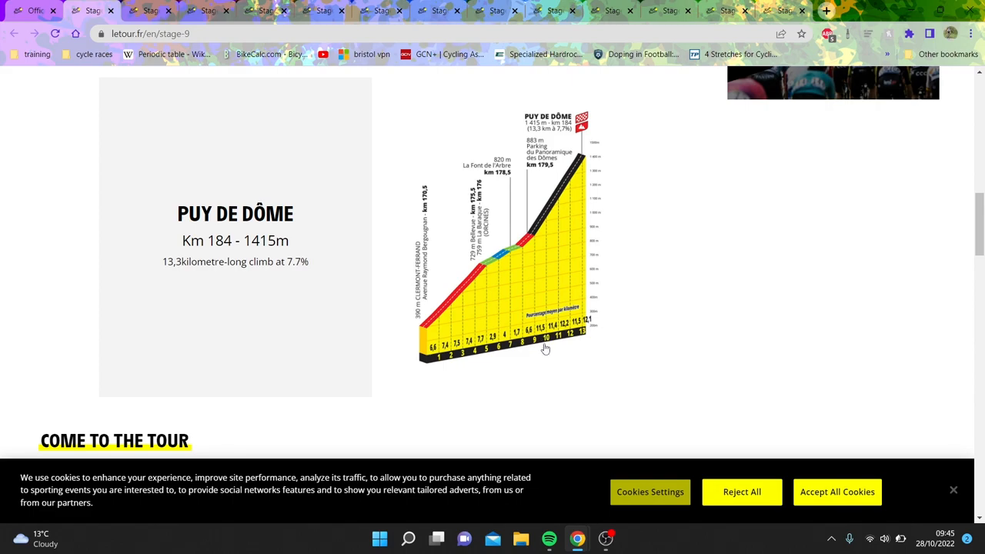
mouse_move(553, 332)
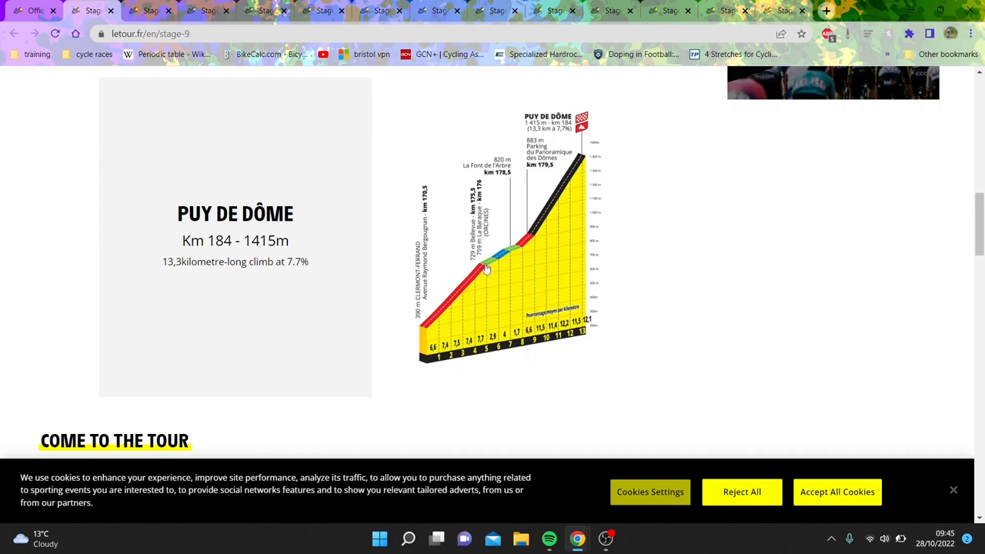
mouse_move(559, 255)
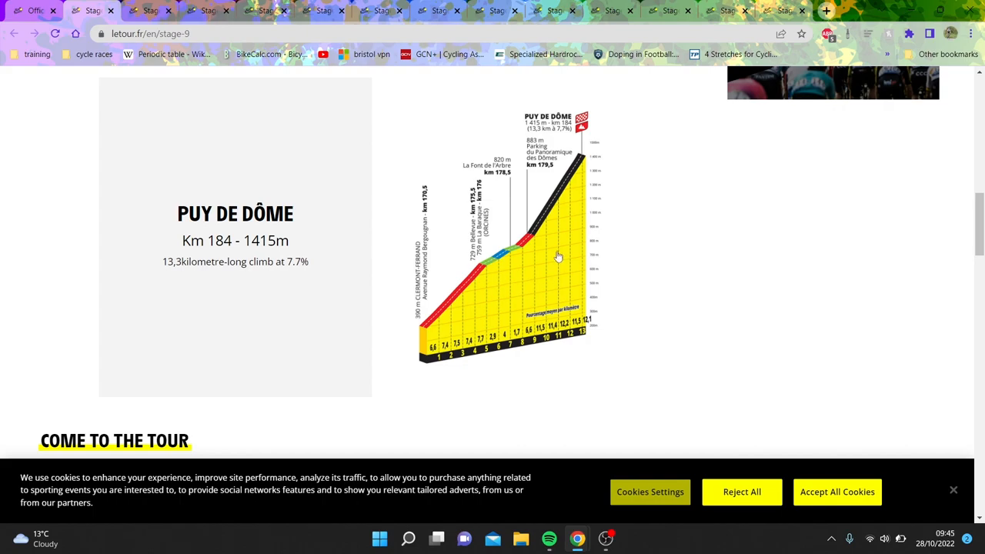
mouse_move(565, 135)
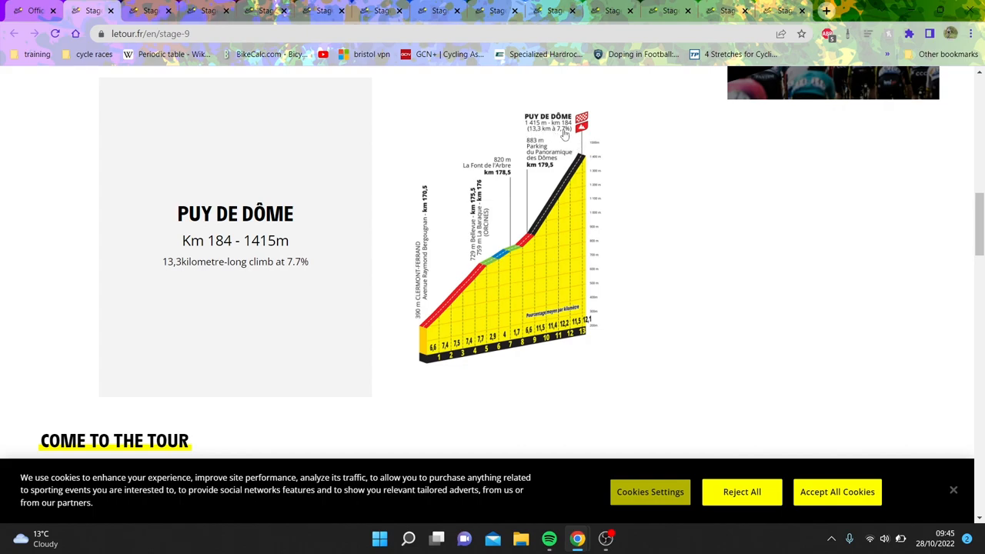
mouse_move(431, 326)
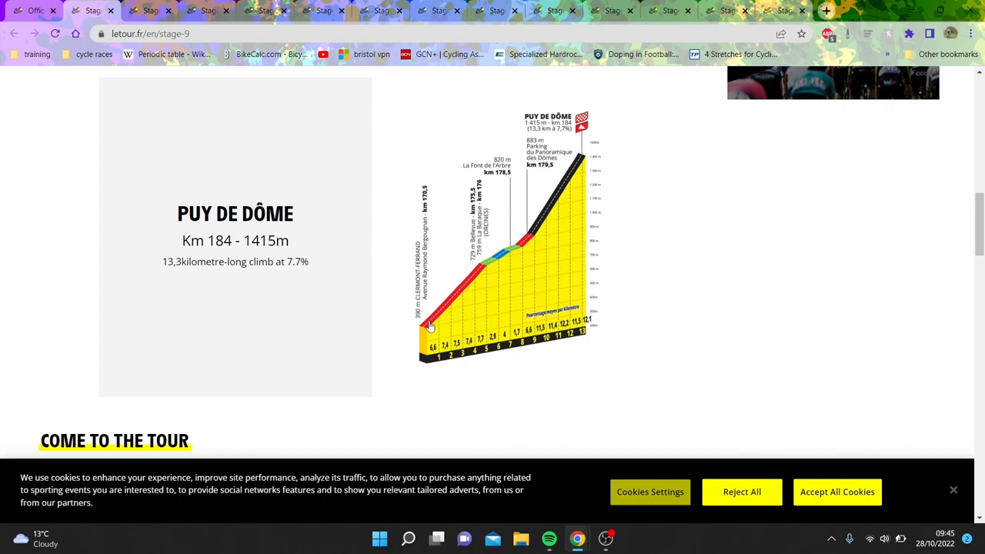
mouse_move(507, 248)
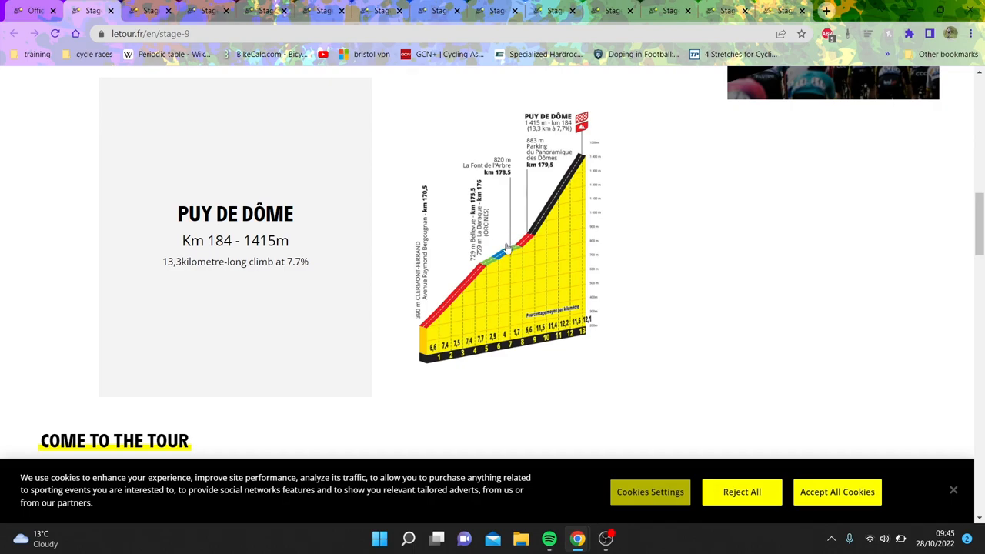
mouse_move(531, 248)
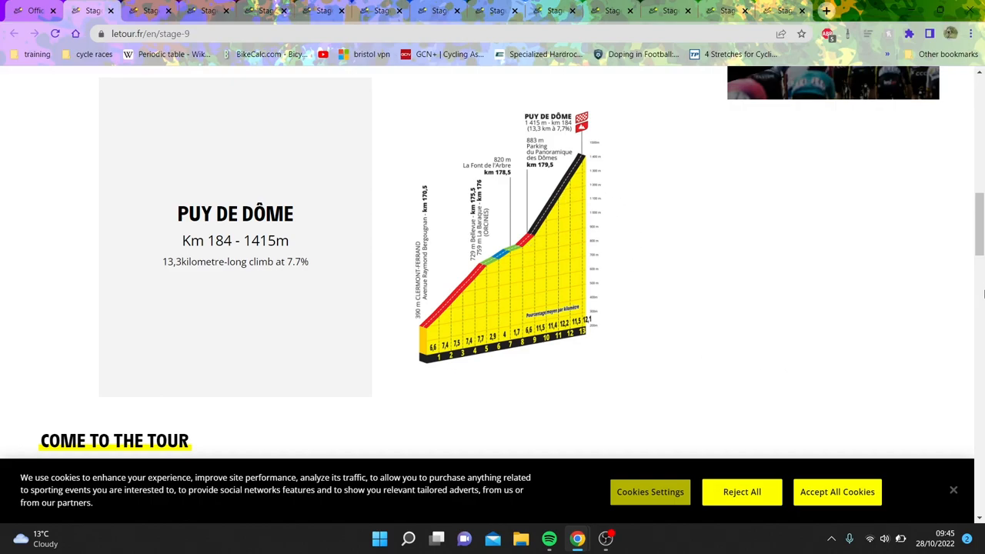
scroll("up", 3)
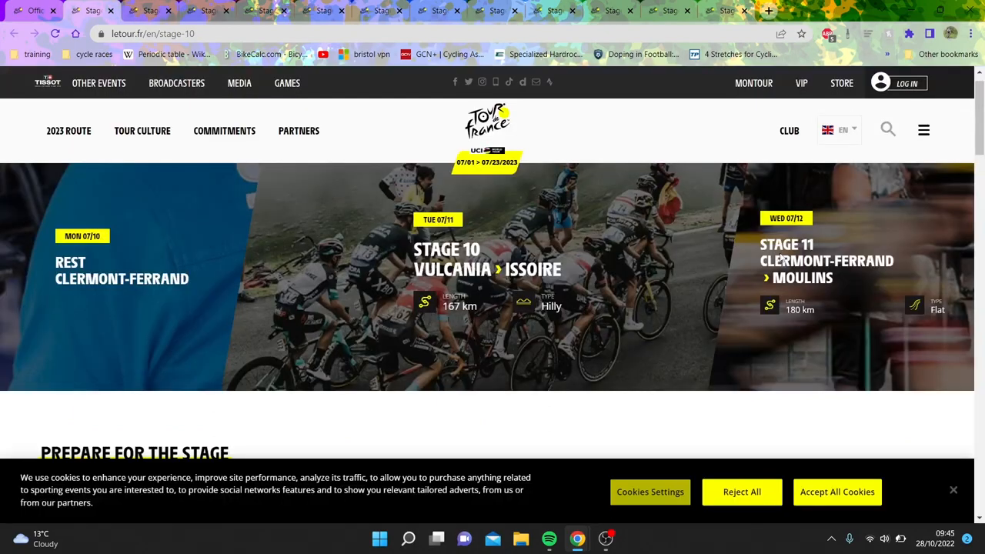
Step: Accept all cookies on the Stage 10 page so the banner no longer covers the content
scroll("down", 3)
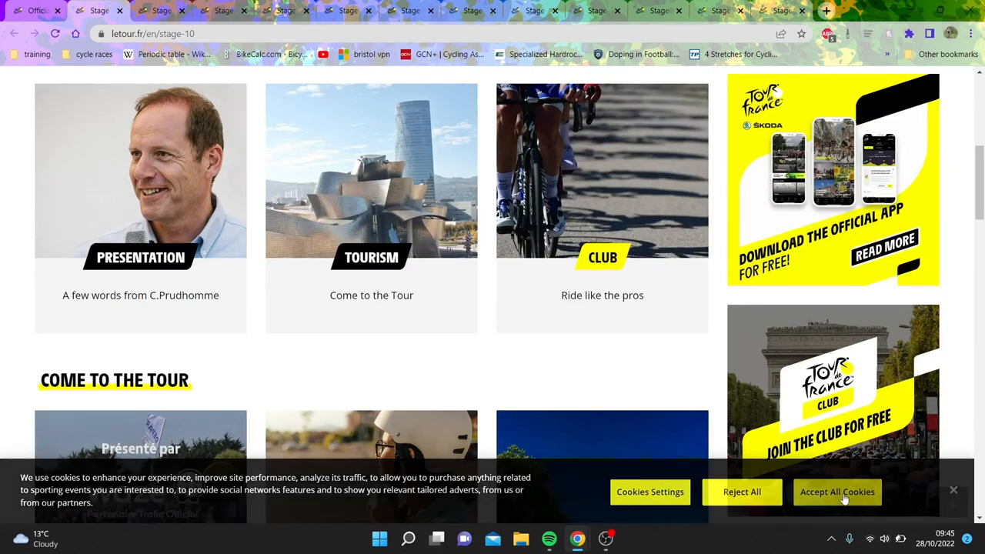
left_click(837, 493)
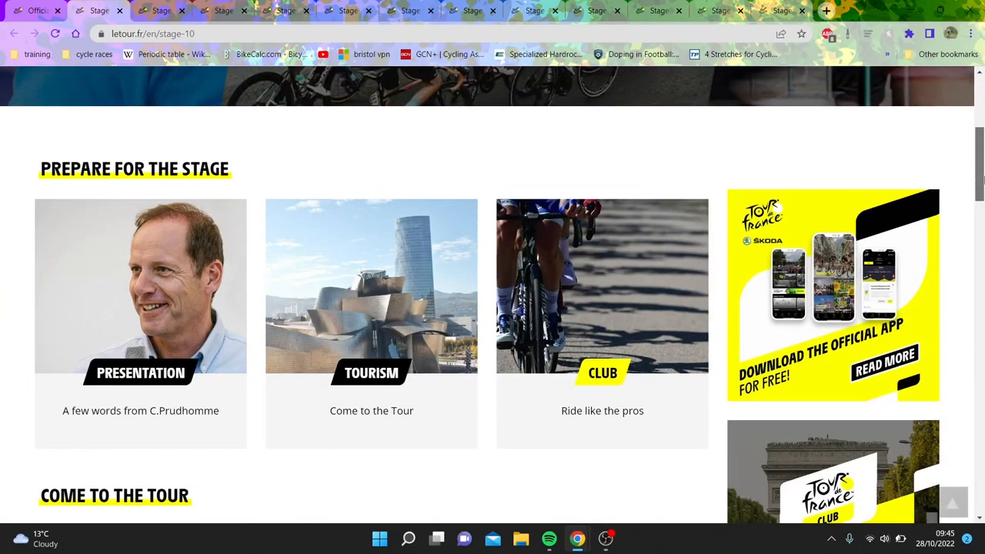
scroll("up", 3)
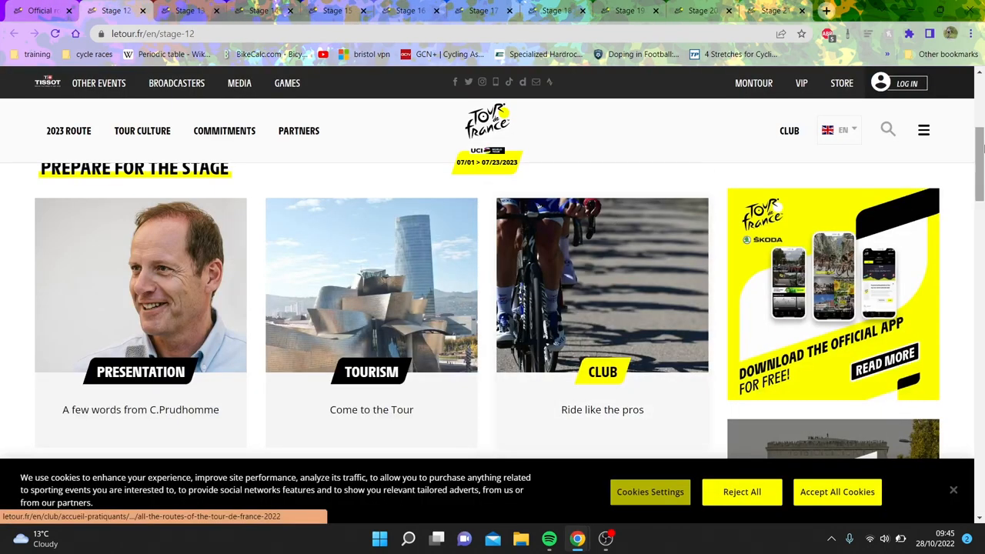
Step: Scroll through the Stage 12 page's Prepare for the Stage section
scroll("up", 3)
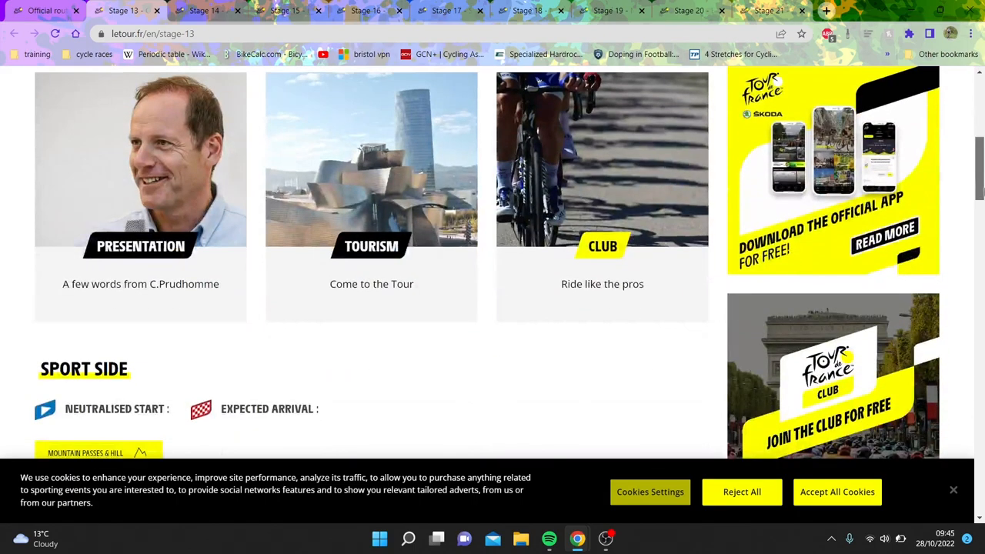
scroll("down", 3)
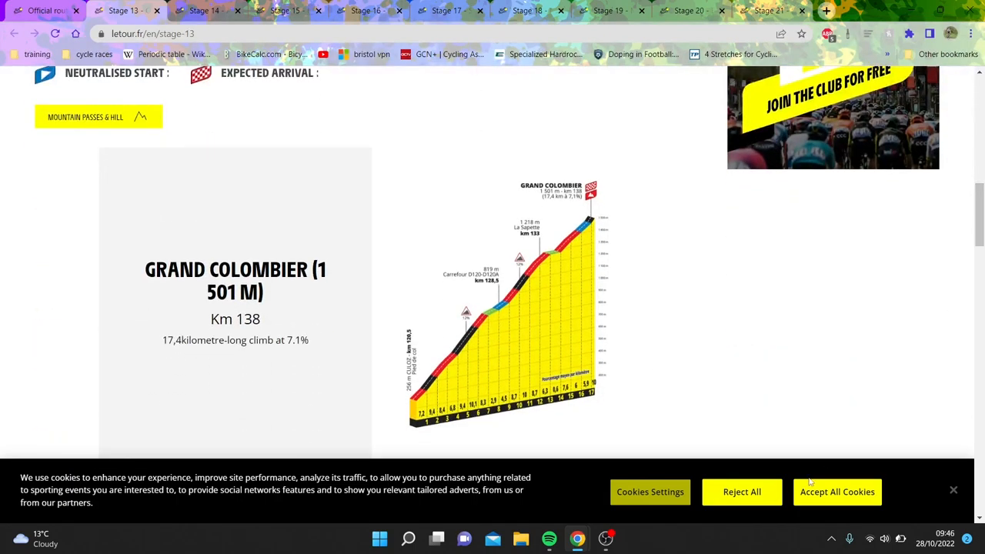
scroll("down", 3)
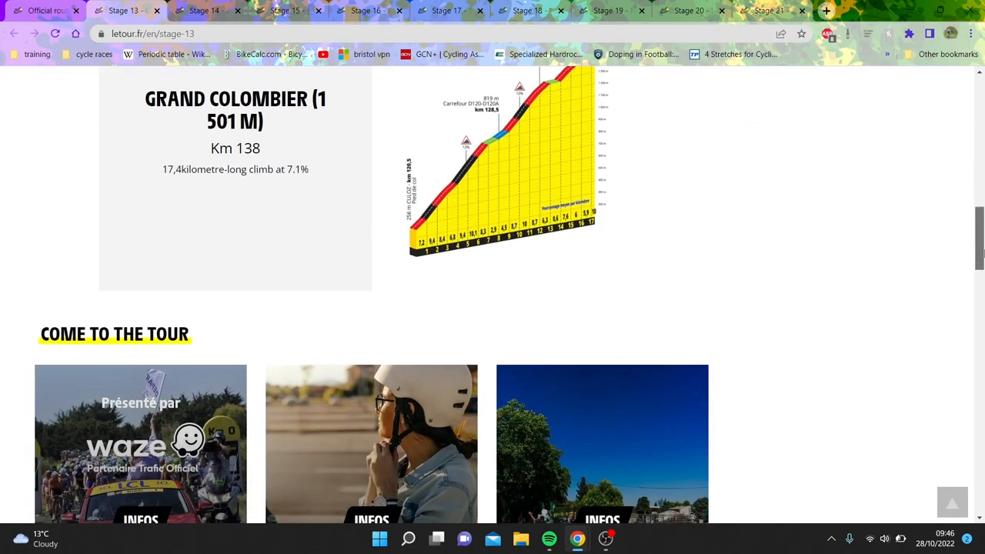
scroll("up", 3)
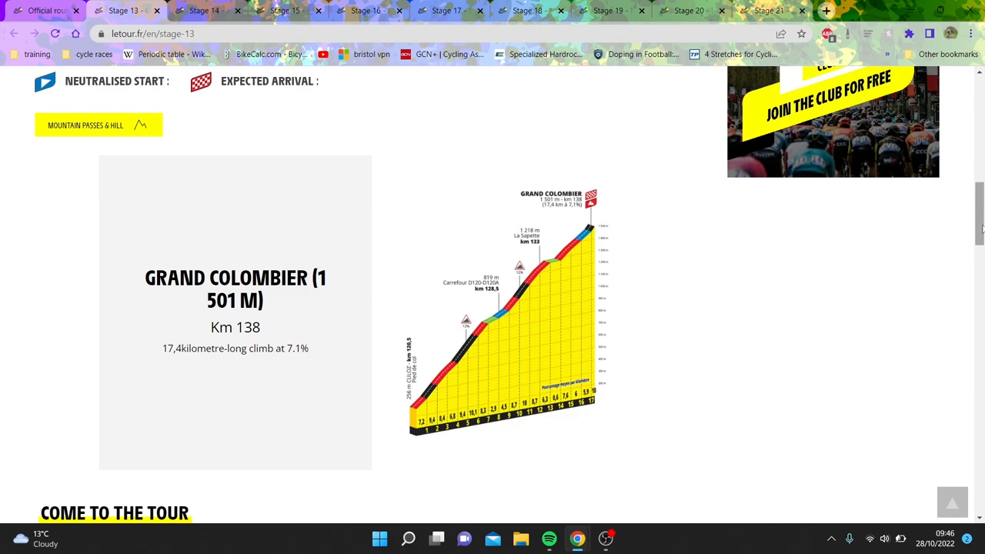
mouse_move(455, 371)
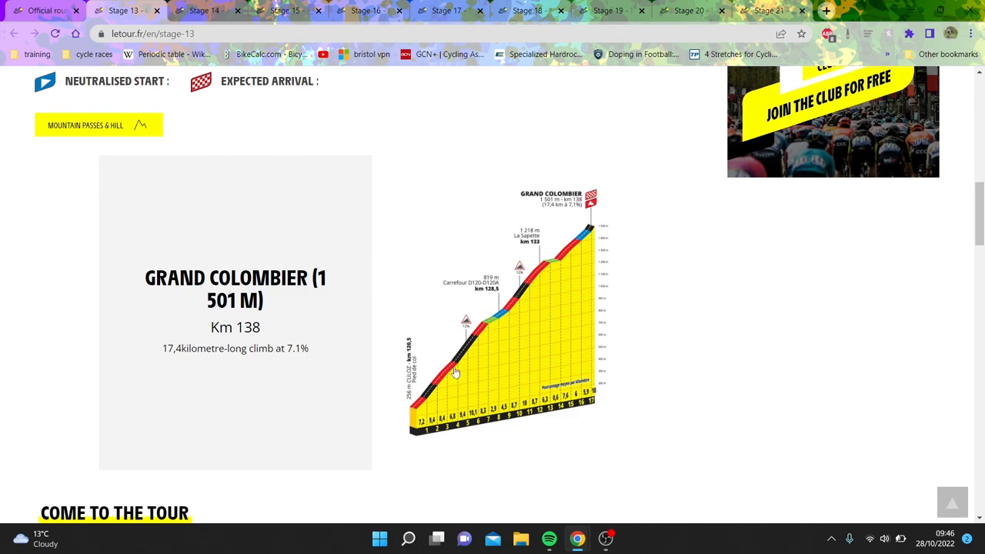
mouse_move(554, 280)
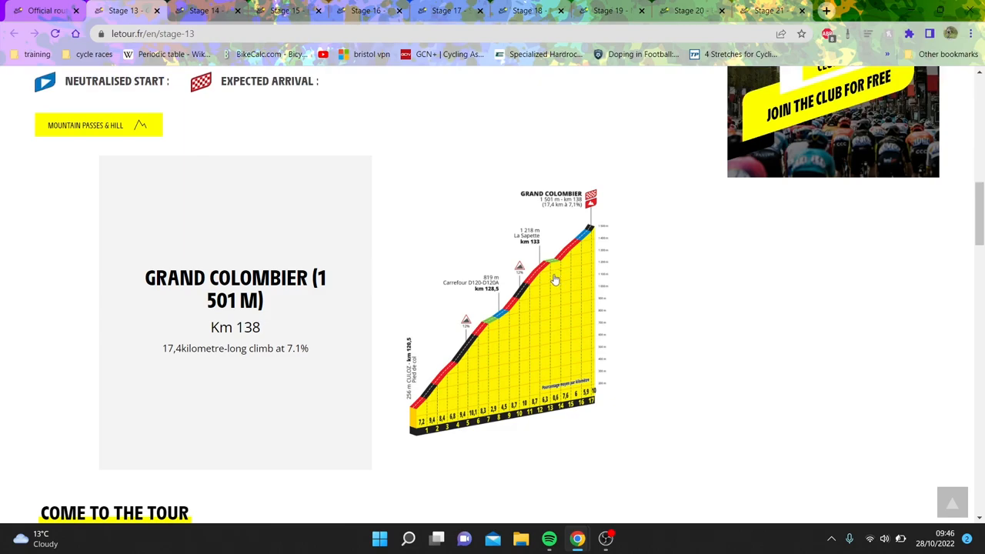
mouse_move(505, 317)
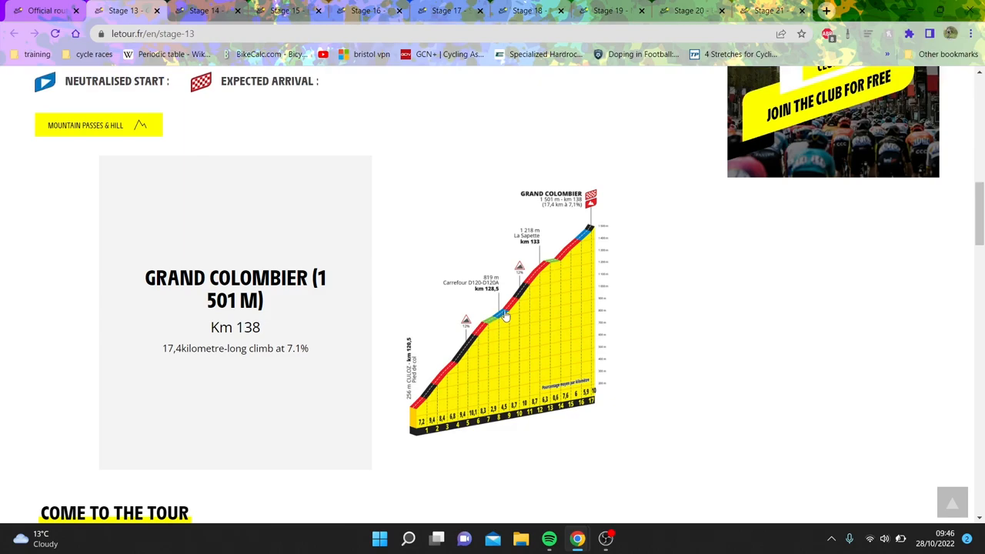
mouse_move(520, 304)
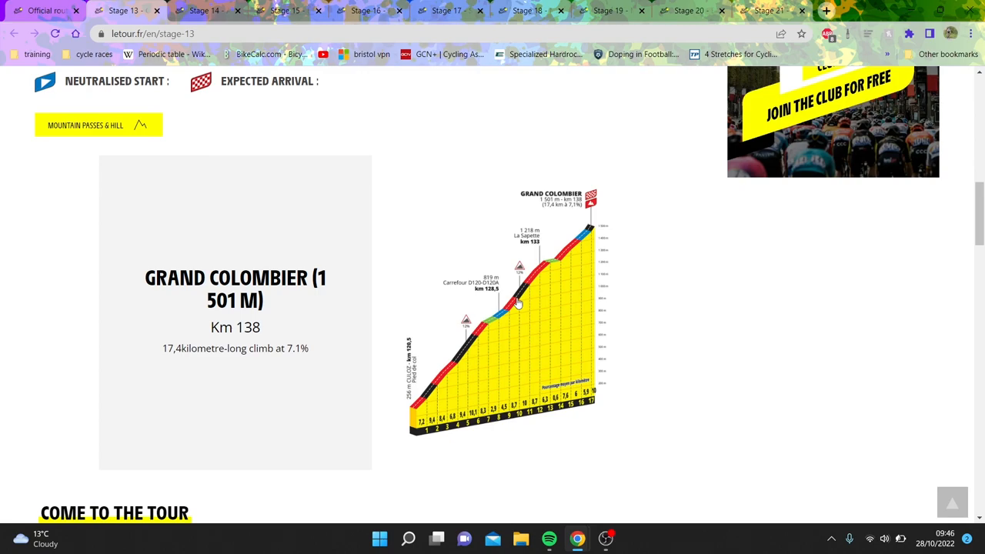
scroll("up", 3)
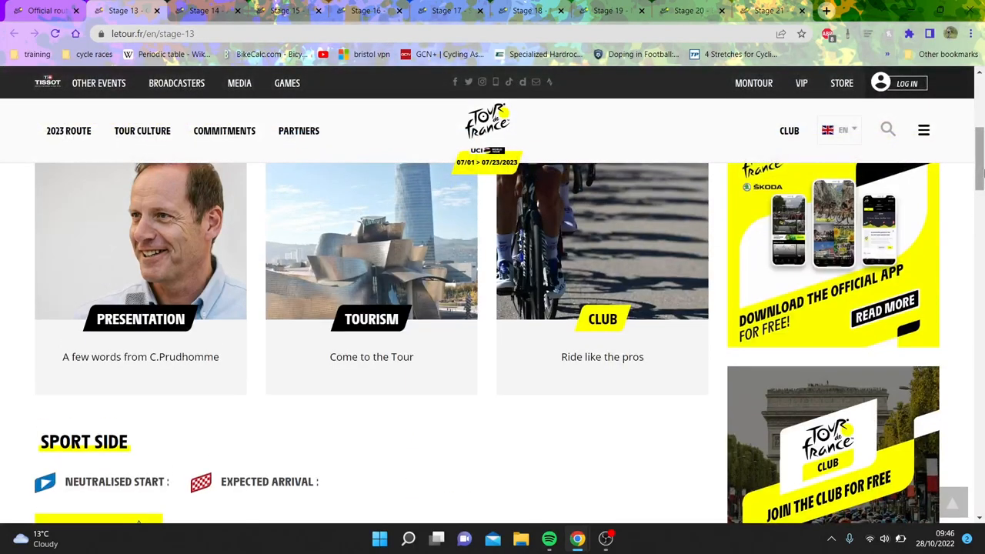
mouse_move(123, 11)
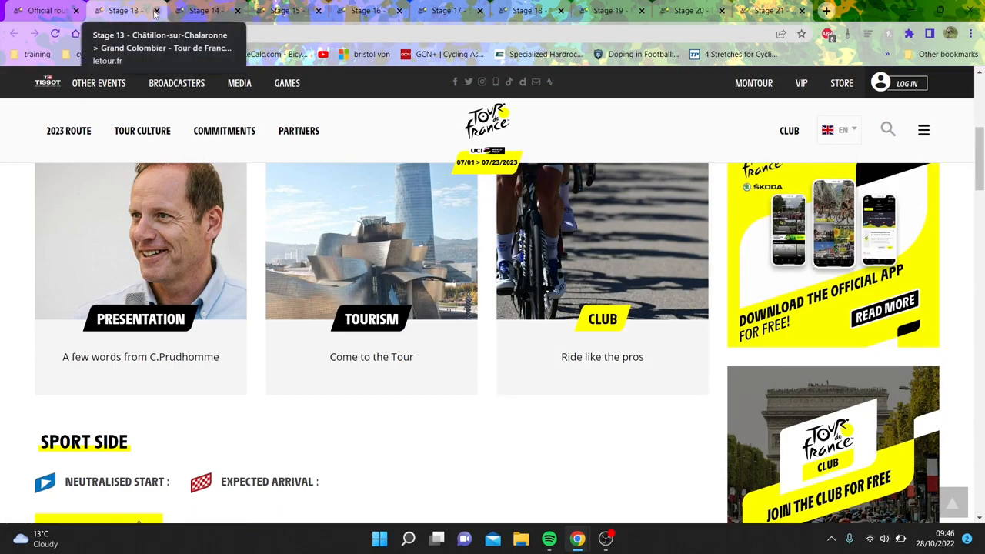
Step: Bring up the Stage 14 Annemasse to Morzine page and scroll down to its Sport Side profile
left_click(156, 11)
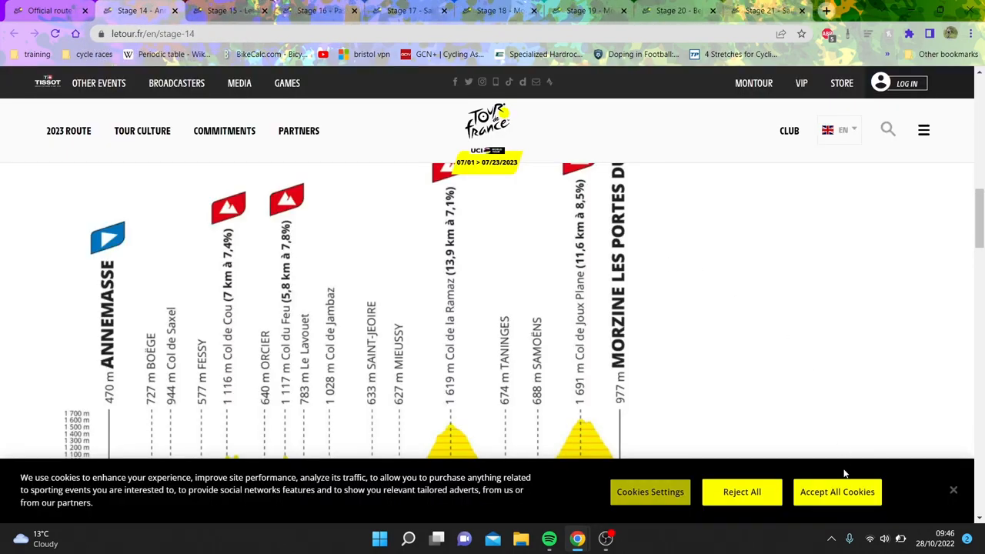
scroll("down", 3)
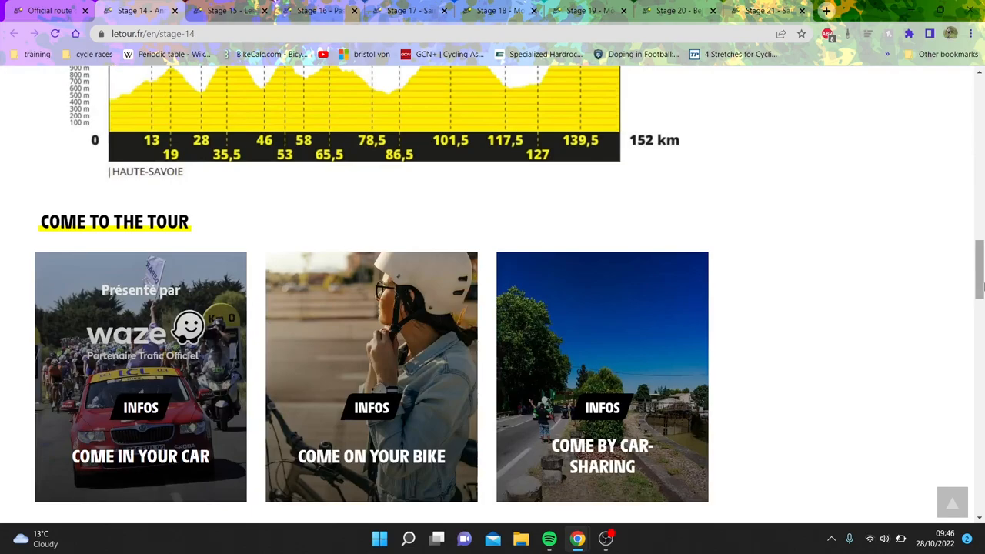
scroll("up", 3)
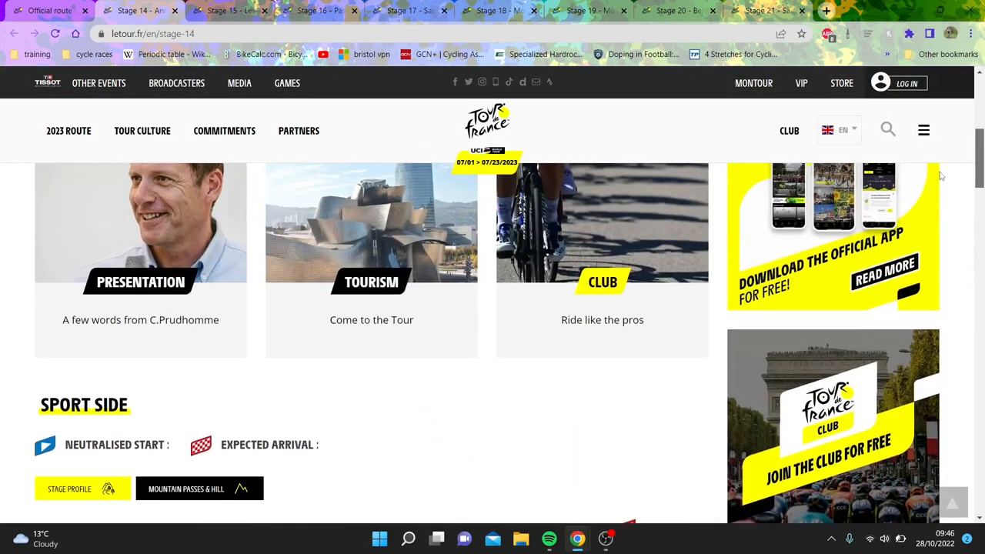
scroll("up", 3)
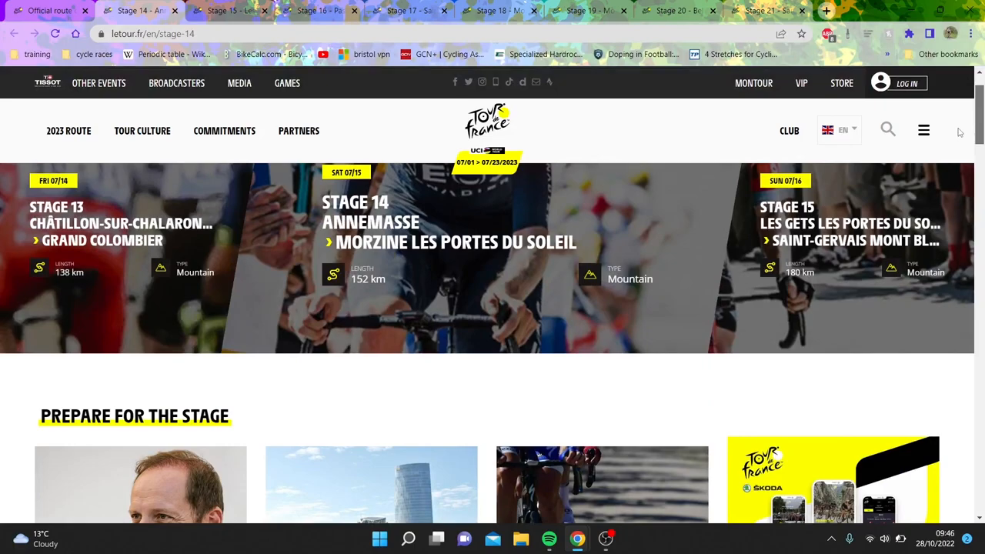
scroll("down", 3)
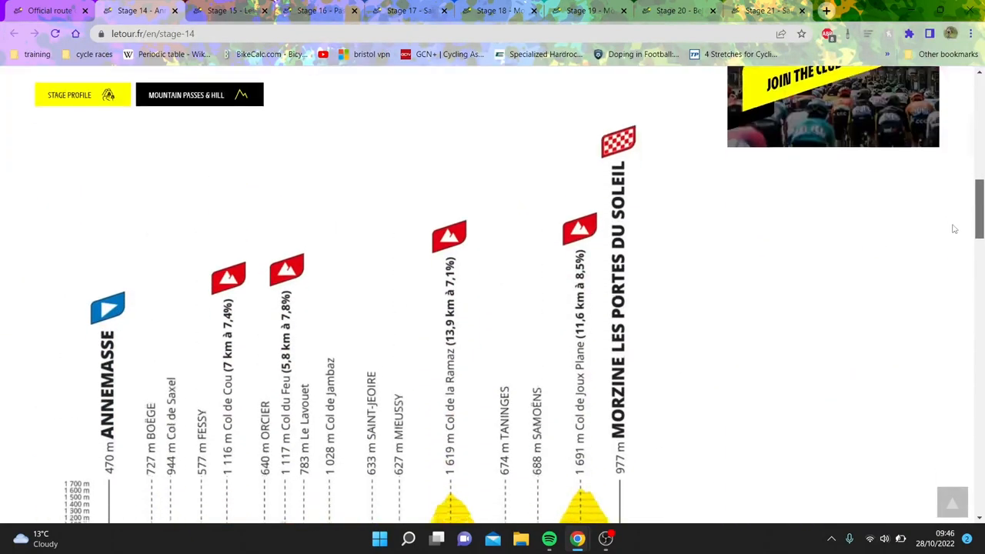
scroll("down", 3)
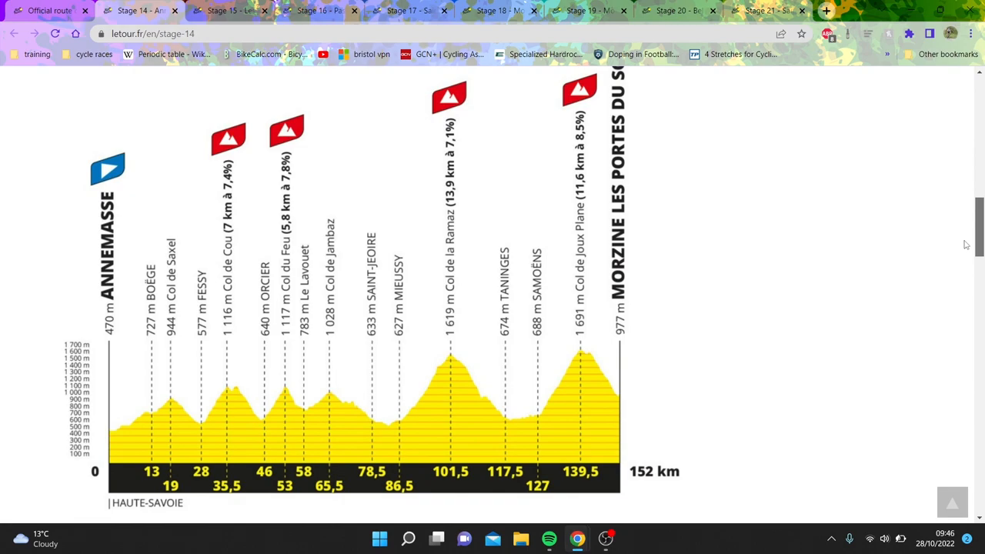
scroll("down", 3)
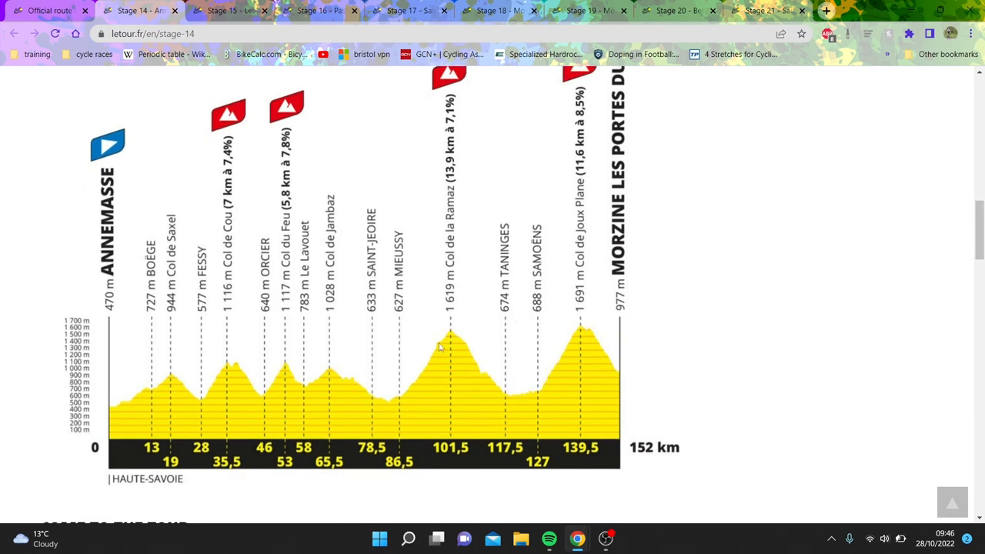
mouse_move(437, 333)
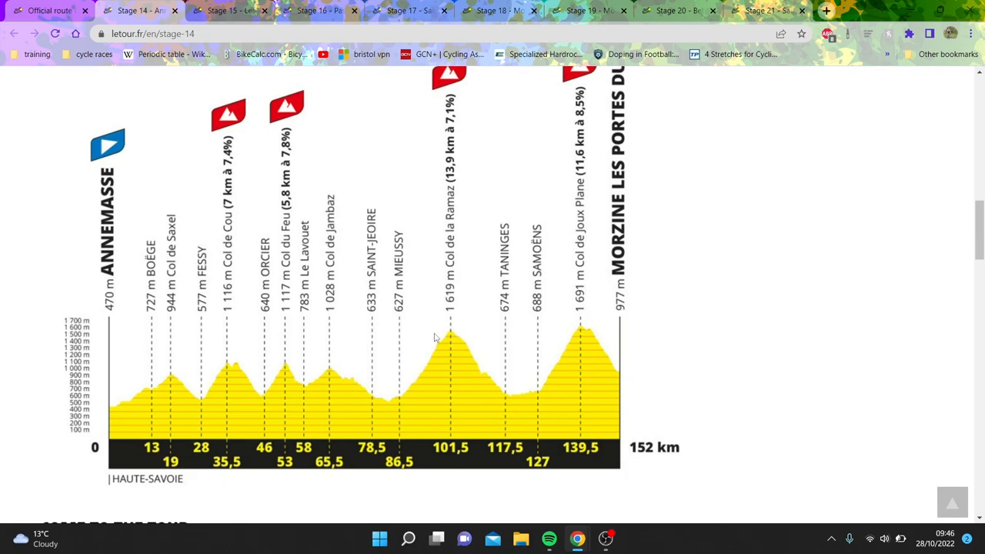
mouse_move(536, 400)
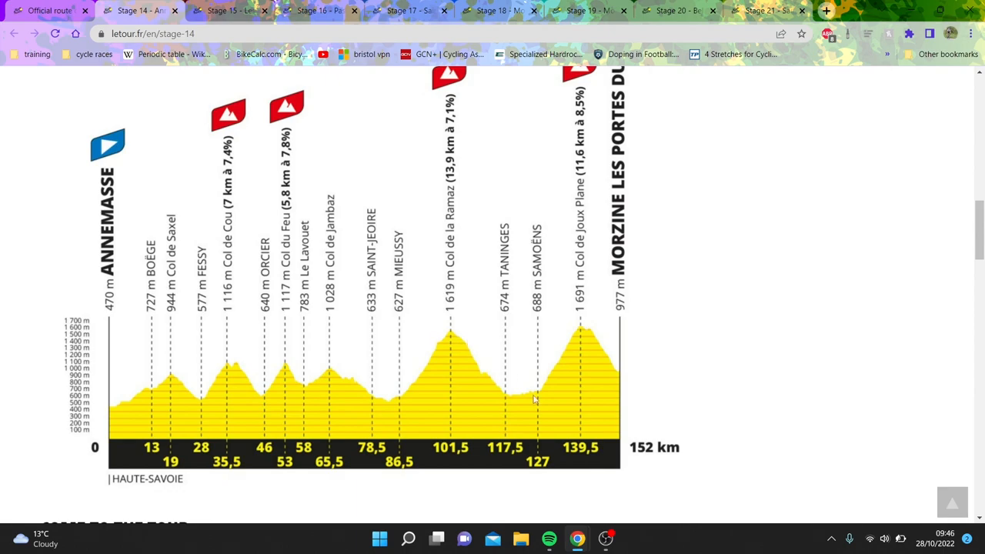
mouse_move(542, 394)
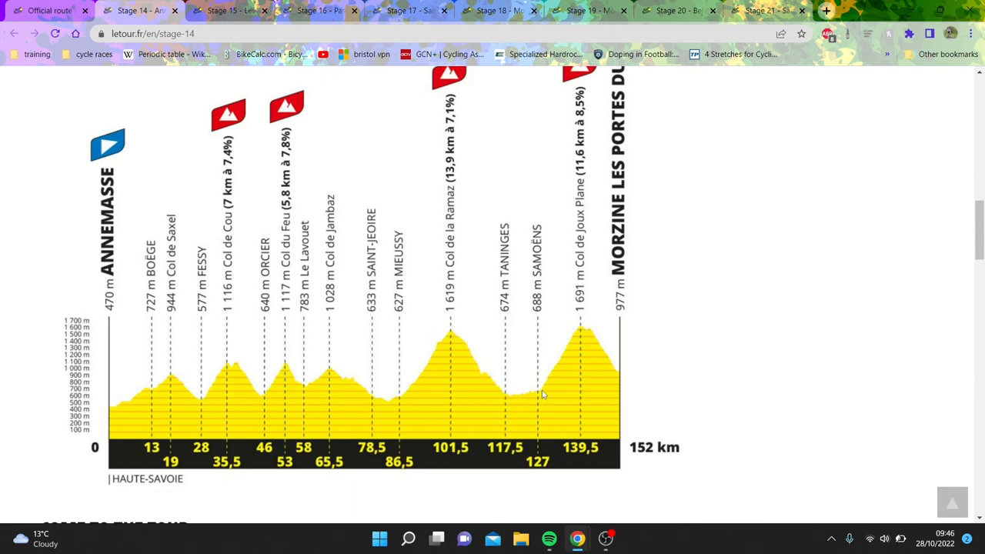
mouse_move(585, 324)
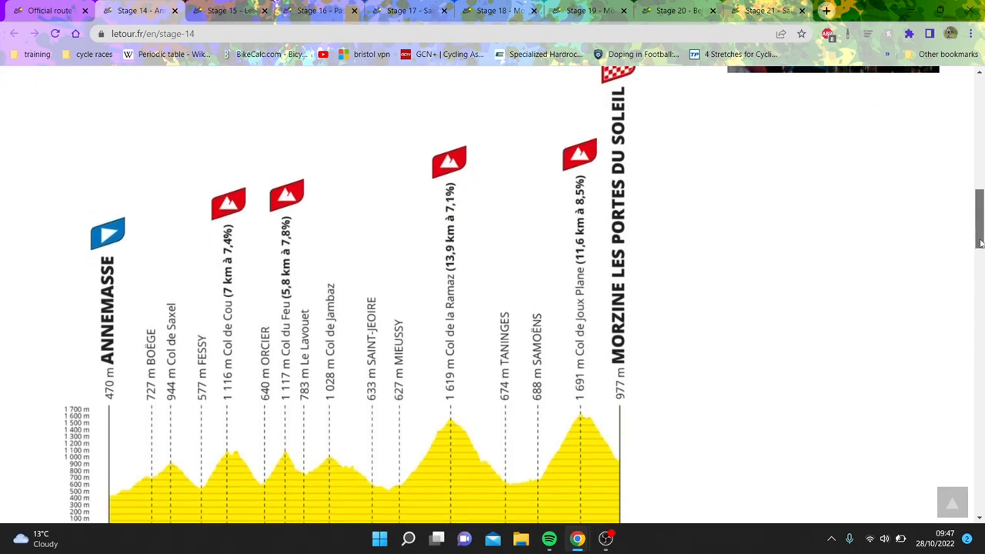
Step: Scroll back and forth over the 152 km Stage 14 profile to examine its categorised climbs
scroll("down", 3)
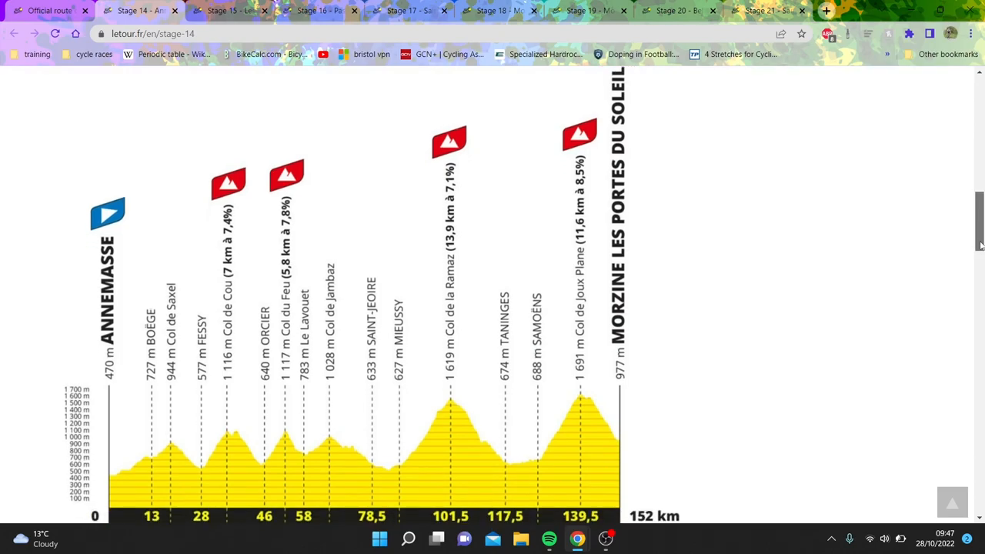
scroll("up", 3)
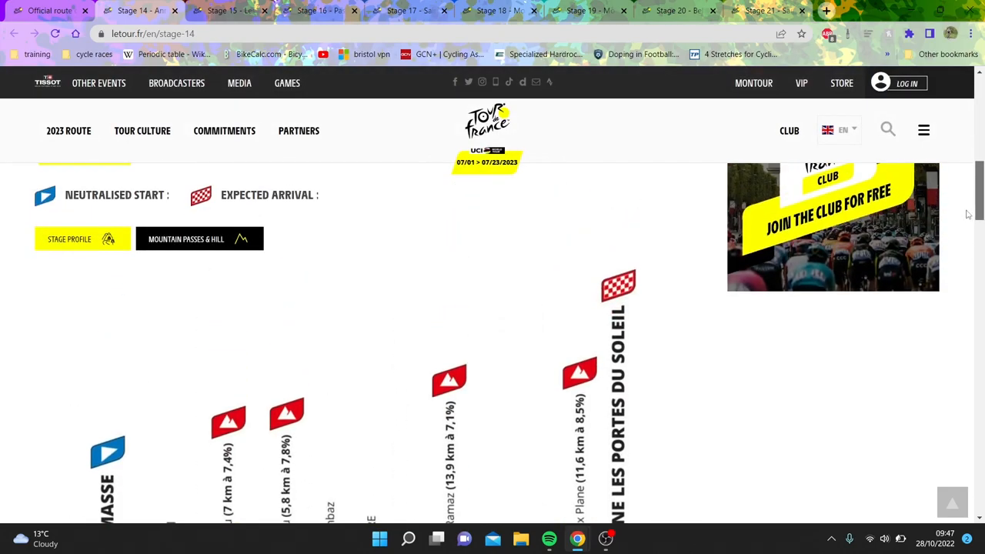
scroll("down", 3)
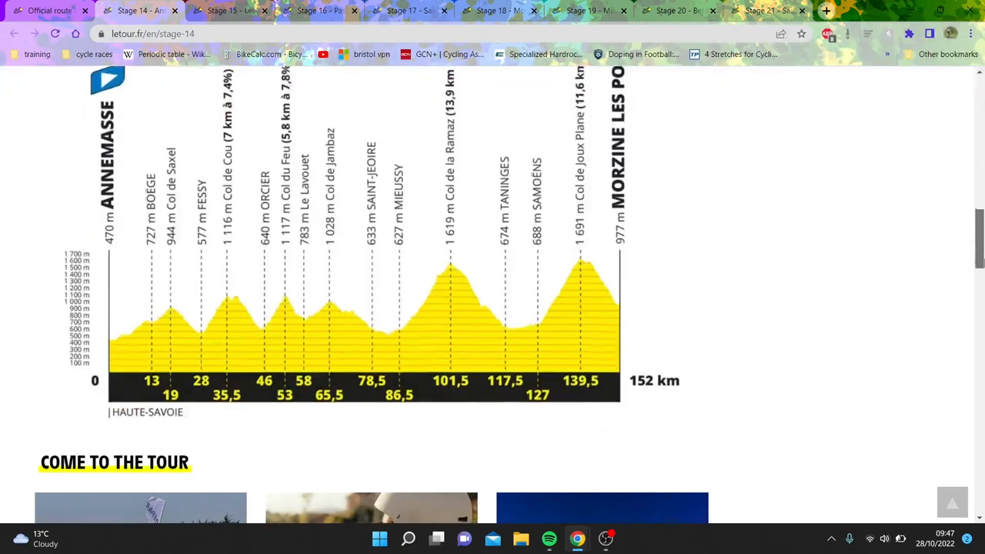
scroll("up", 3)
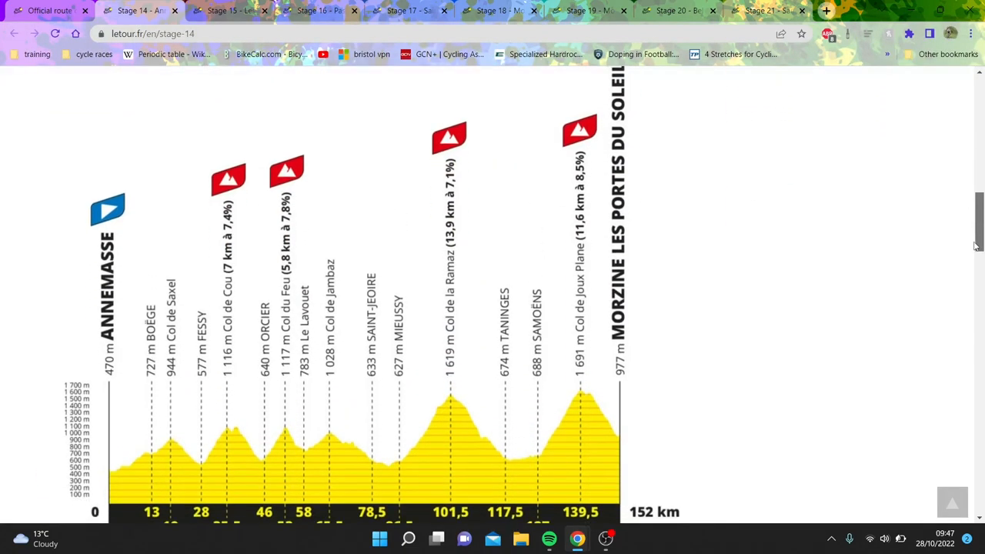
scroll("down", 3)
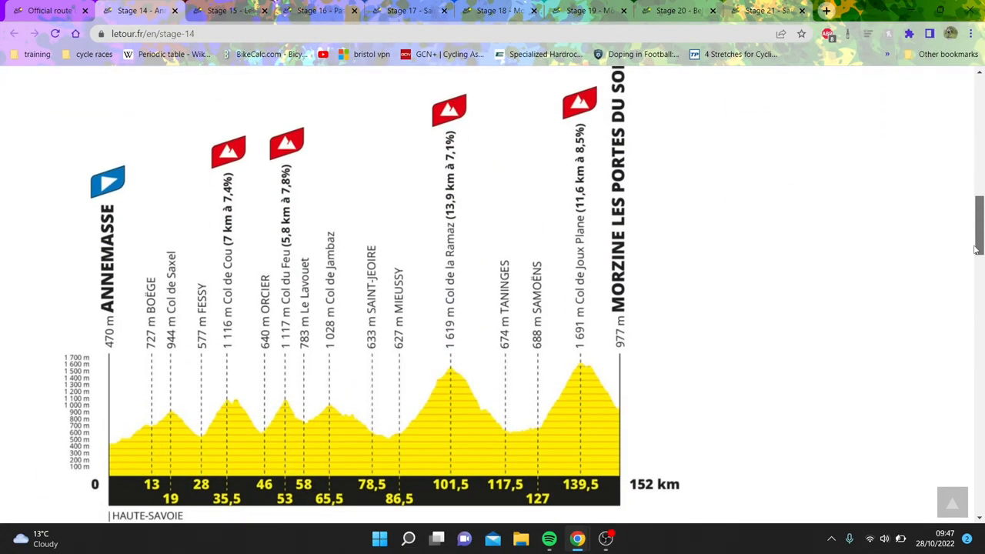
scroll("up", 3)
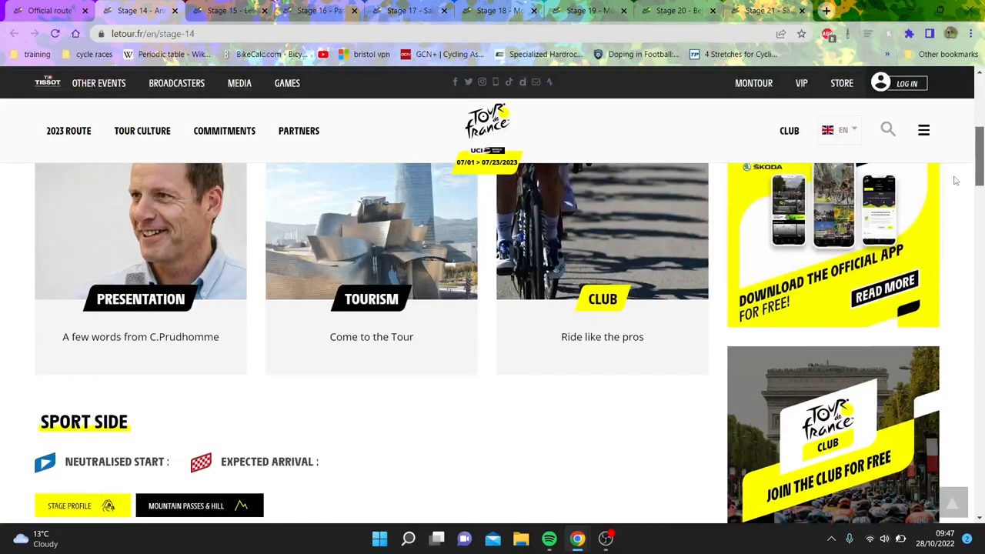
scroll("down", 3)
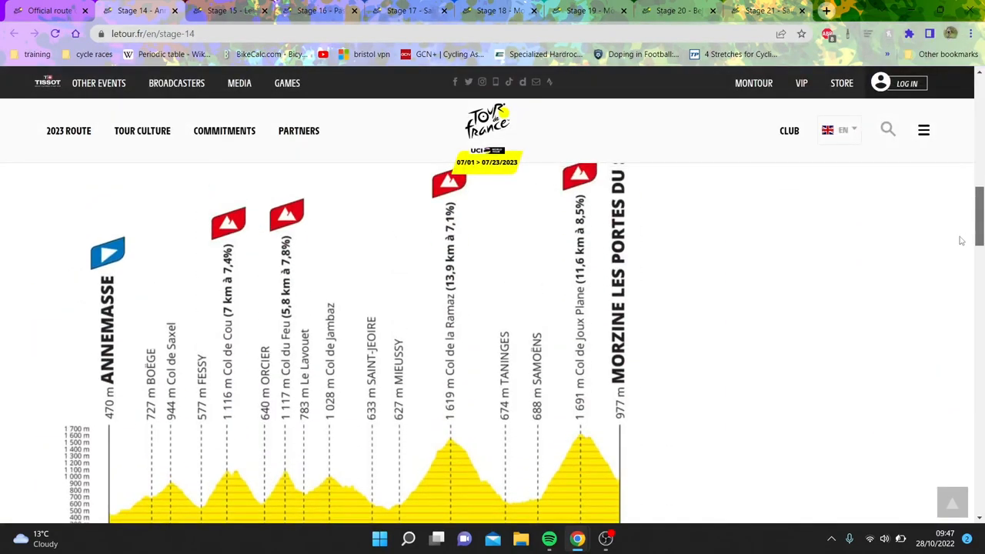
scroll("down", 3)
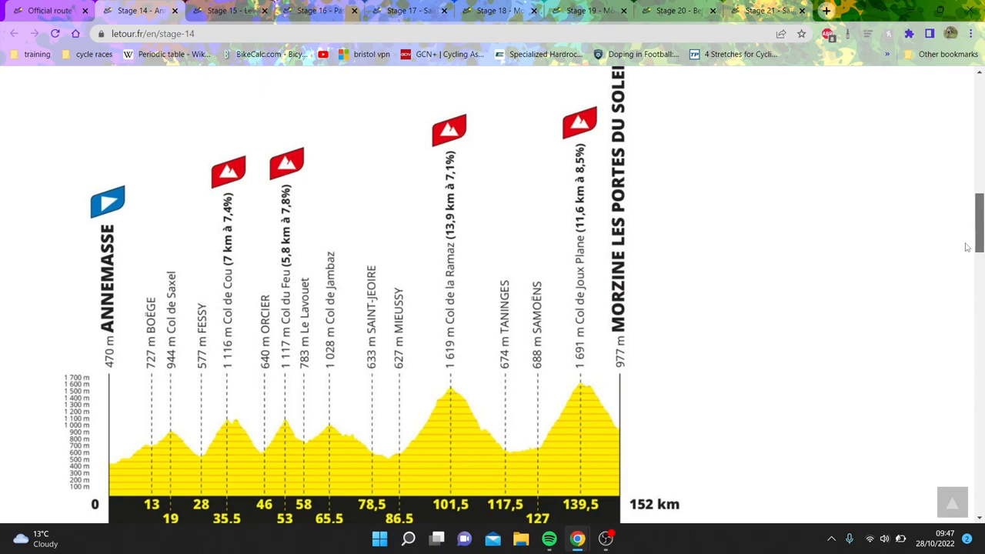
scroll("down", 3)
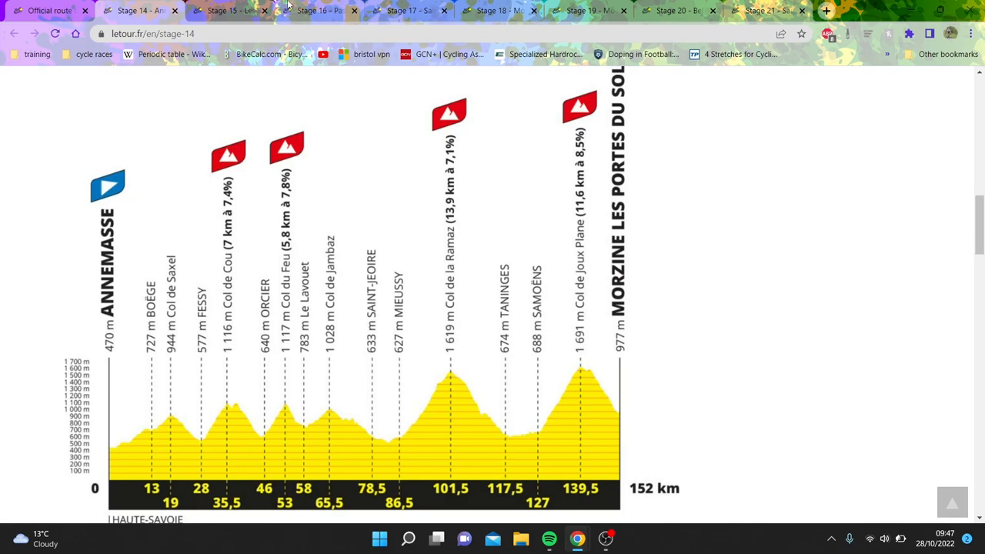
Step: Bring up the Stage 15 page and scroll to the 180 km Les Gets to Saint-Gervais Mont-Blanc profile
left_click(224, 9)
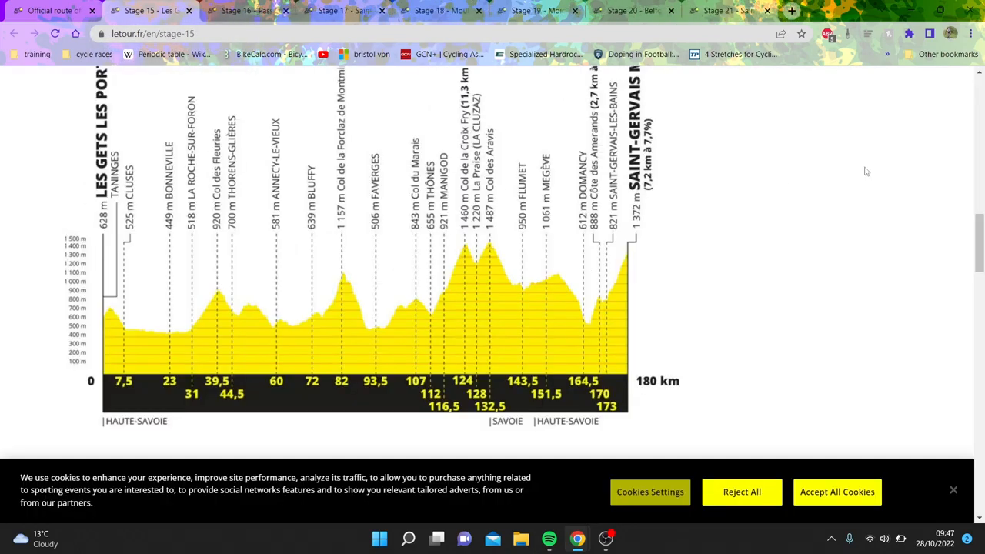
scroll("up", 3)
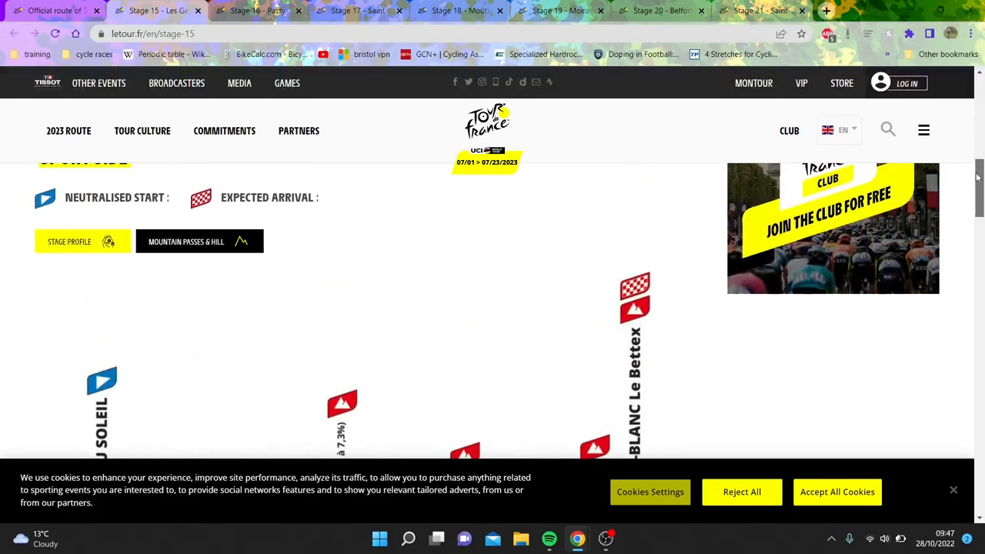
scroll("up", 3)
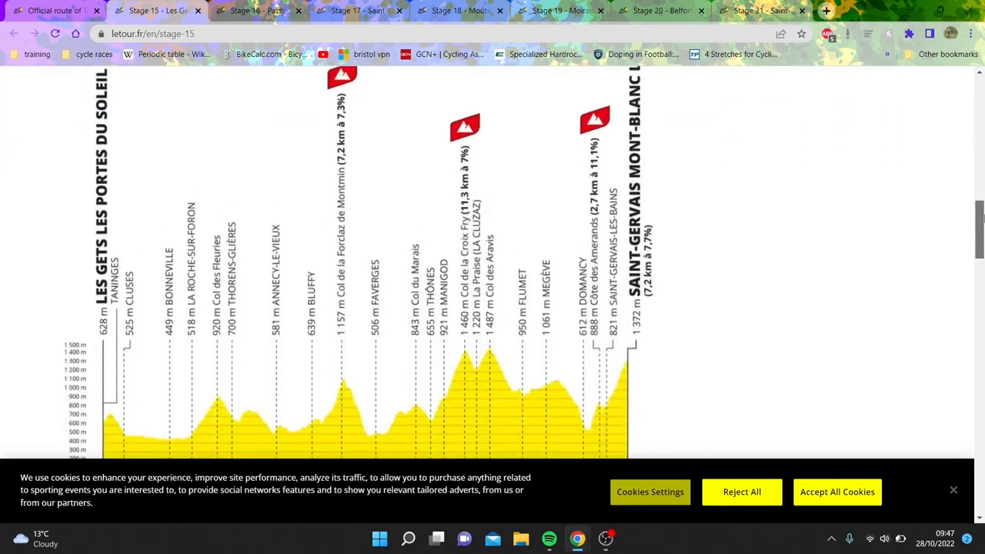
scroll("up", 3)
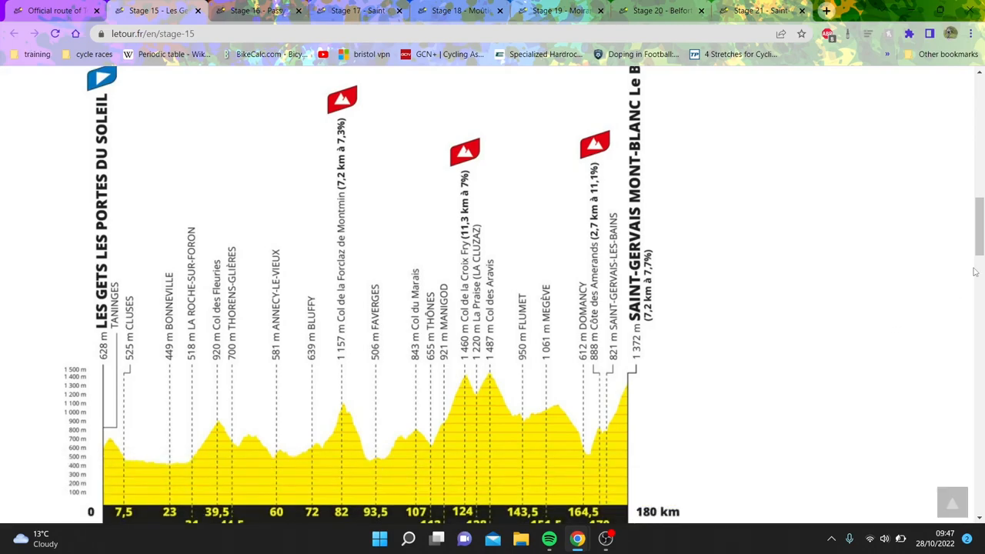
scroll("down", 3)
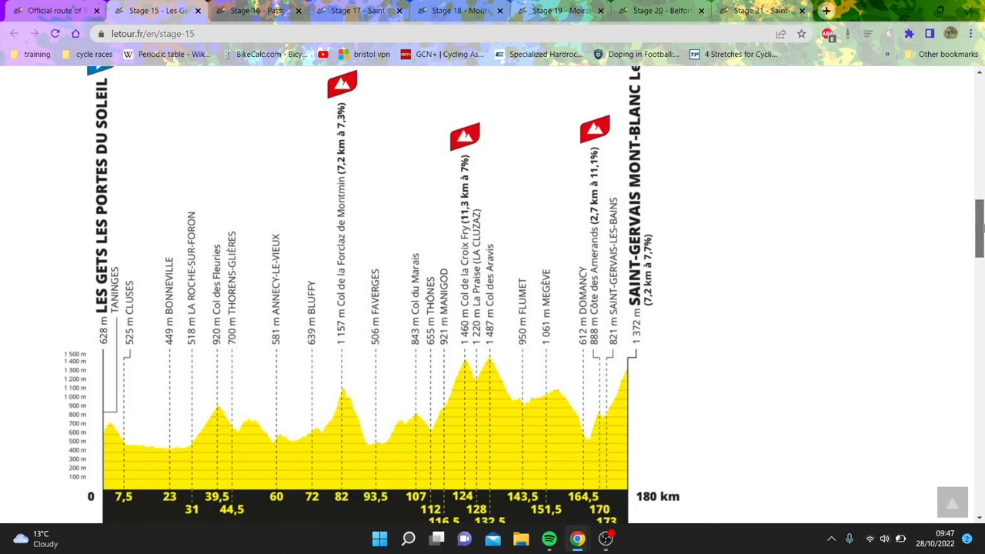
scroll("down", 3)
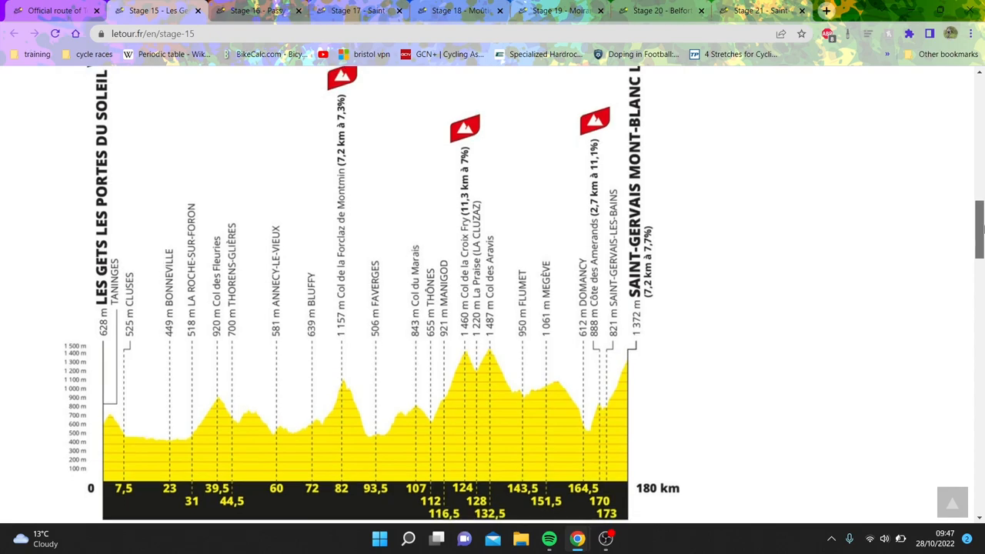
scroll("down", 3)
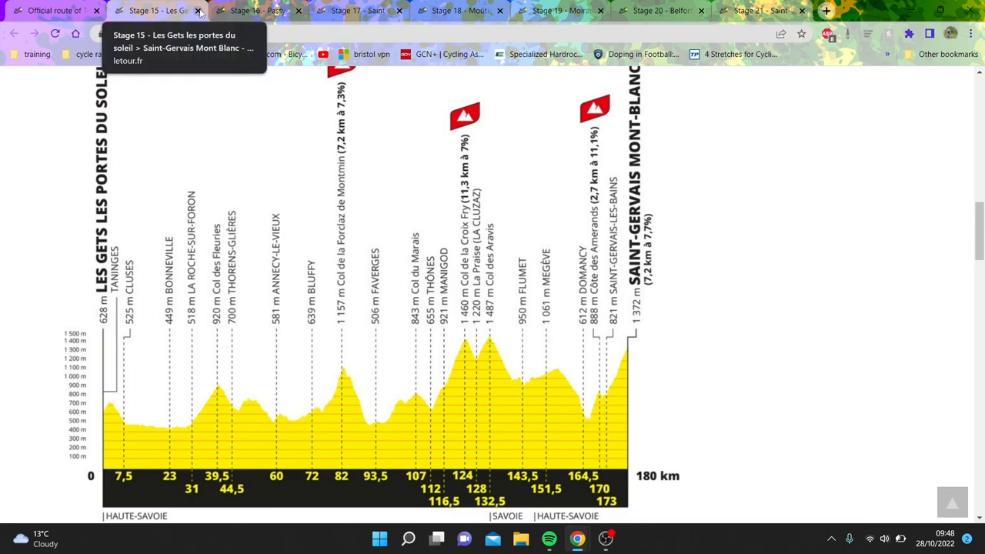
Step: Bring up the Stage 16 page and scroll to the 22 km Passy to Combloux time-trial profile
left_click(199, 9)
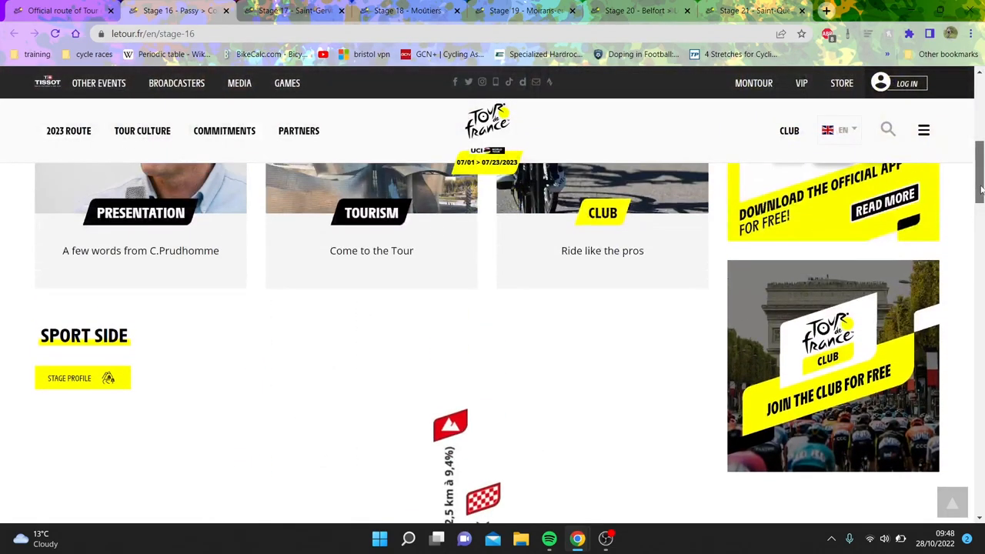
scroll("up", 3)
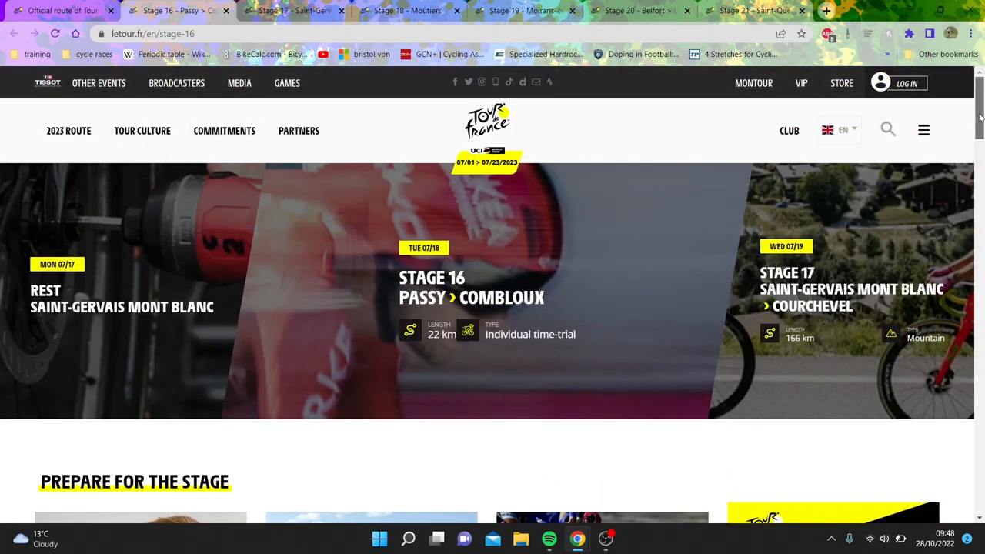
scroll("down", 3)
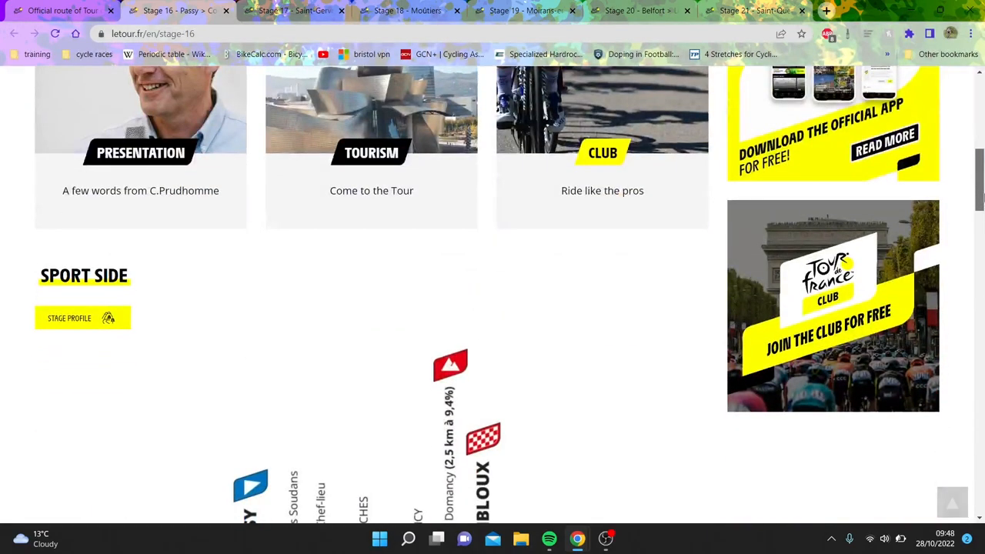
scroll("down", 3)
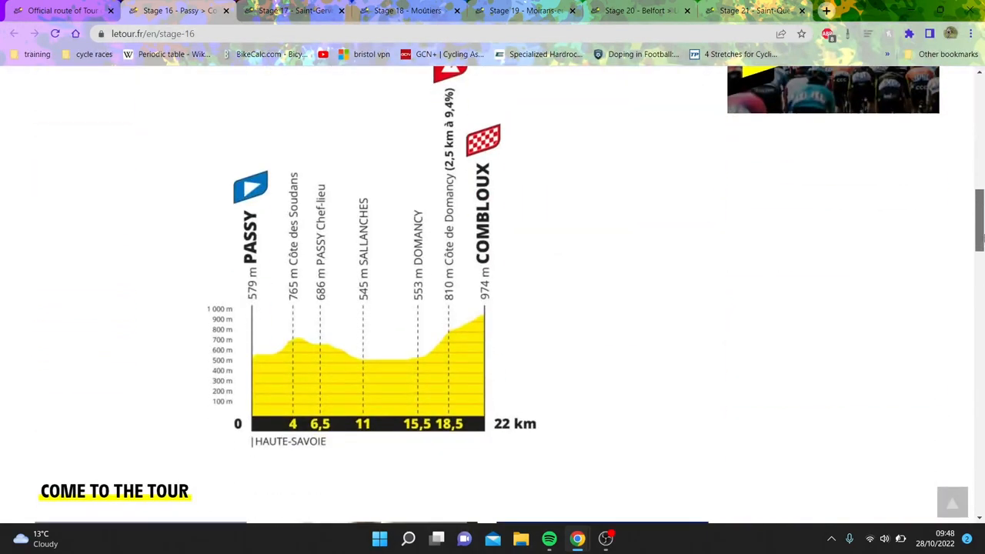
scroll("up", 3)
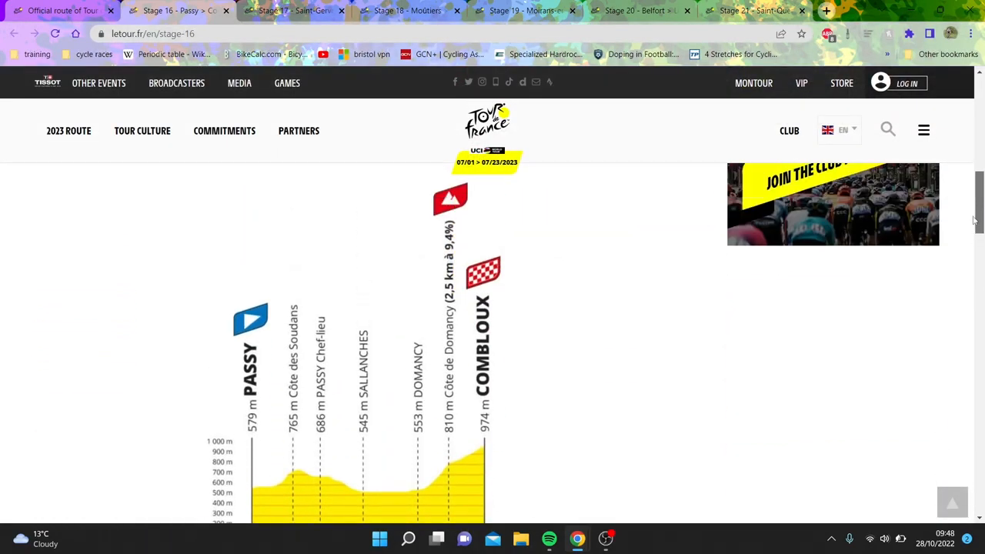
scroll("down", 3)
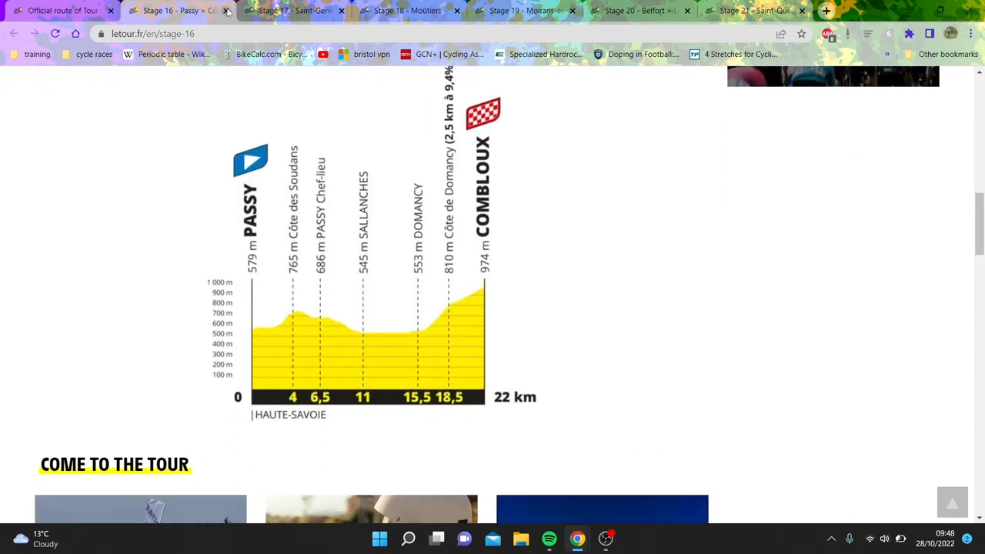
mouse_move(177, 11)
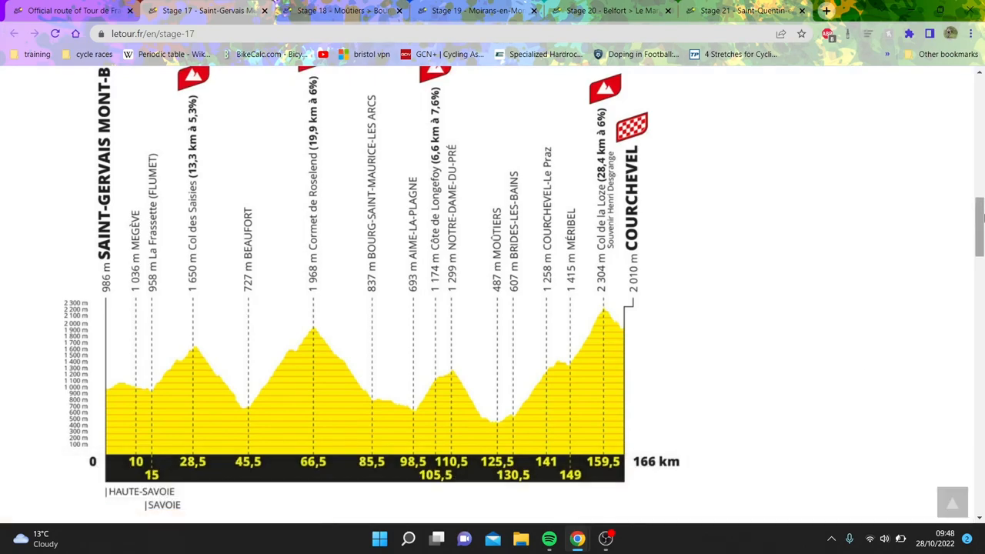
Step: Scroll down the Stage 17 Saint-Gervais Mont-Blanc to Courchevel page to its mountain profile and climbs
scroll("down", 3)
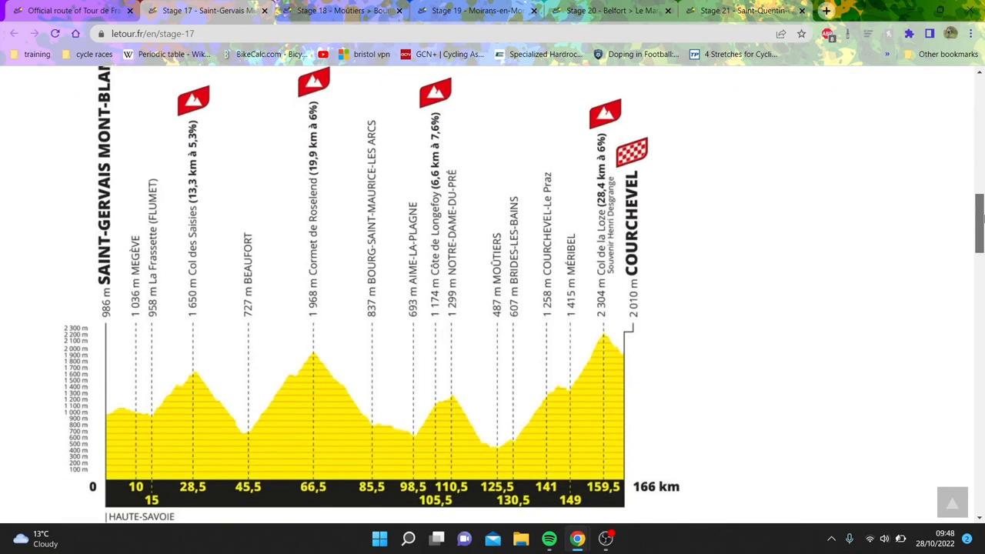
scroll("down", 3)
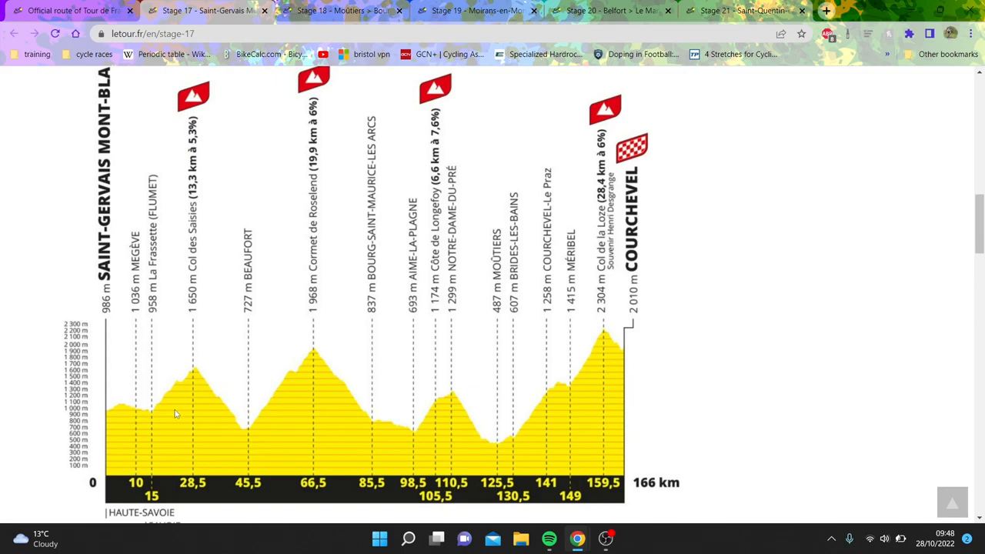
mouse_move(227, 403)
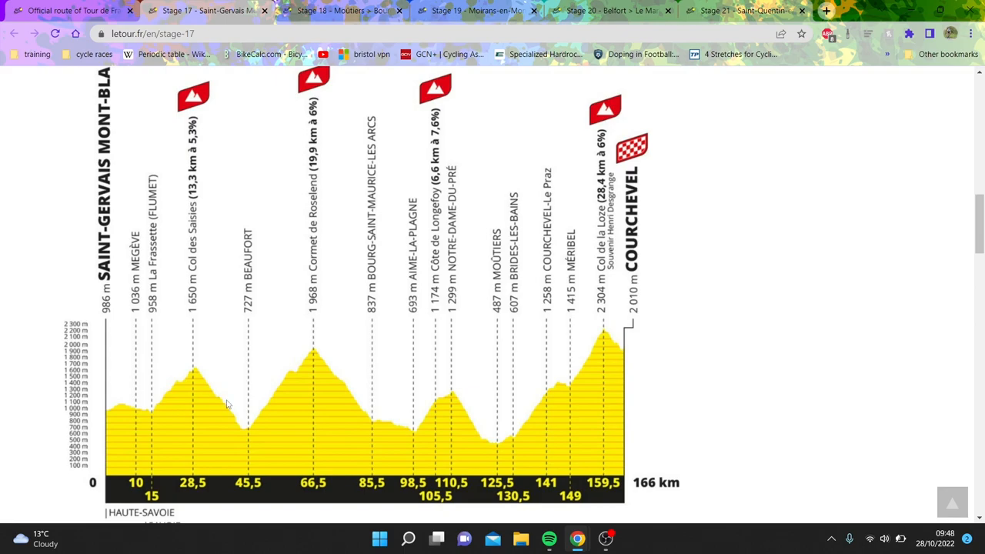
mouse_move(237, 262)
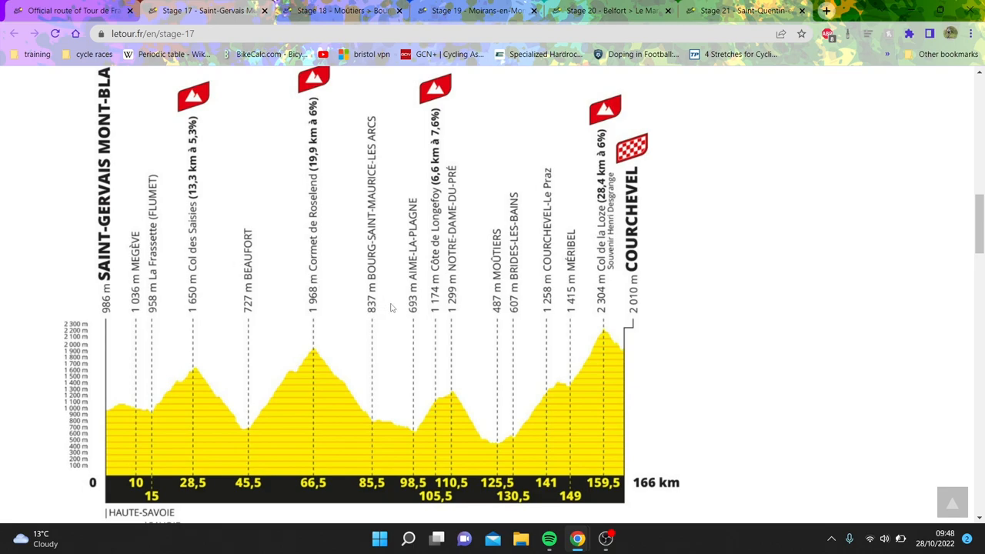
mouse_move(342, 362)
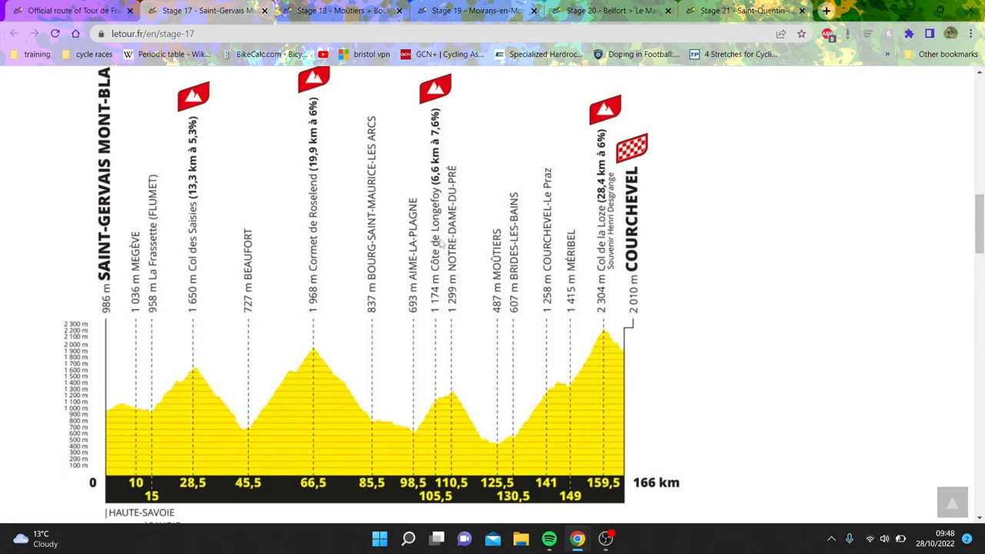
mouse_move(567, 267)
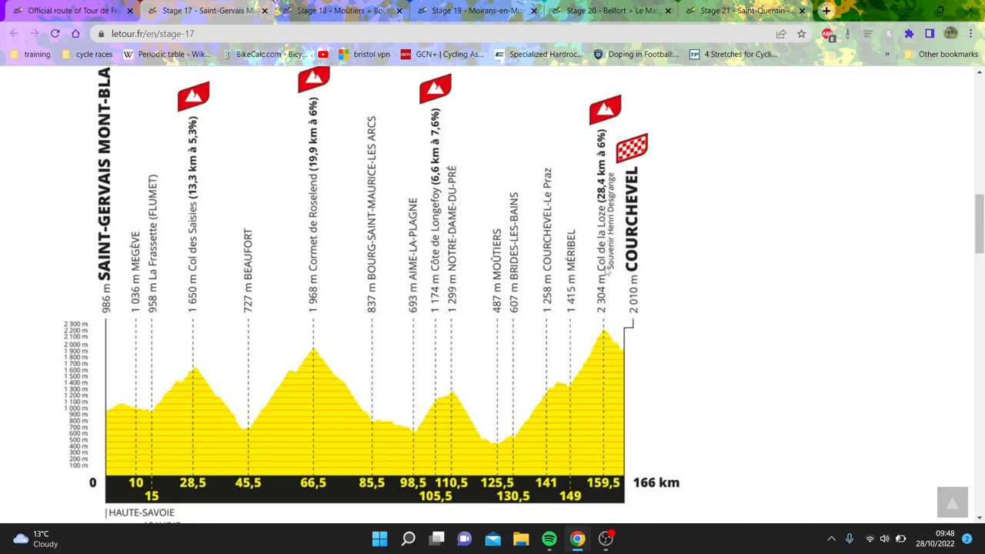
Step: Show Stage 17's mountain climb details, with the Col de la Loze enlarged (28.4 km at 3% to 2,304 m)
scroll("up", 3)
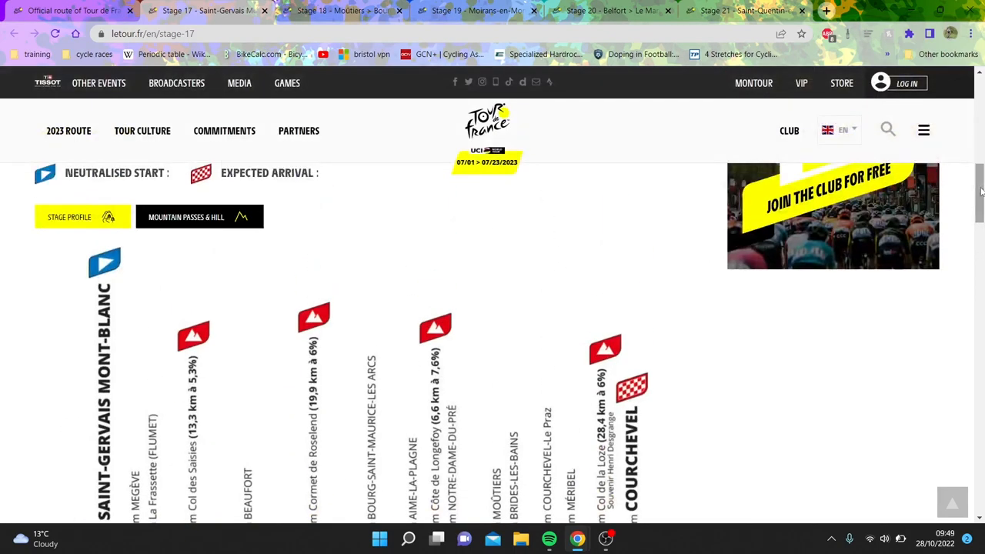
left_click(833, 215)
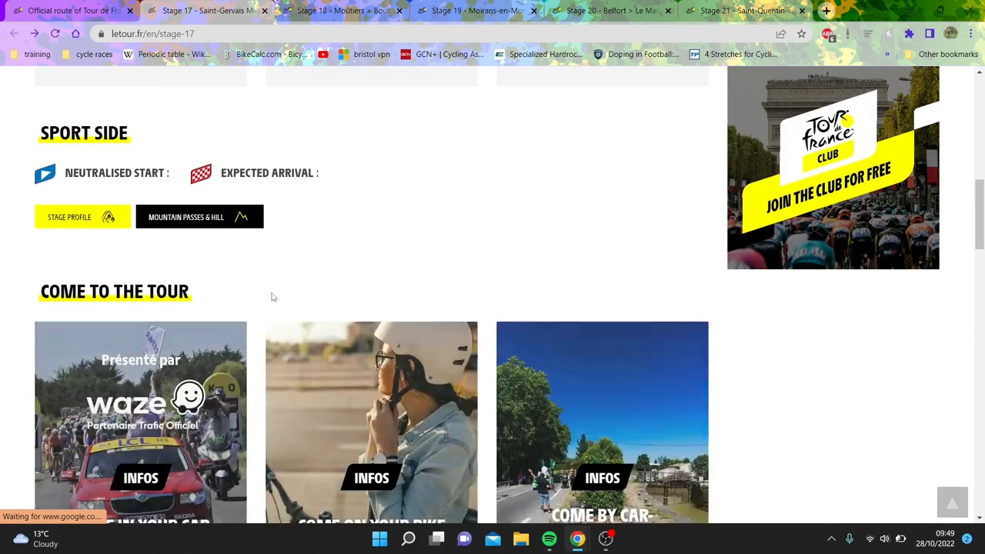
left_click(186, 217)
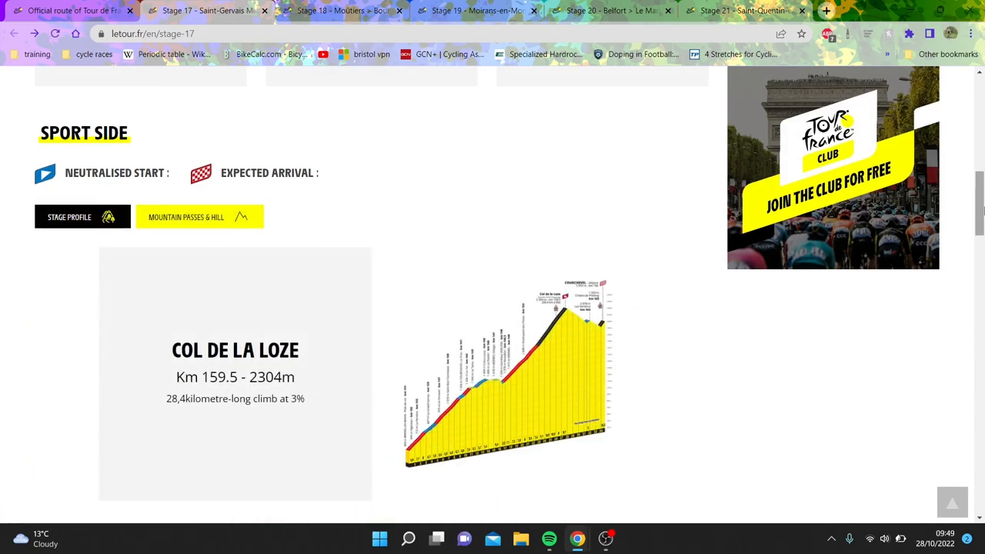
scroll("down", 3)
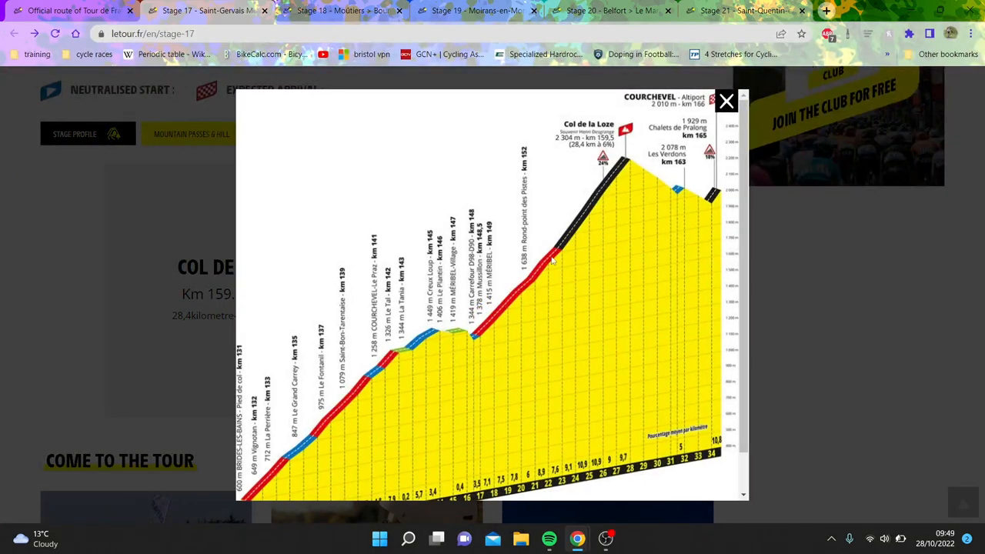
mouse_move(582, 164)
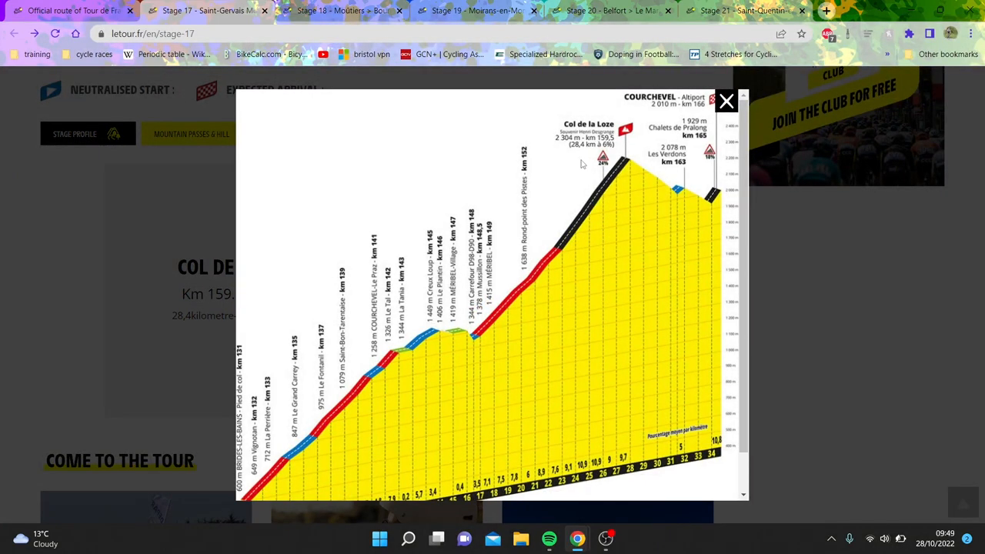
mouse_move(597, 200)
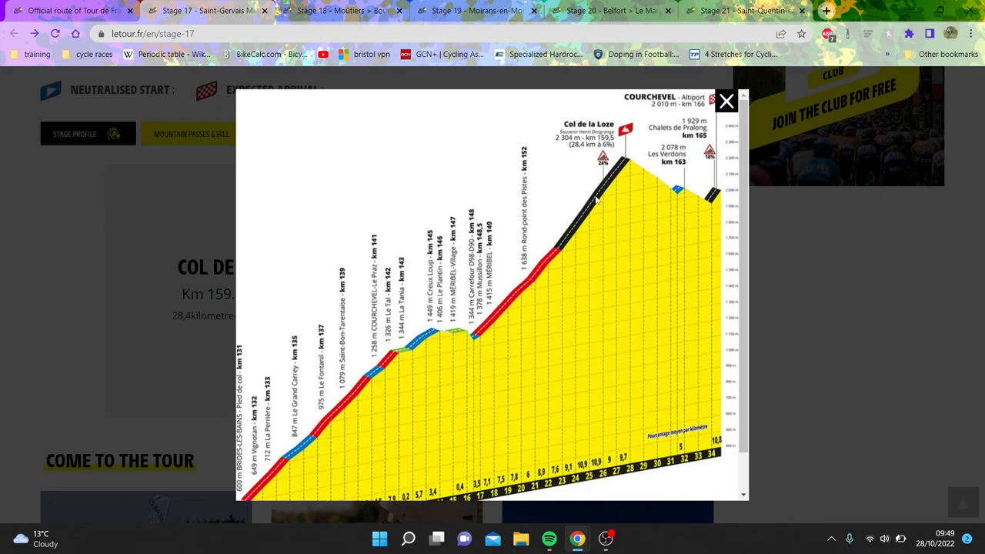
mouse_move(623, 161)
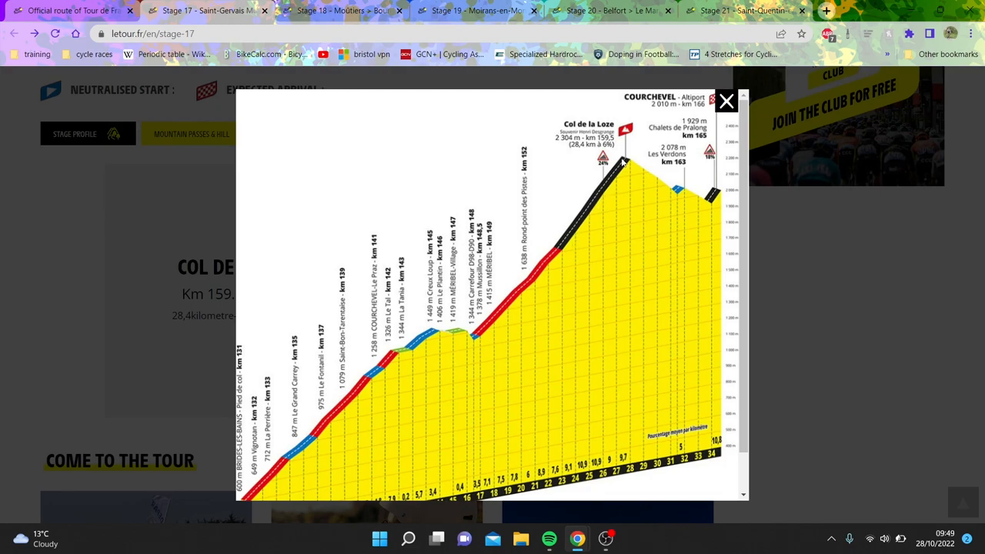
mouse_move(675, 180)
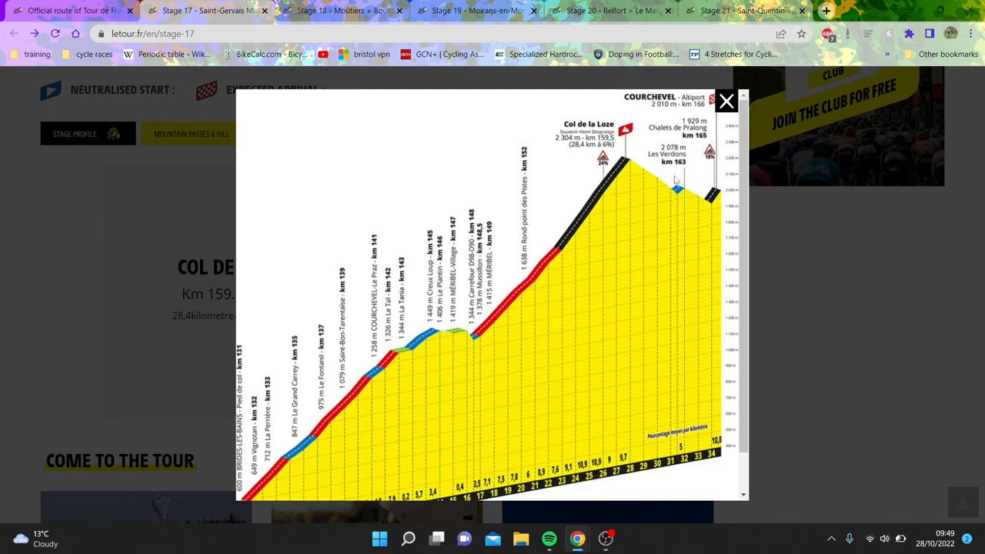
mouse_move(802, 231)
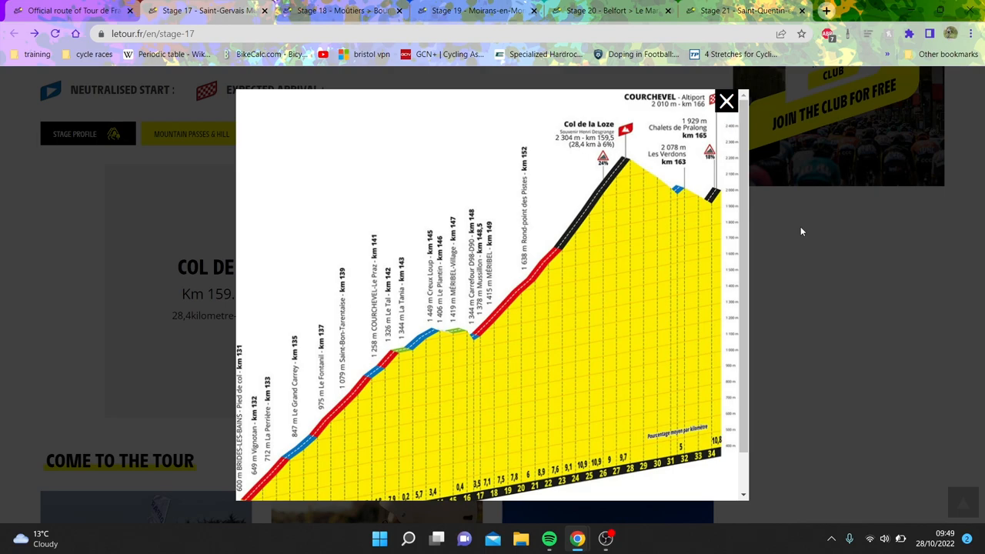
mouse_move(700, 145)
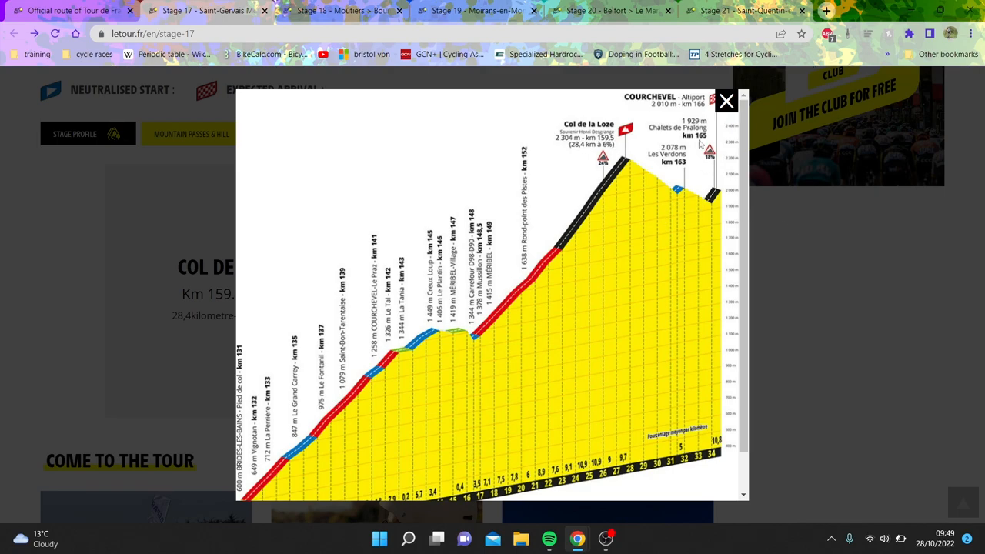
Step: Close the enlarged Col de la Loze climb and switch back to the full Stage 17 route profile
left_click(726, 102)
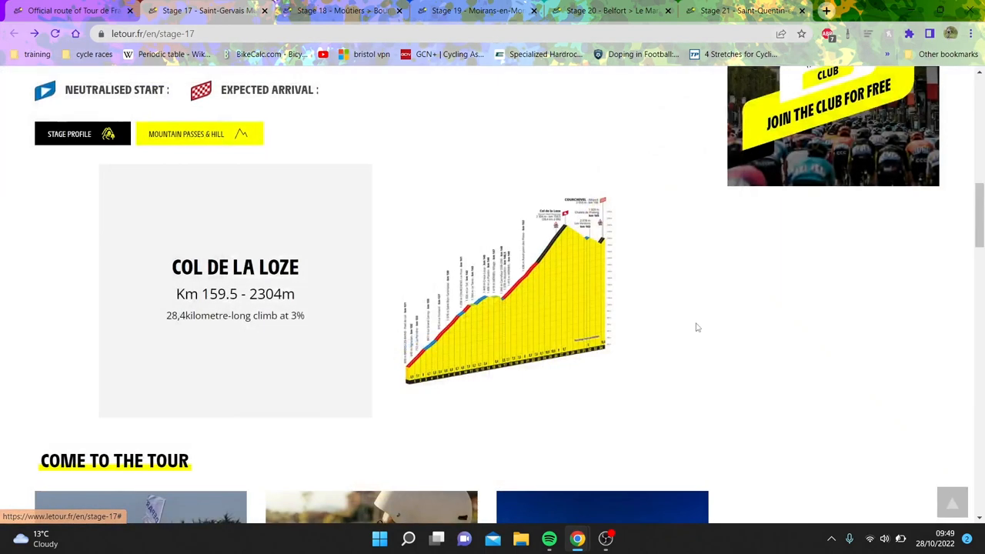
scroll("up", 3)
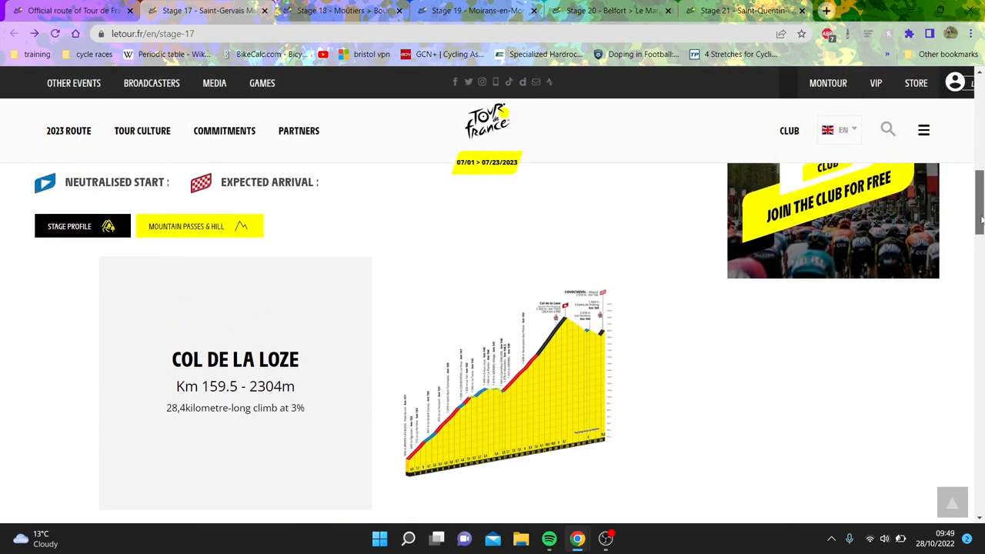
scroll("down", 3)
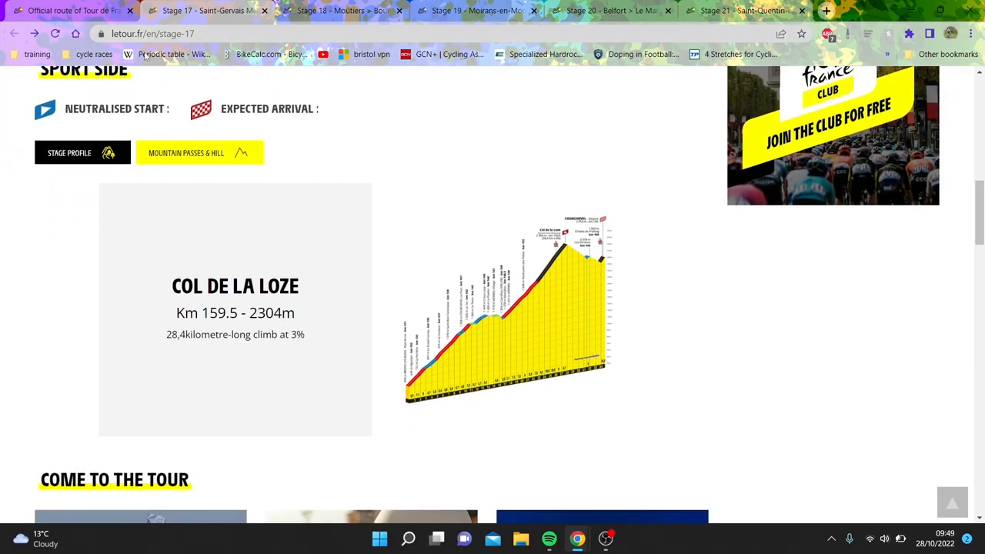
left_click(186, 152)
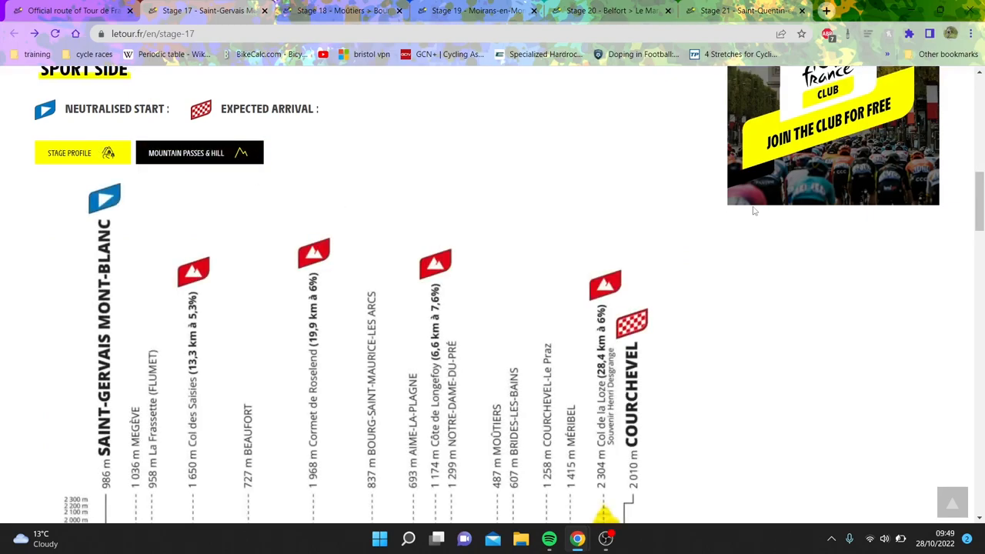
scroll("down", 3)
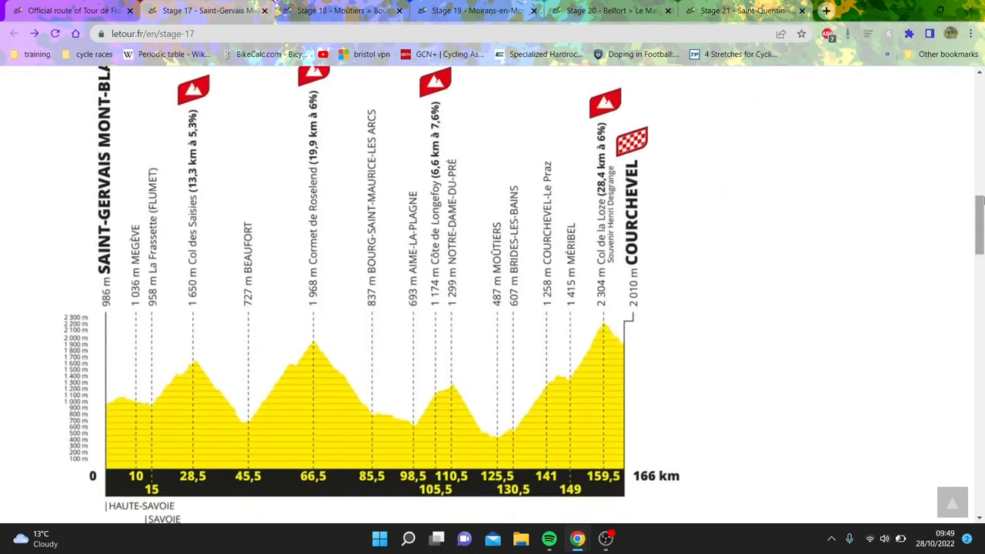
mouse_move(737, 222)
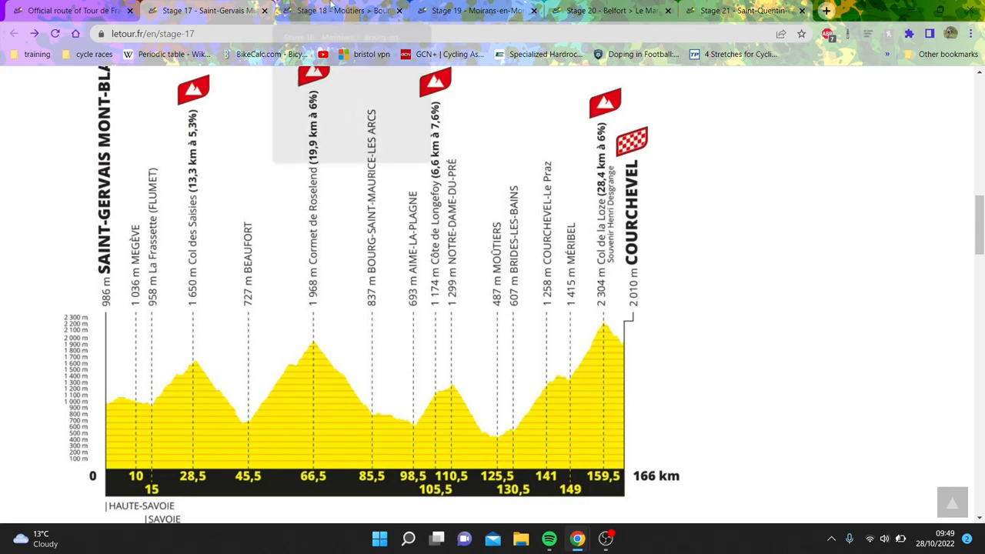
Step: Close the Stage 18 and Stage 17 pages so the Stage 19 Moirans-en-Montagne–Poligny page shows
left_click(338, 11)
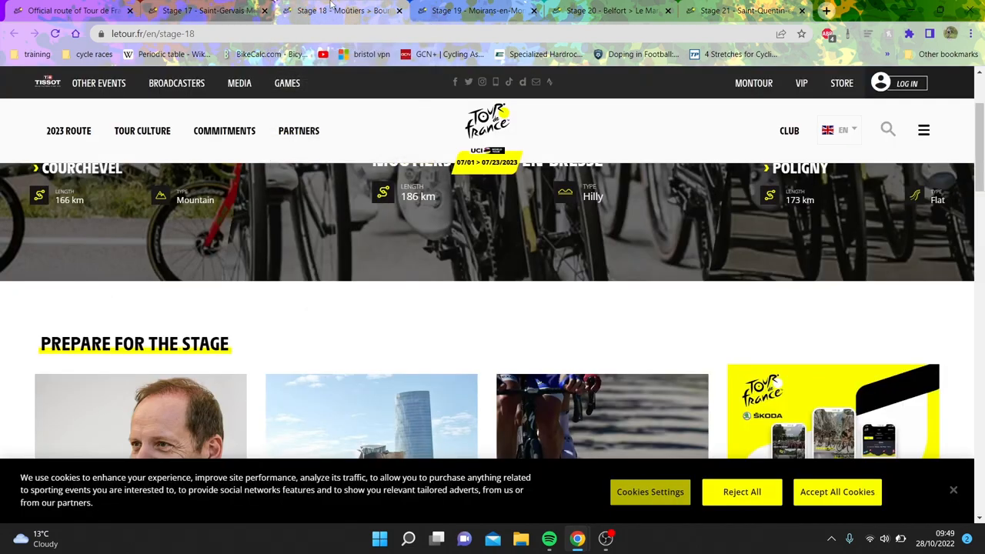
scroll("up", 3)
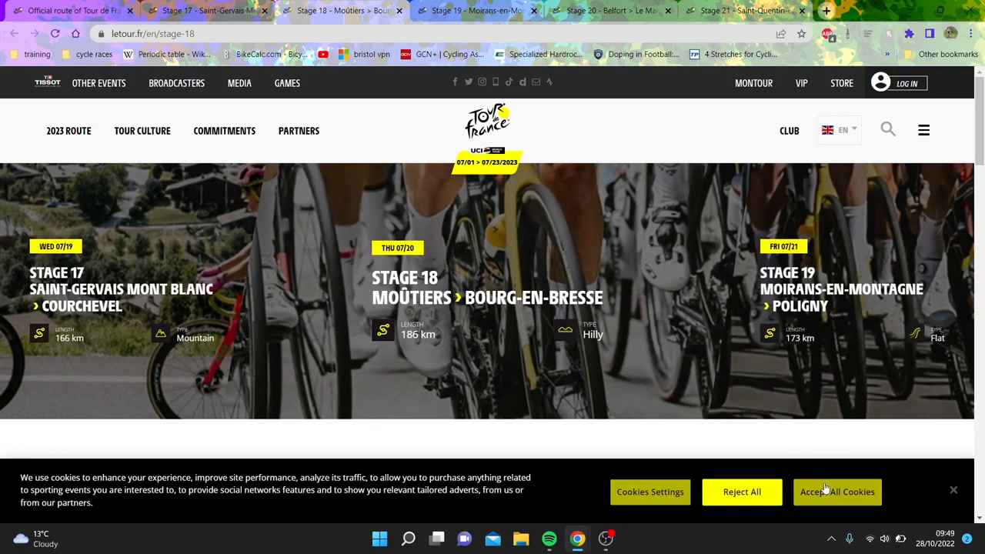
left_click(837, 492)
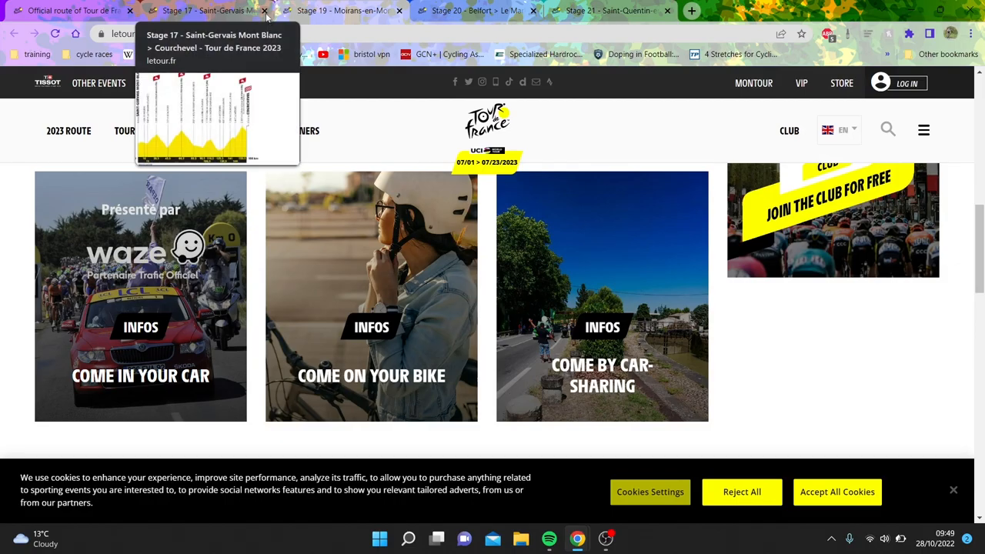
left_click(265, 9)
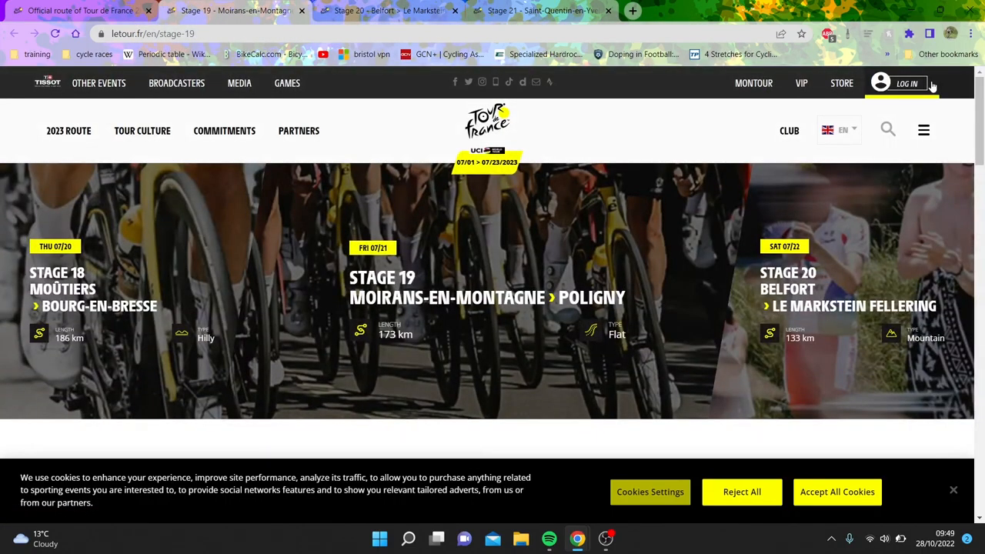
mouse_move(234, 9)
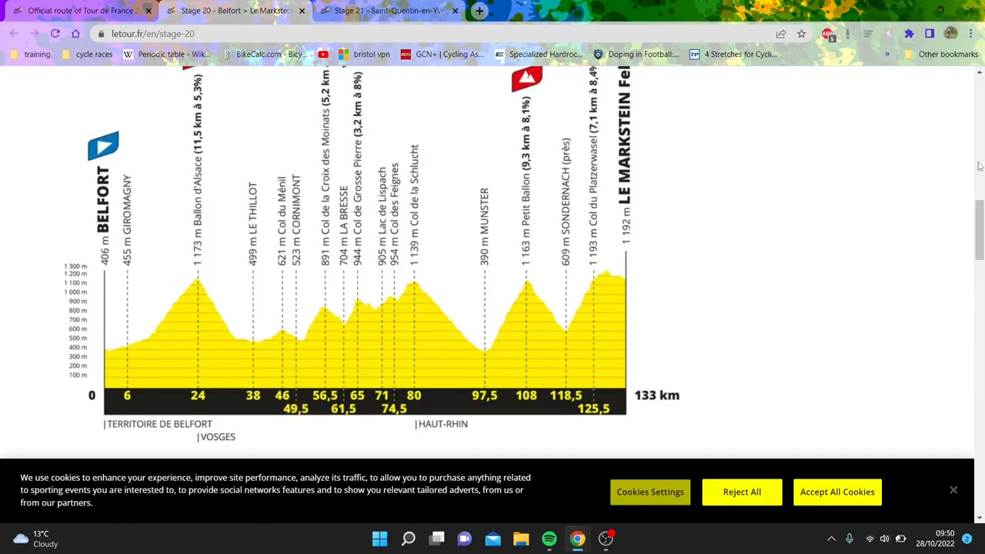
scroll("up", 3)
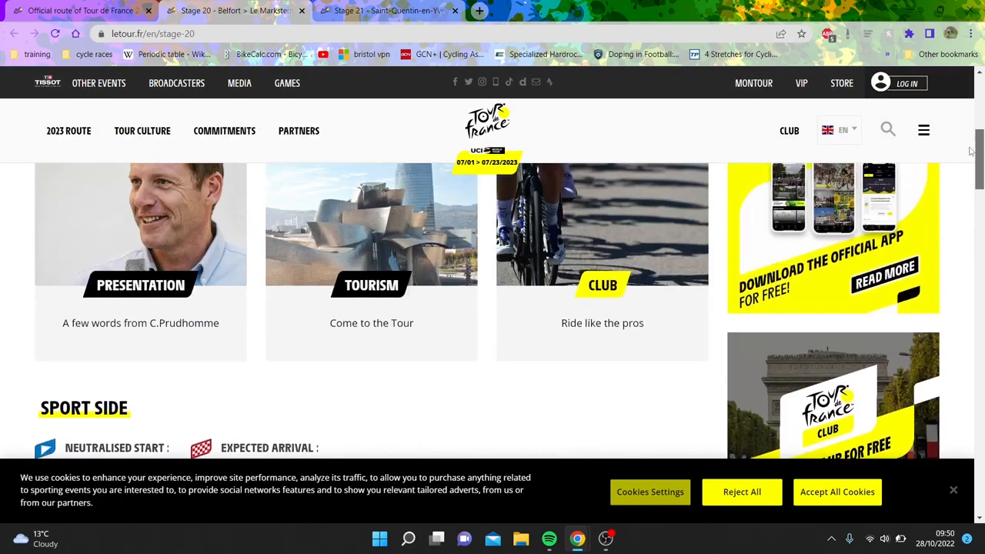
scroll("down", 3)
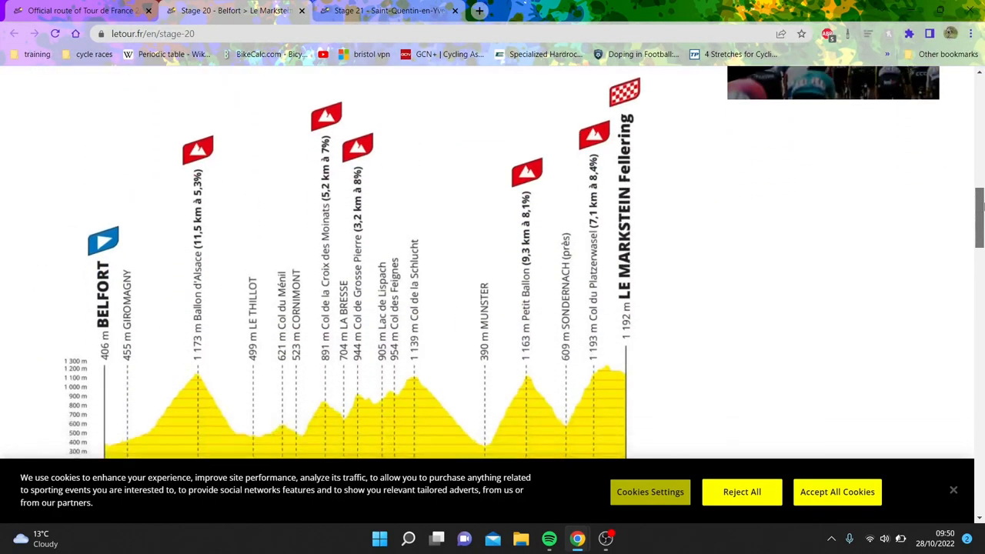
scroll("down", 3)
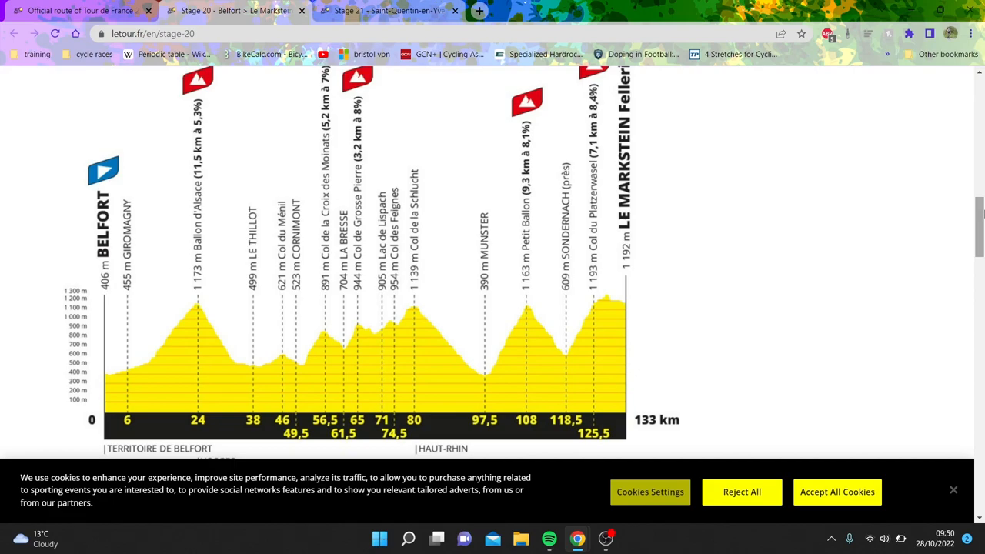
mouse_move(911, 354)
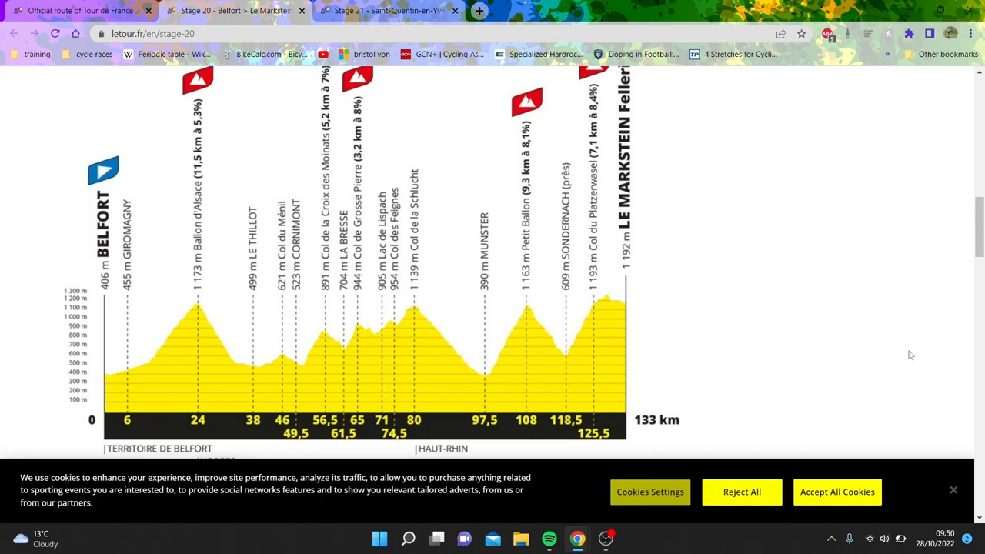
scroll("up", 3)
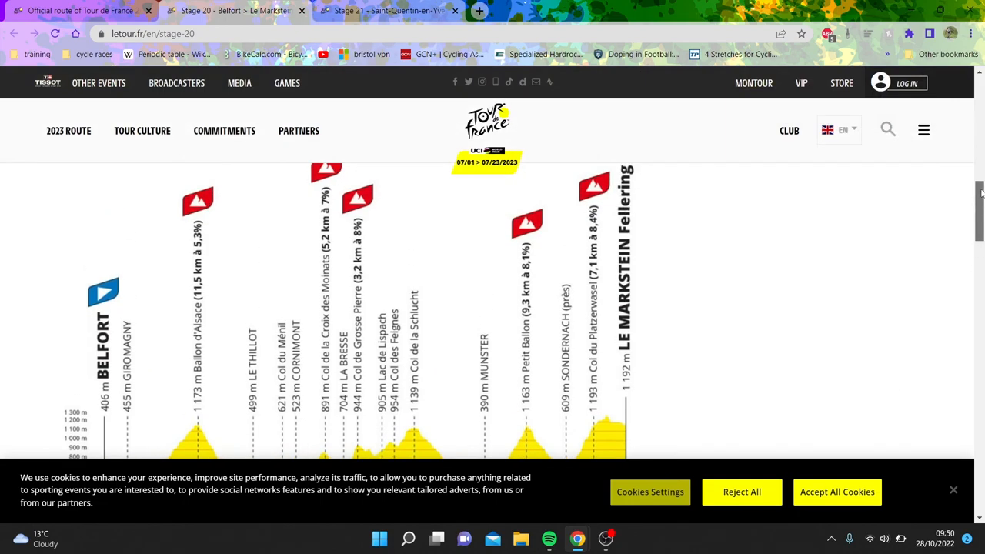
scroll("down", 3)
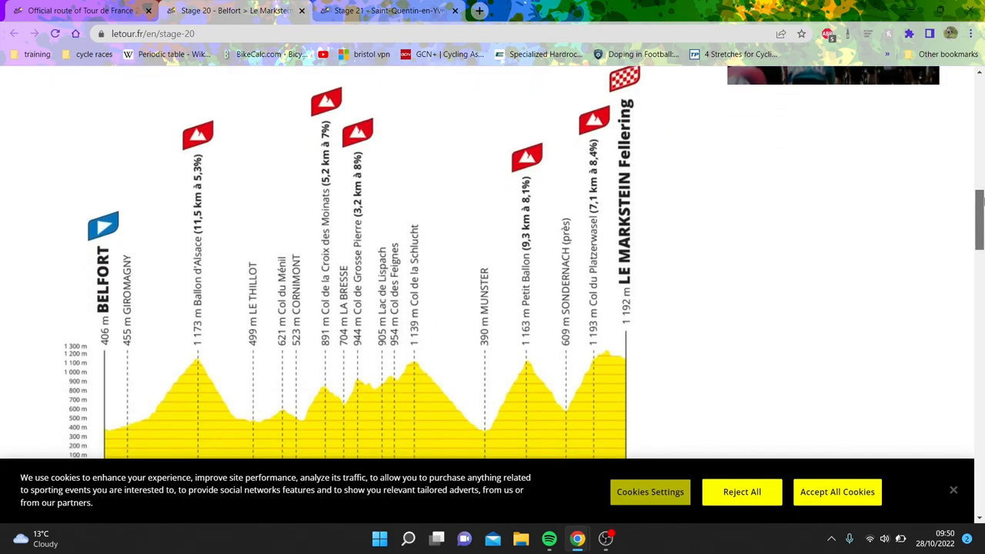
scroll("down", 3)
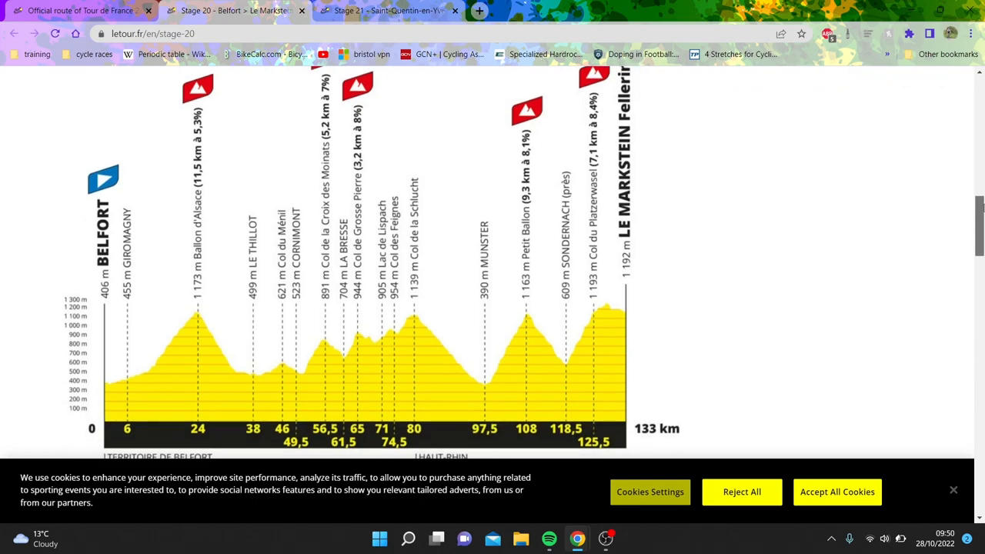
scroll("up", 3)
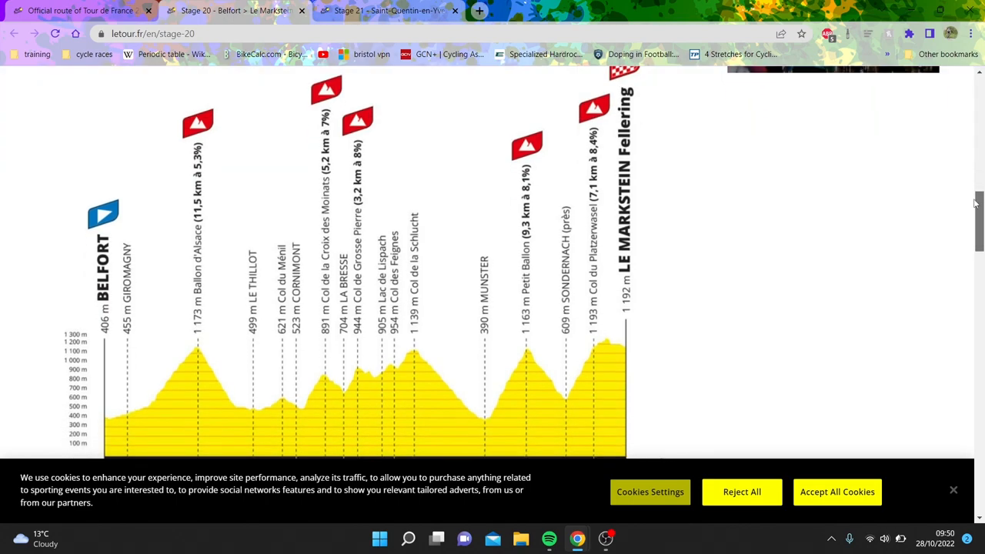
scroll("down", 3)
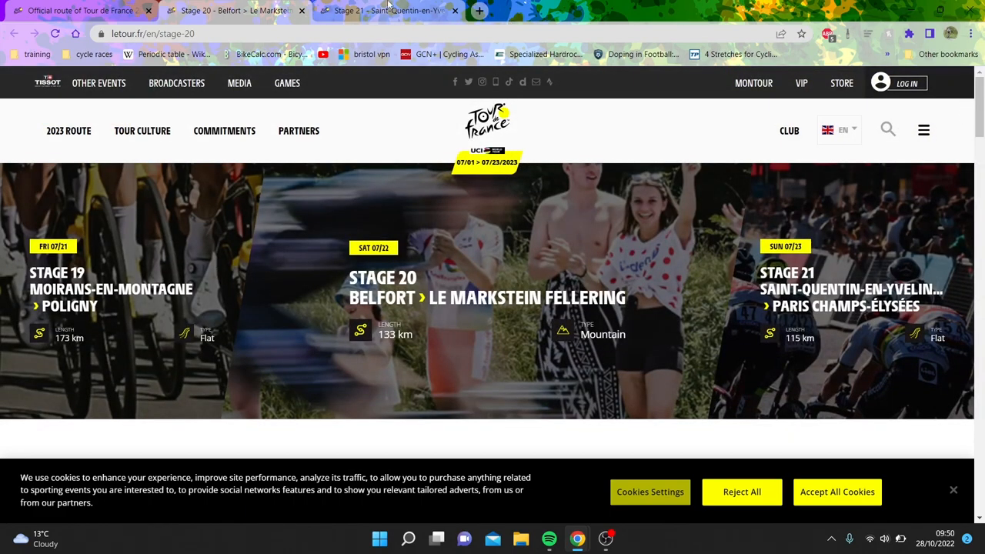
mouse_move(387, 10)
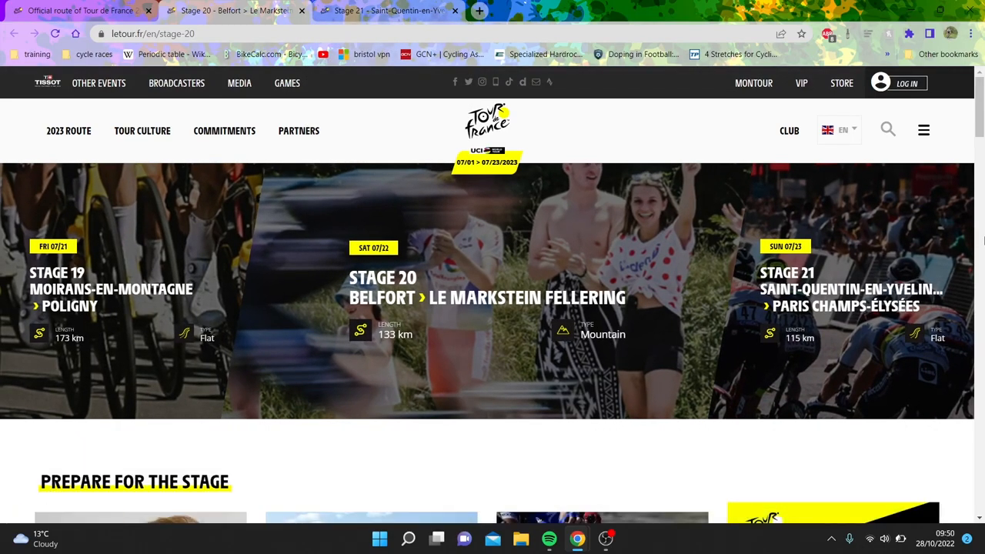
Step: Scroll the Stage 20 page to the Belfort–Le Markstein Fellering profile chart
scroll("down", 3)
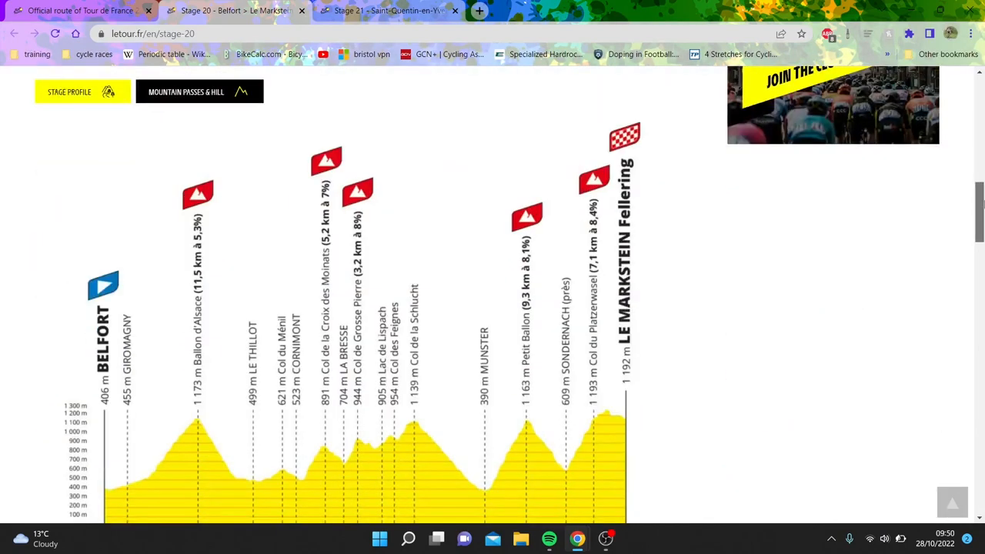
scroll("down", 3)
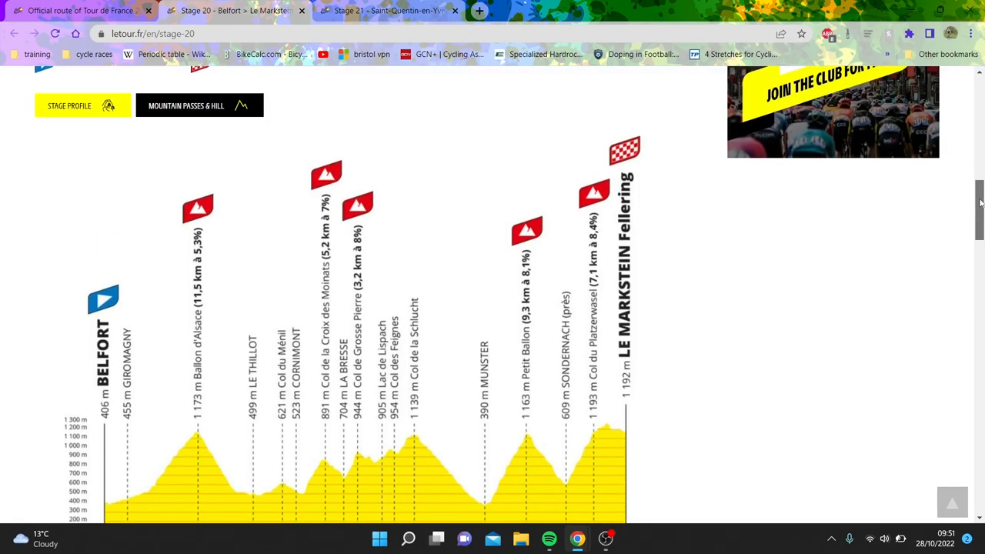
scroll("up", 3)
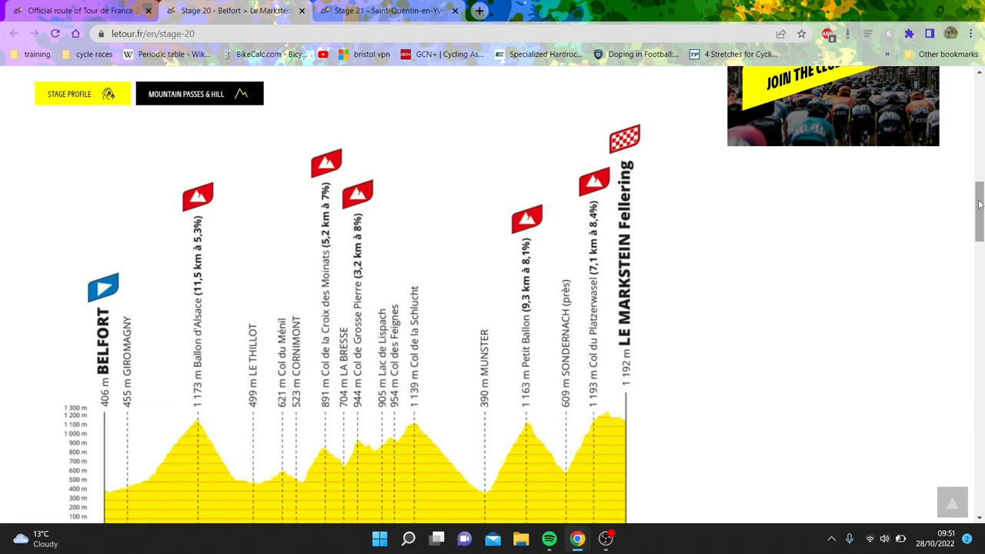